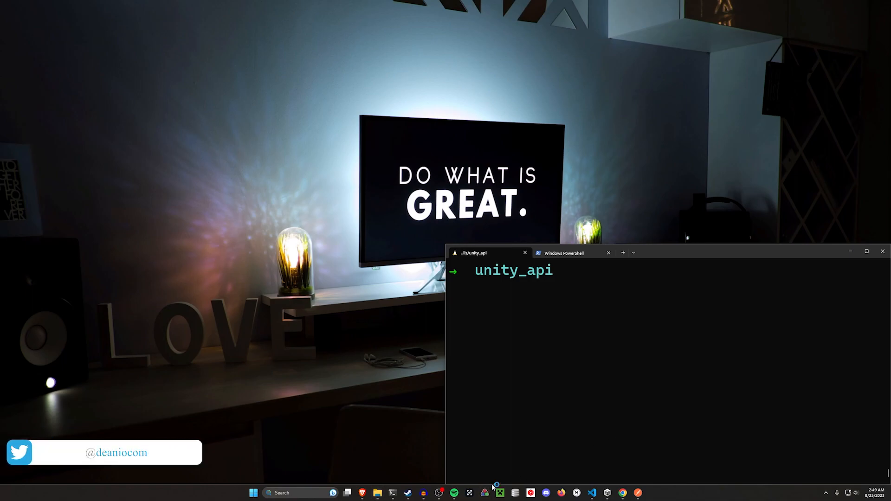
pyautogui.moveTo(551, 474)
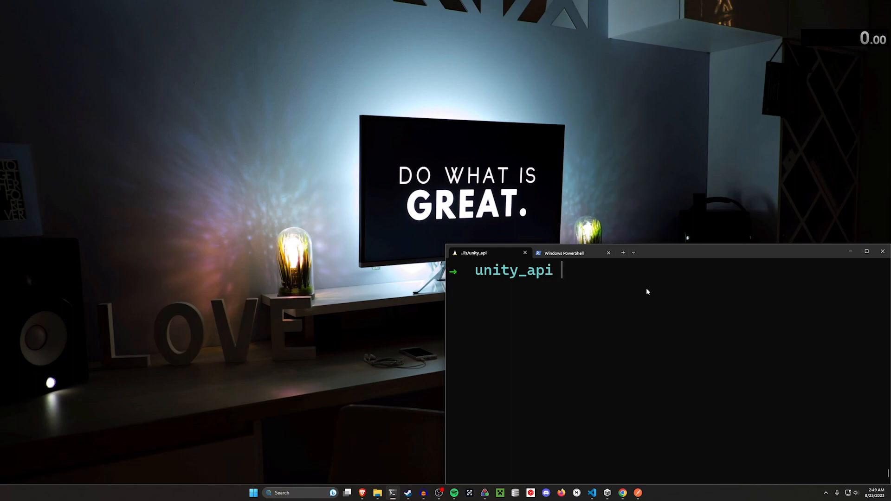
# Step: Generate the API-only Rails app with 'rails new video --api' in the unity_api folder
pyautogui.write('rails')
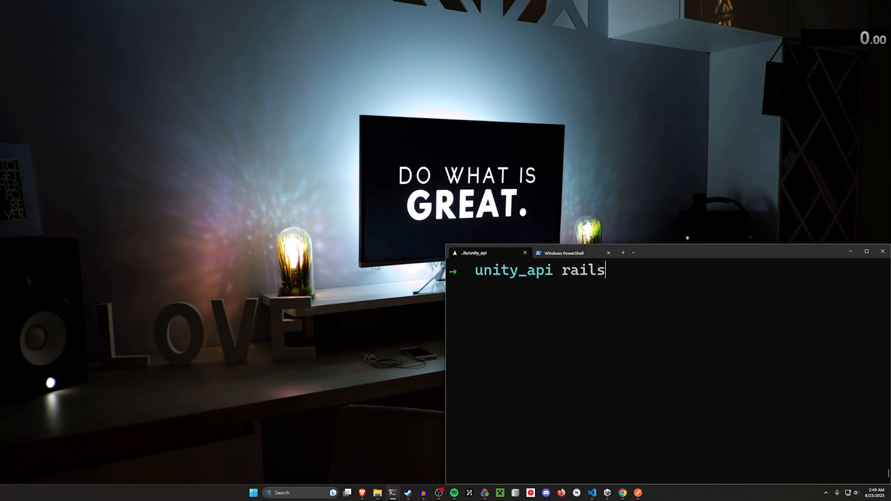
pyautogui.press('Backspace')
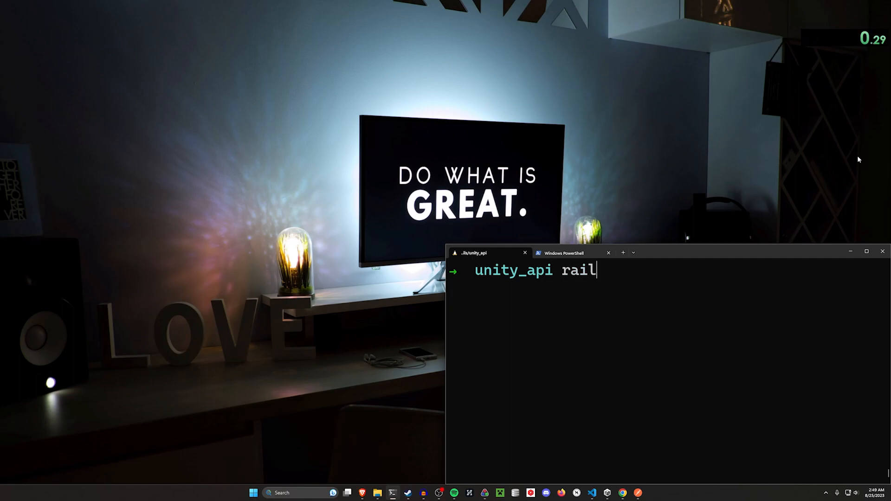
pyautogui.write('s new v')
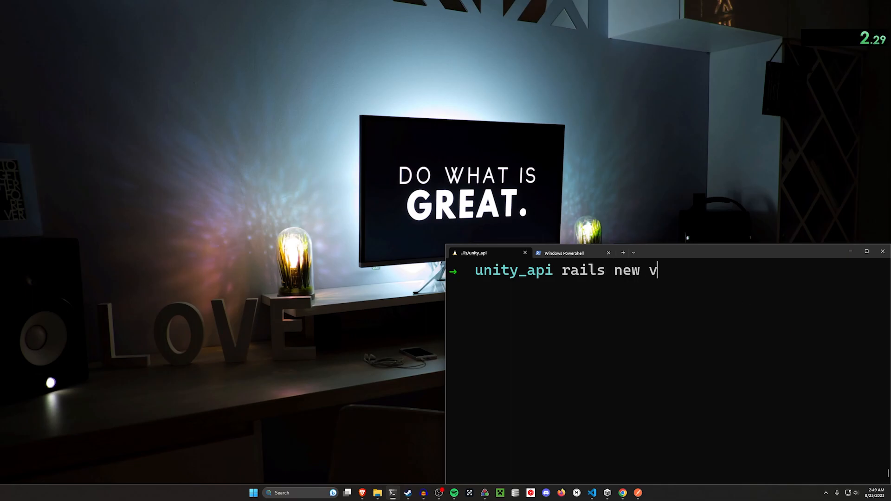
pyautogui.write('ideo --api')
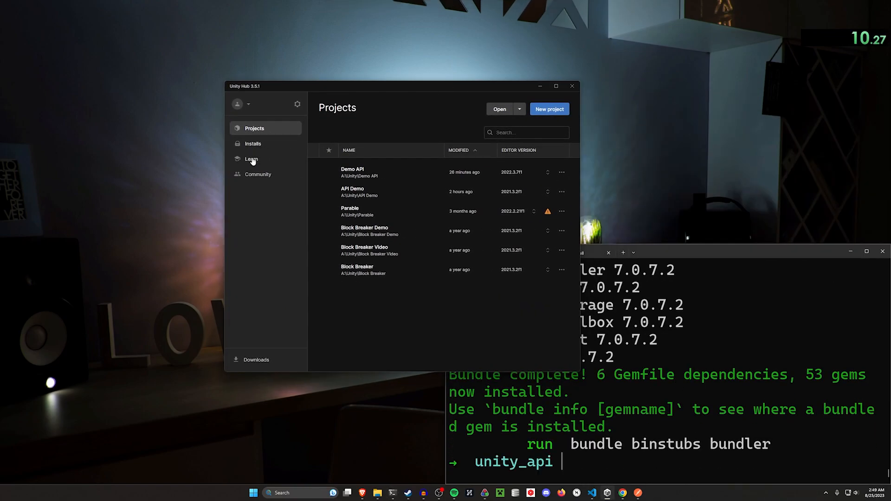
# Step: Create the 3D project rails_api_video in Unity Hub, then open the Rails app in VS Code
pyautogui.click(252, 144)
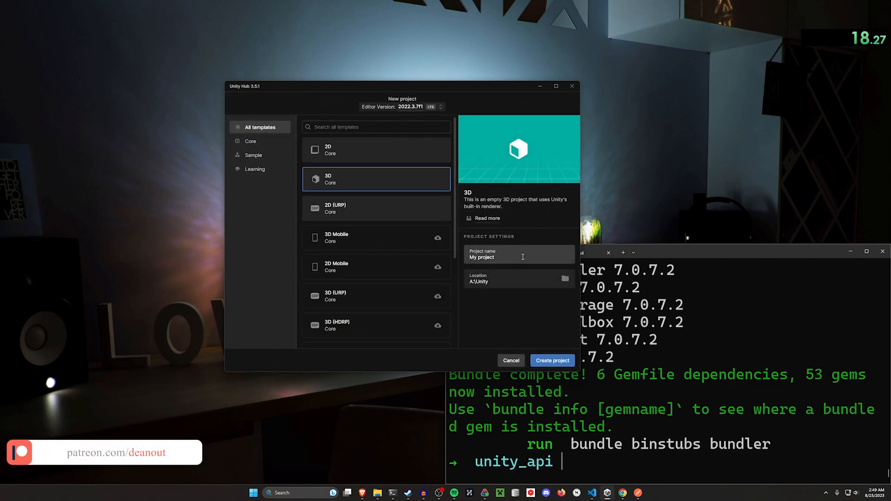
pyautogui.write('rails_api_video')
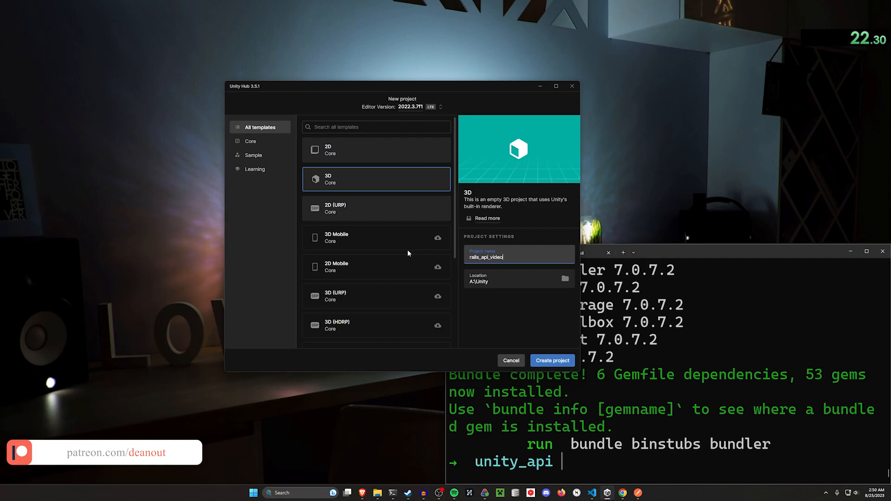
pyautogui.click(552, 361)
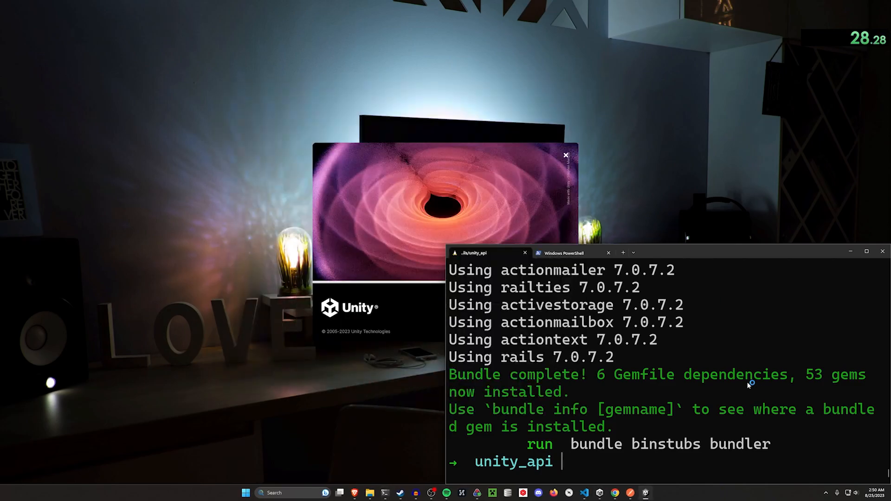
pyautogui.write('cd')
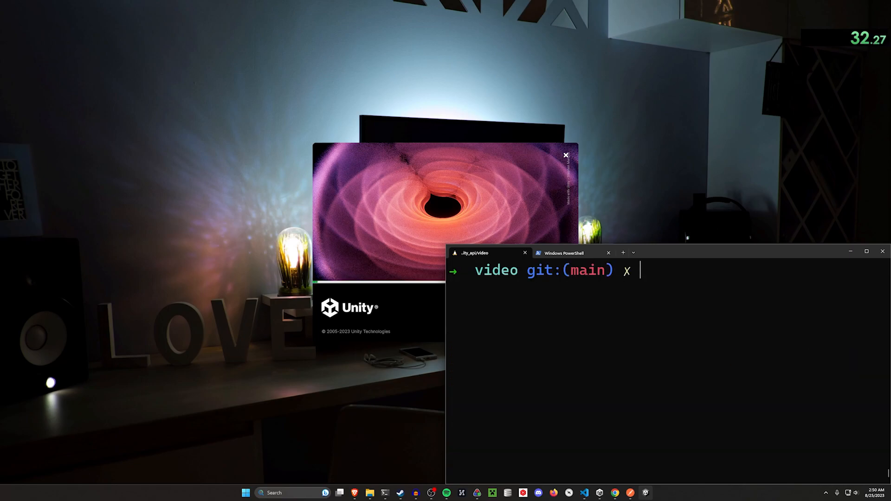
pyautogui.write('code .')
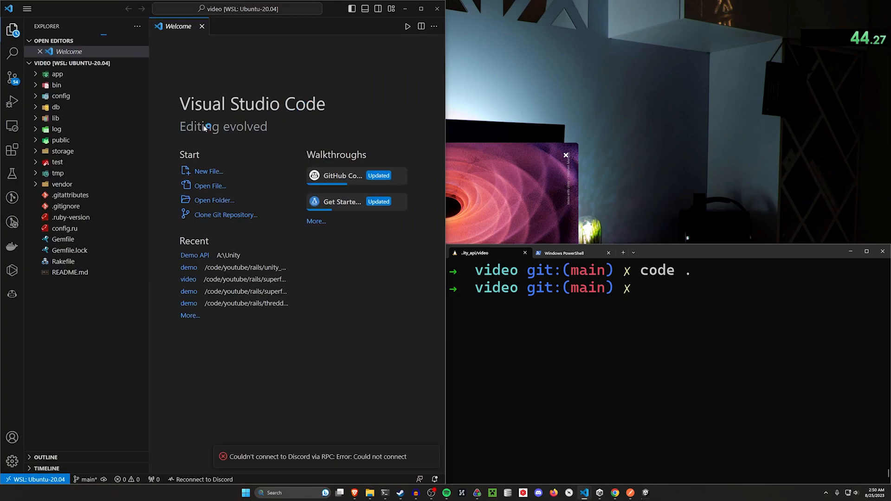
# Step: Uncomment gem rack-cors, run bundle, and uncomment cors.rb with origins set to "*"
pyautogui.click(63, 239)
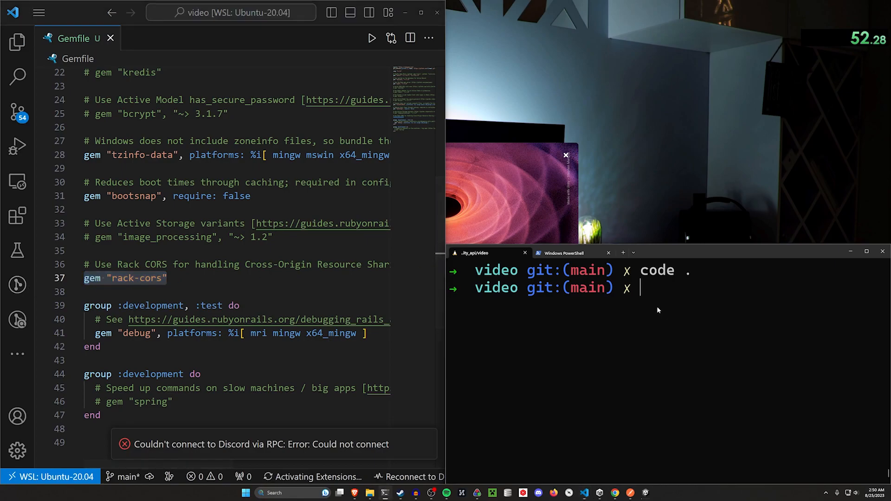
pyautogui.write('bundle')
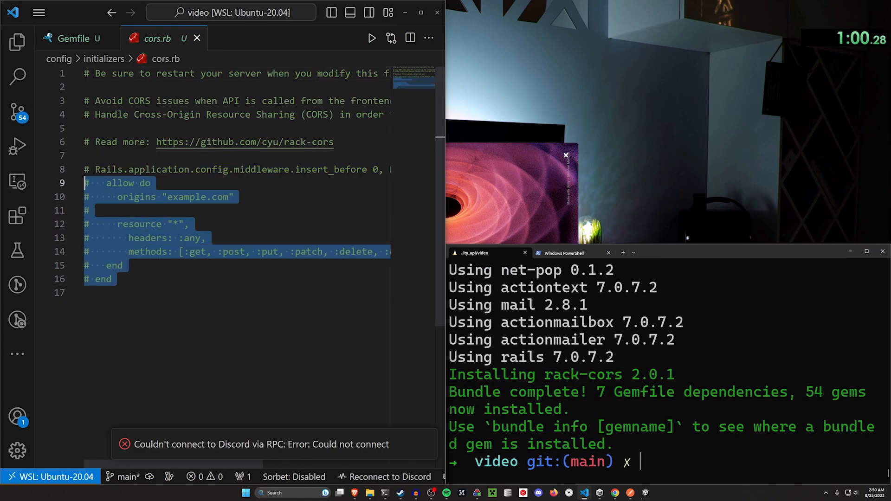
pyautogui.click(17, 181)
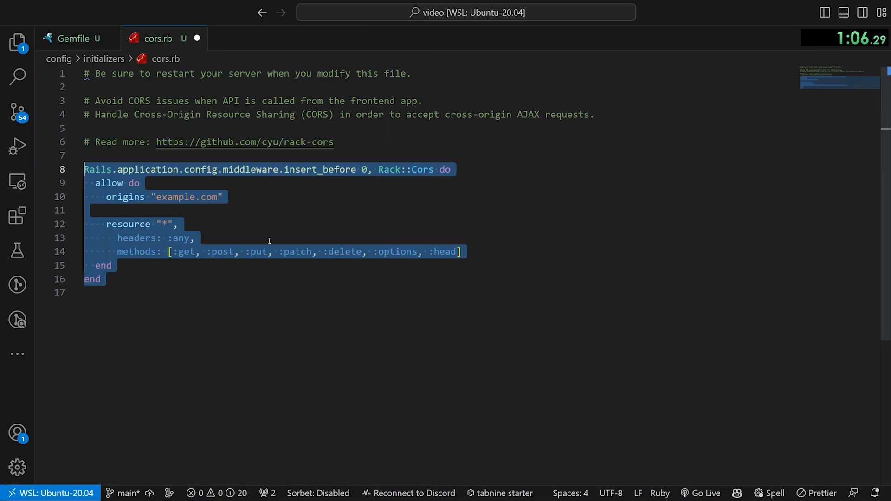
pyautogui.doubleClick(186, 197)
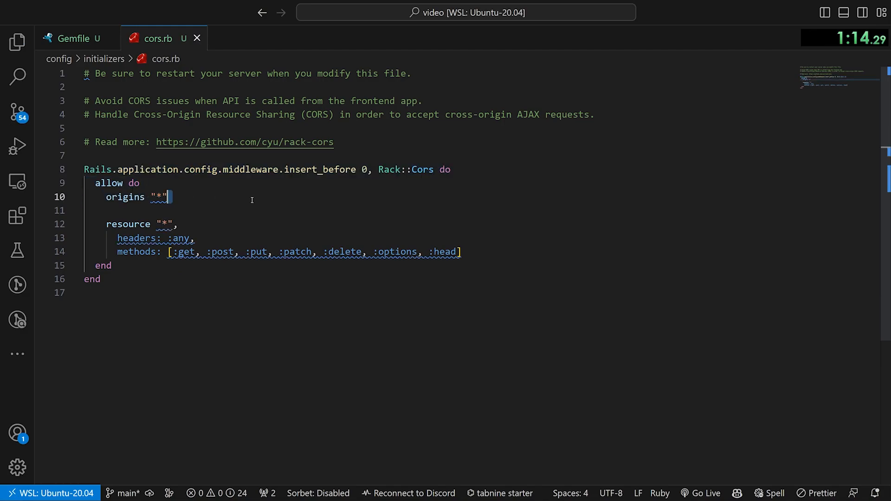
pyautogui.click(74, 38)
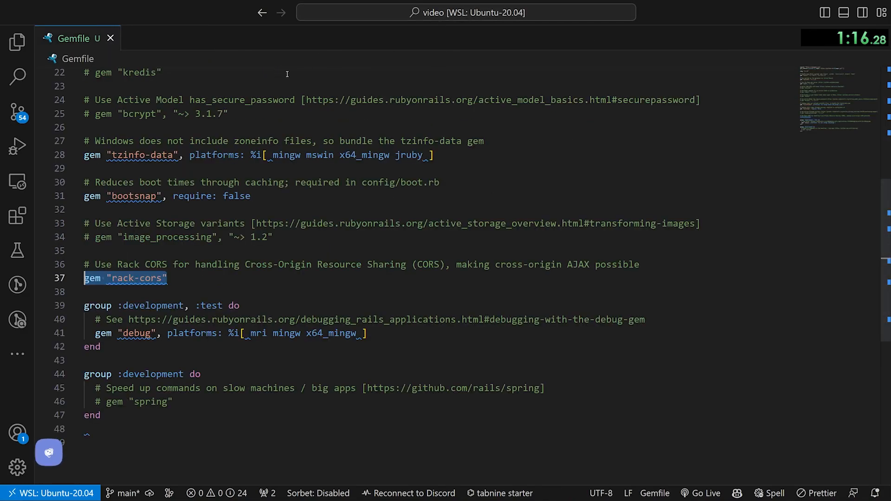
pyautogui.click(112, 38)
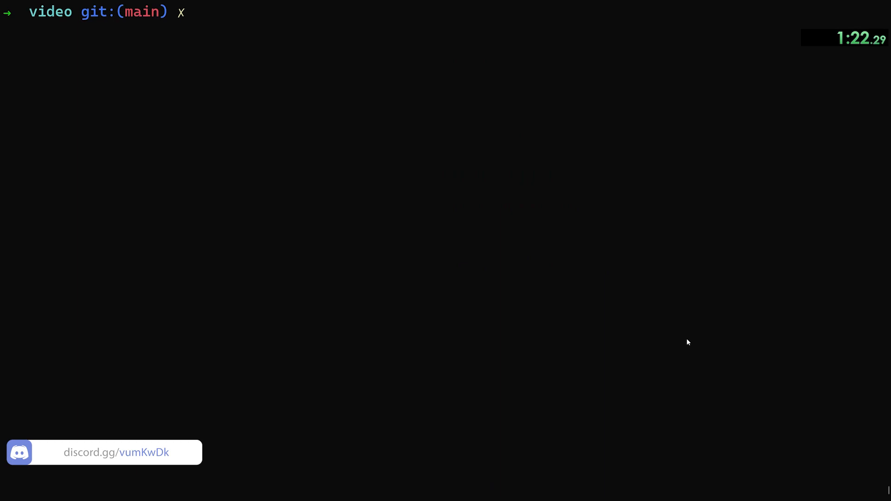
# Step: Run 'rails g scaffold player x:decimal y:decimal z:decimal', then 'rails db:migrate'
pyautogui.write('rails g scaf')
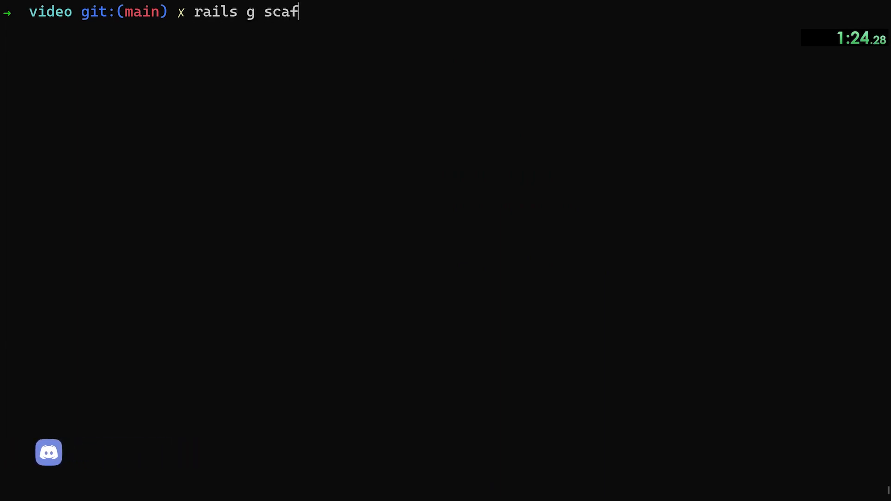
pyautogui.write('fold')
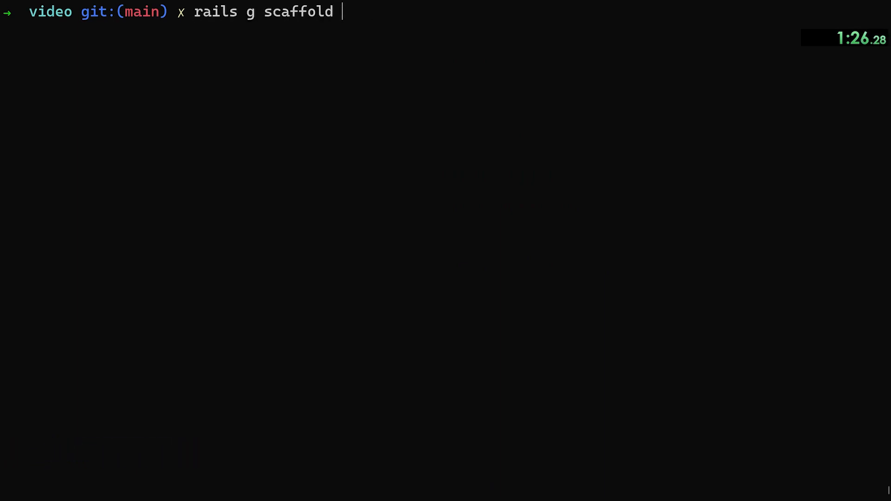
pyautogui.write('player')
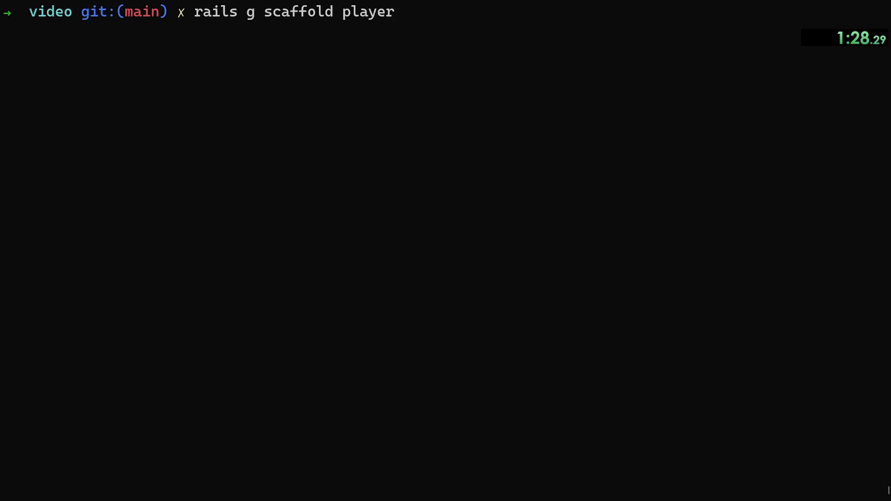
pyautogui.write('x')
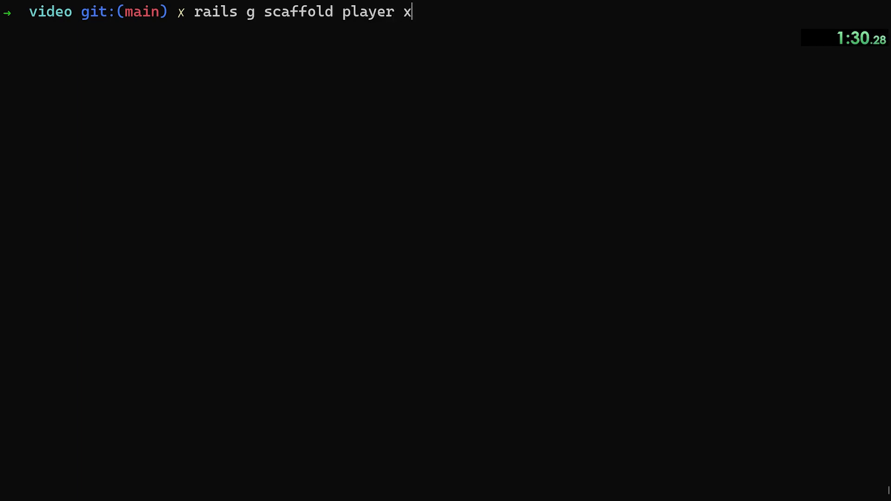
pyautogui.write(':decimal y:d')
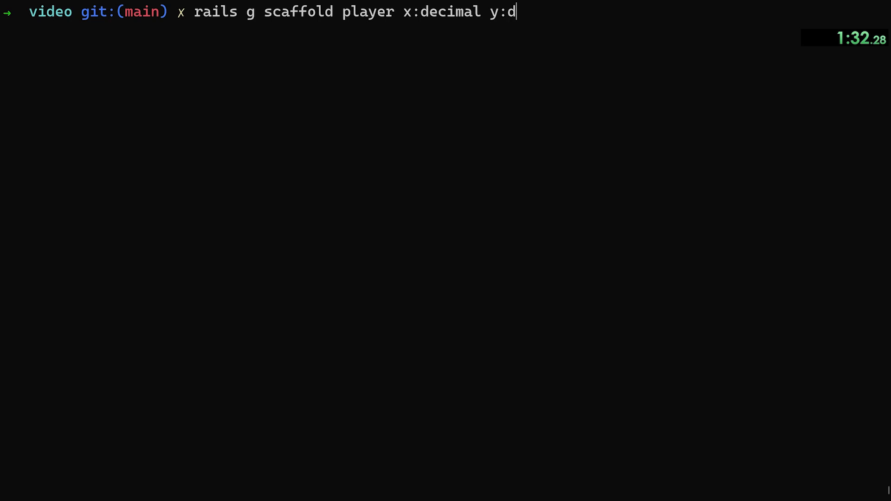
pyautogui.write('ecimal z:decim')
pyautogui.write('rails db:')
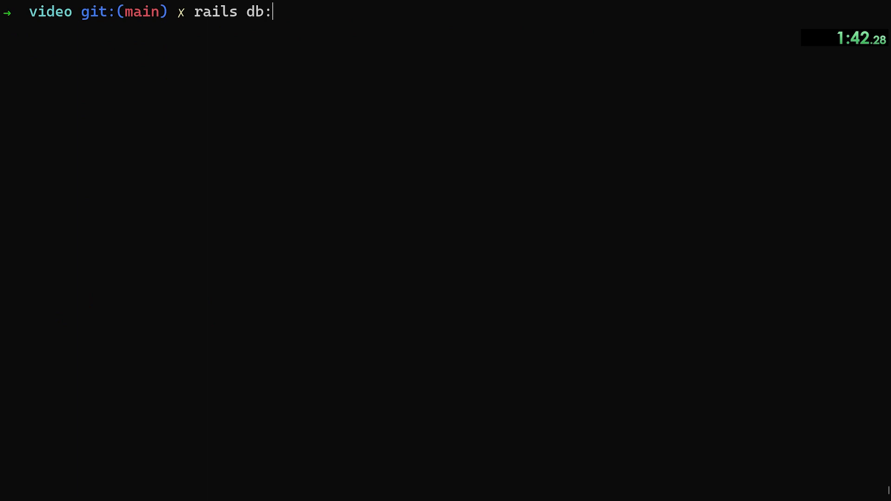
pyautogui.write('migrate')
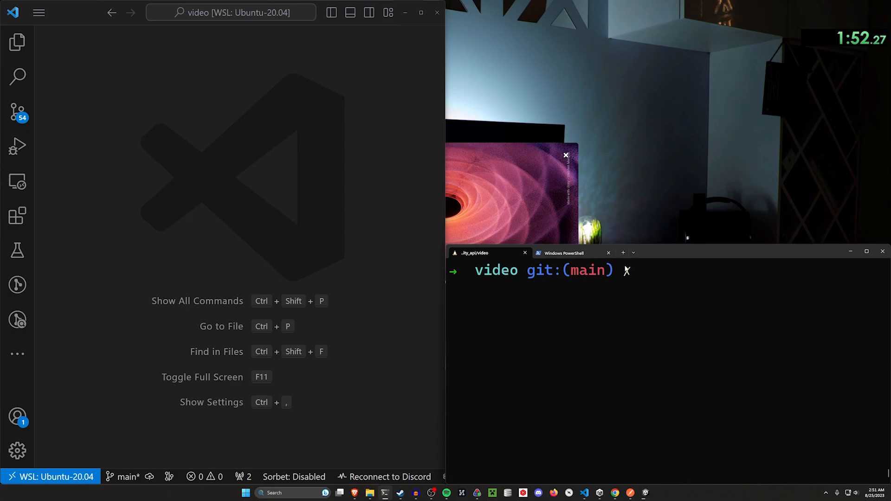
# Step: Start the Rails server bound to 0.0.0.0 and check the PowerShell session
pyautogui.write('rails -s')
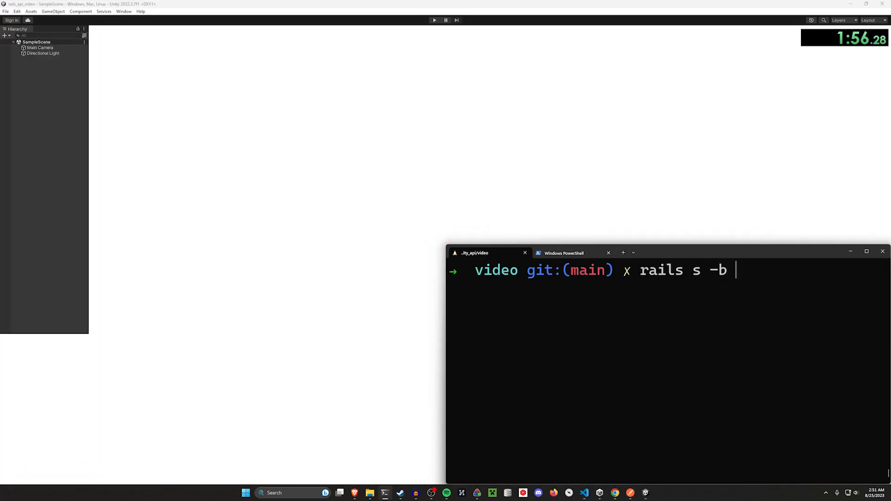
pyautogui.write('0.0.0.')
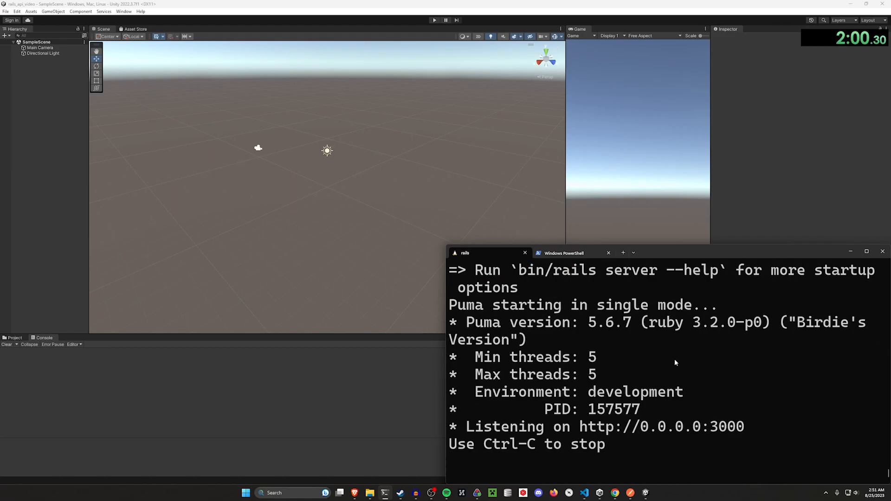
pyautogui.click(564, 252)
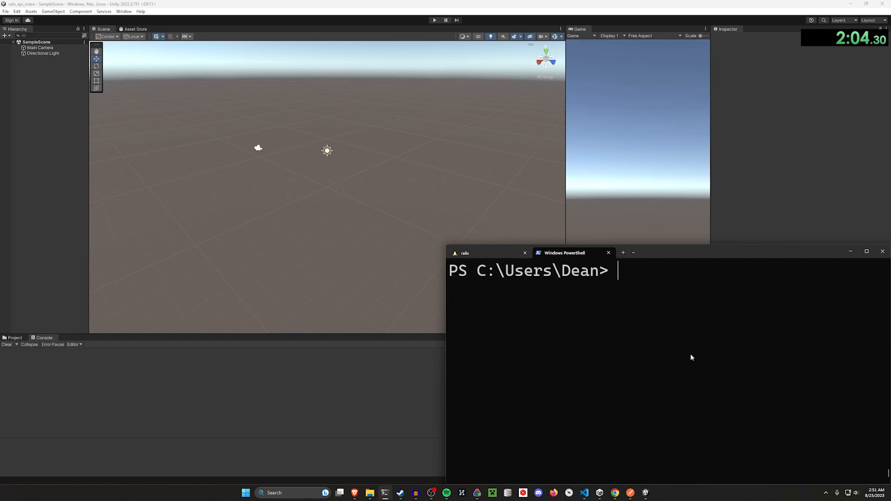
# Step: Stop the server in the Rails session and copy the eth0 IP address from ip addr
pyautogui.click(865, 252)
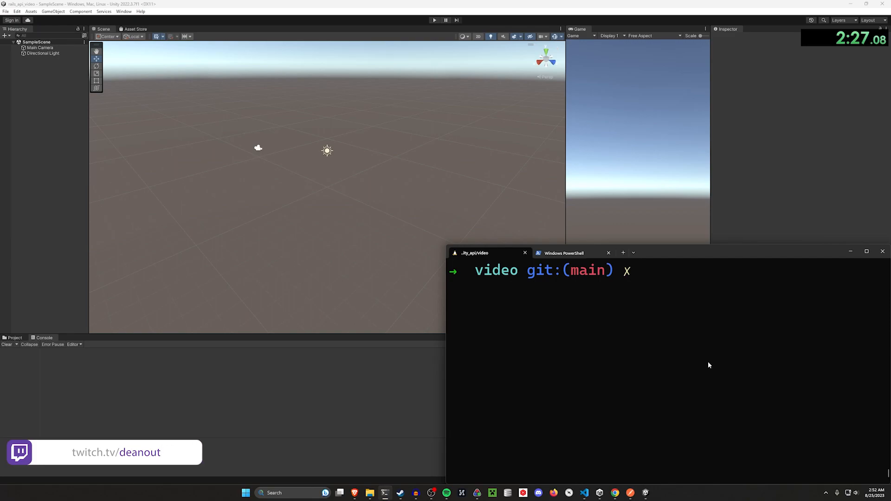
pyautogui.write('in')
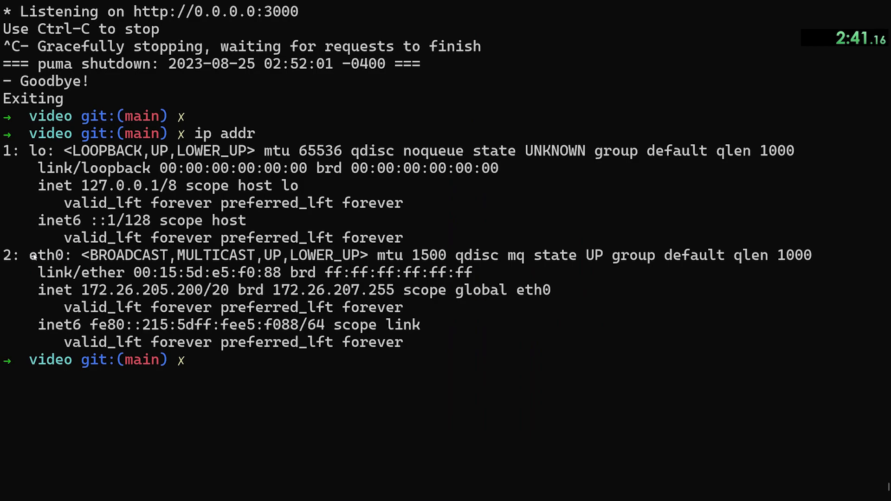
pyautogui.doubleClick(46, 255)
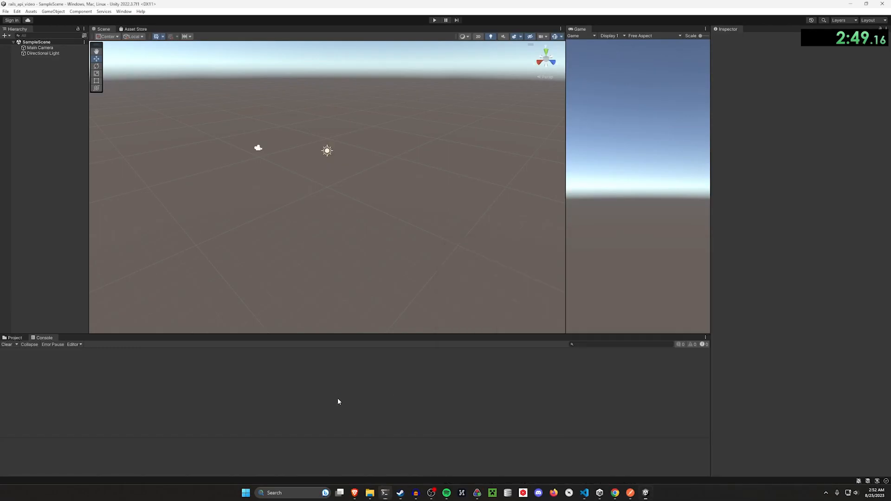
pyautogui.moveTo(390, 496)
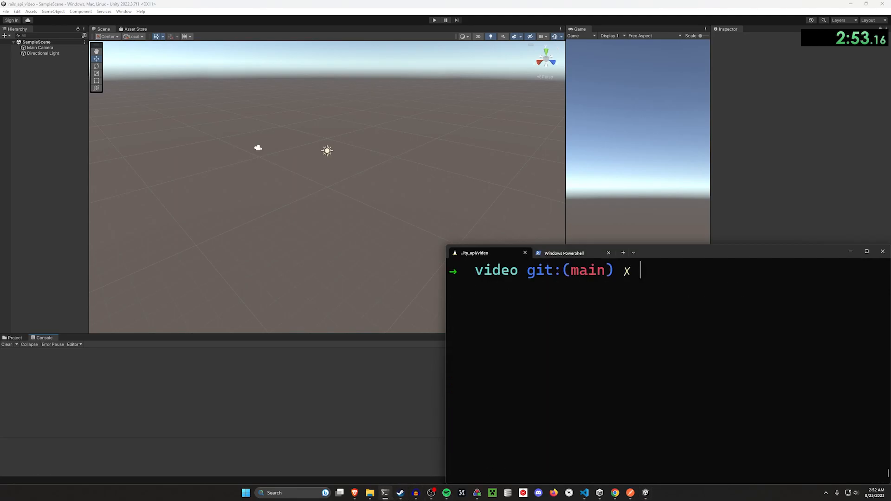
# Step: Restart the Rails server on 0.0.0.0 and create a Scripts folder under Assets
pyautogui.write('rails s -b 0.0.0.0')
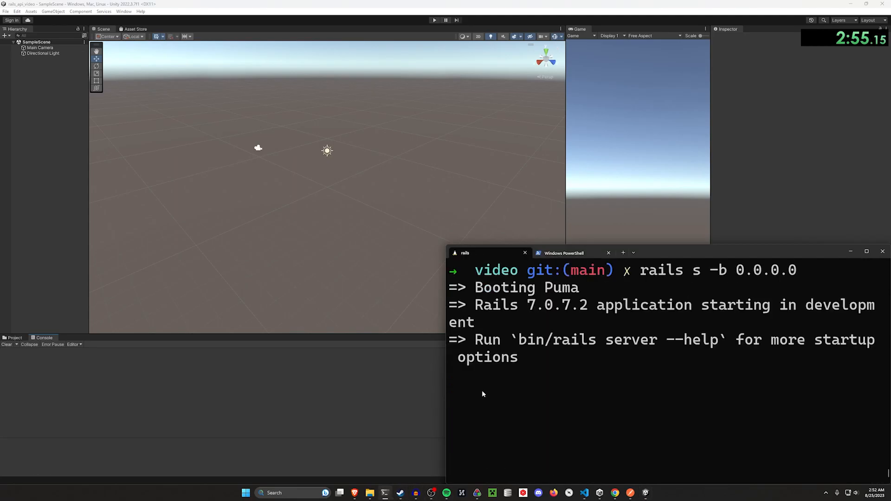
pyautogui.click(14, 338)
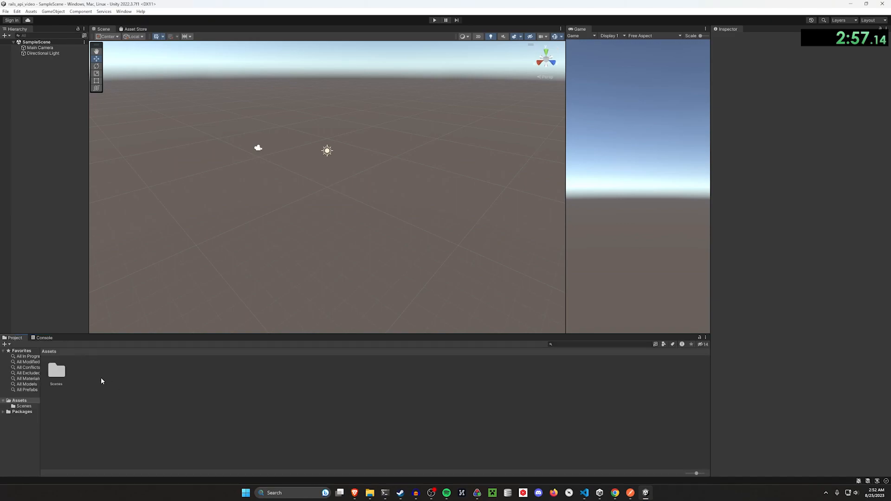
pyautogui.rightClick(101, 380)
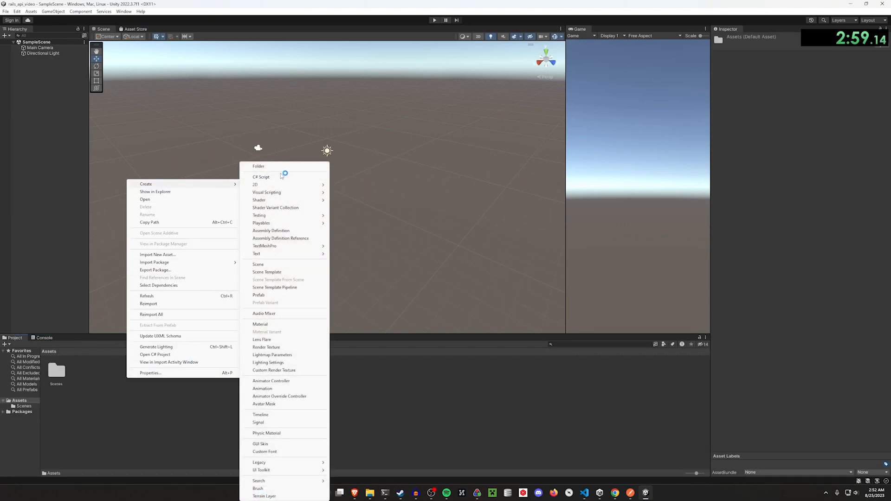
pyautogui.click(258, 167)
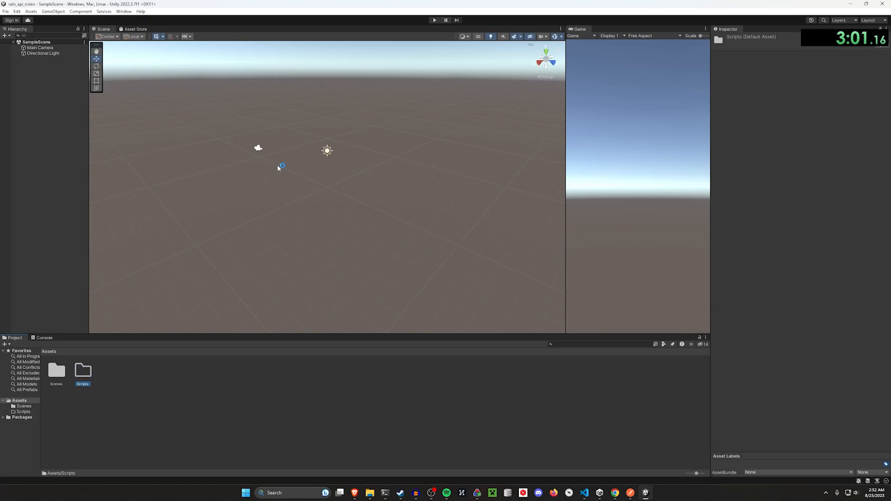
# Step: Create the APIManager script and attach it to a new empty GameObject
pyautogui.rightClick(82, 372)
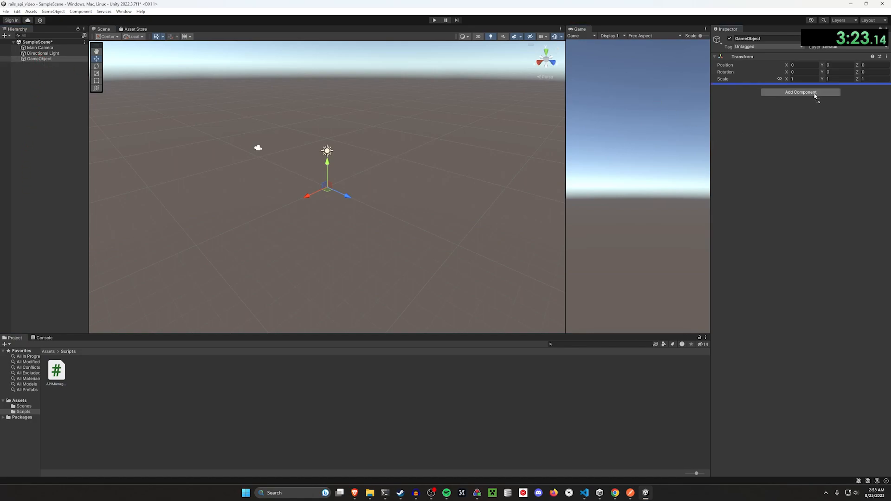
pyautogui.click(800, 92)
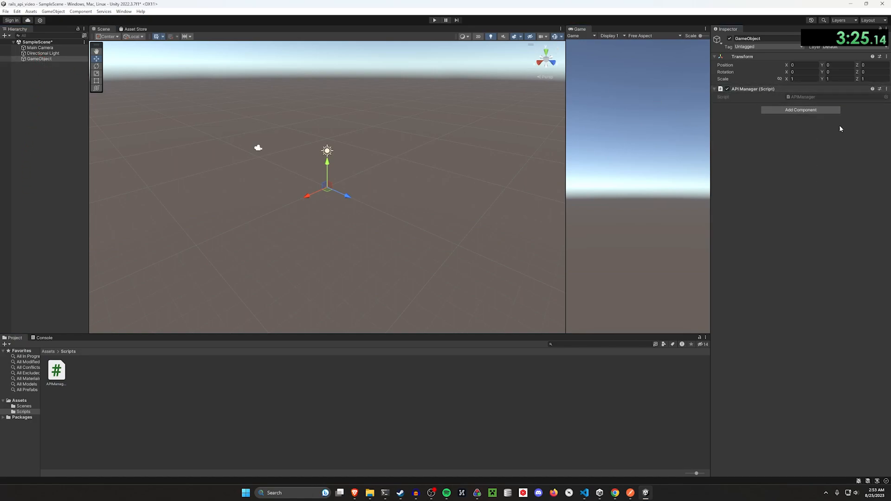
pyautogui.click(56, 369)
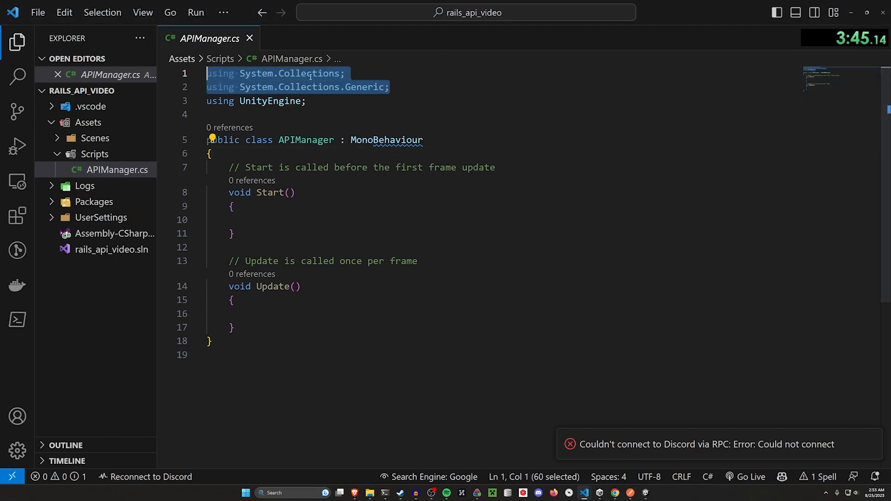
# Step: Replace the System.Collections usings with using UnityEngine.Networking
pyautogui.press('Delete')
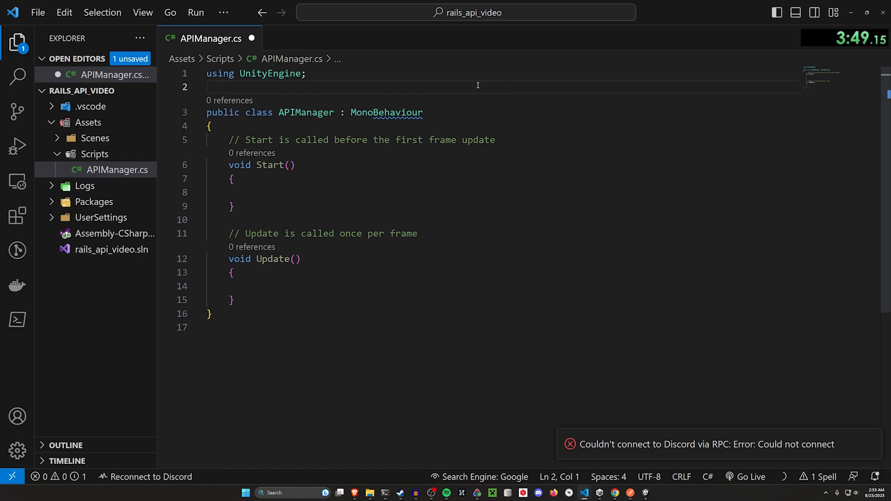
pyautogui.write('using Unity')
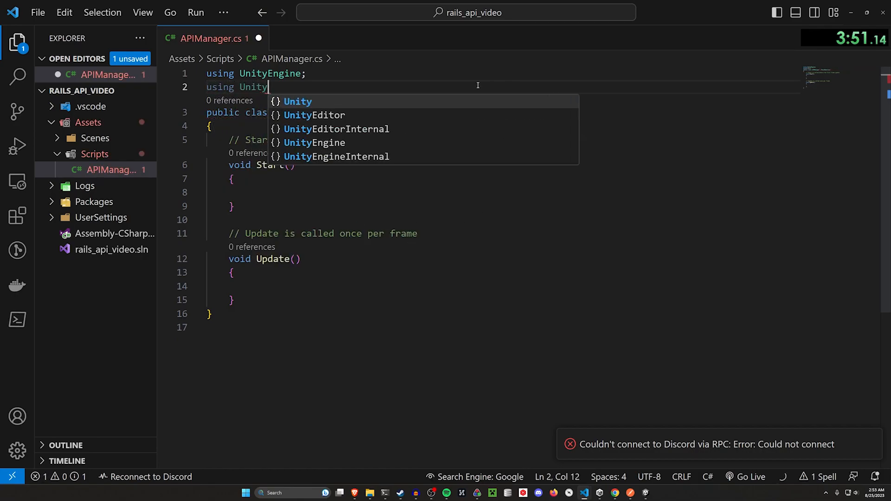
pyautogui.write('Engine.networking;')
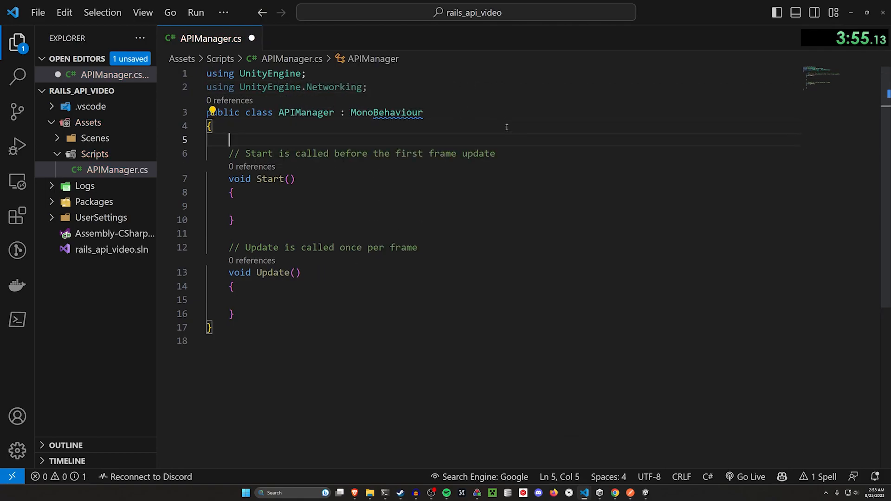
pyautogui.write('private')
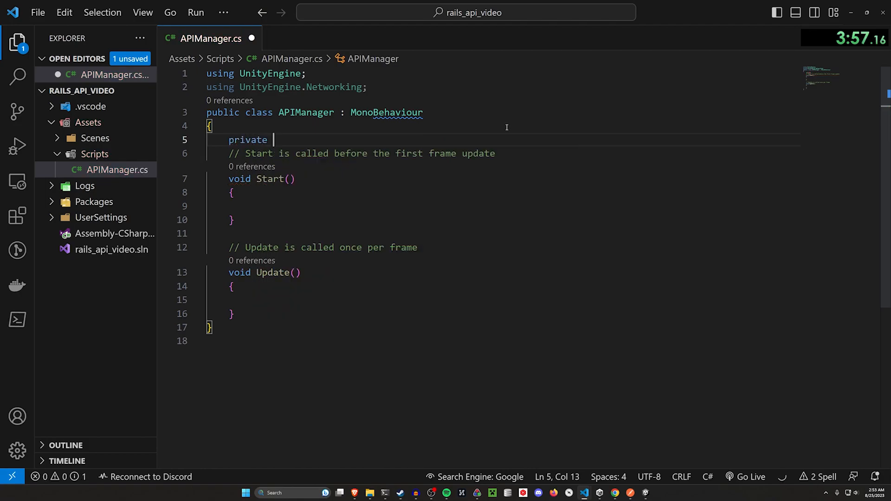
pyautogui.write('string url = "https://jsonplaceholder.typicode.com/todos/1";')
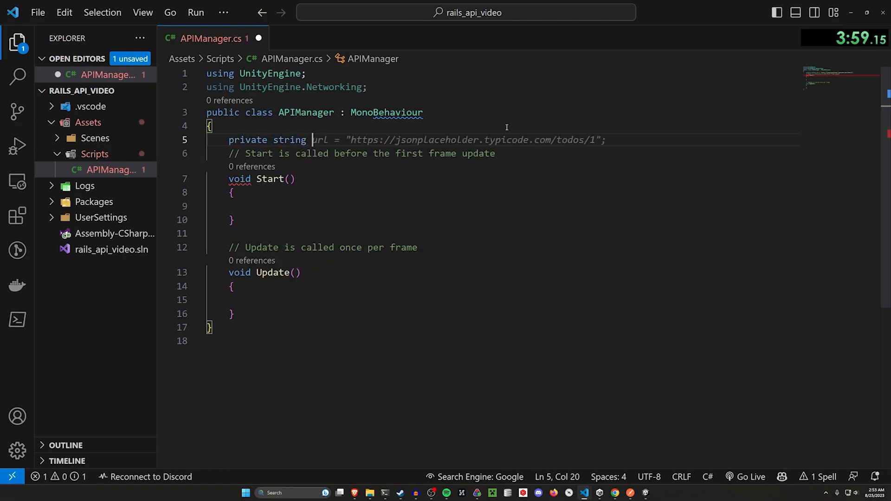
pyautogui.write('API_')
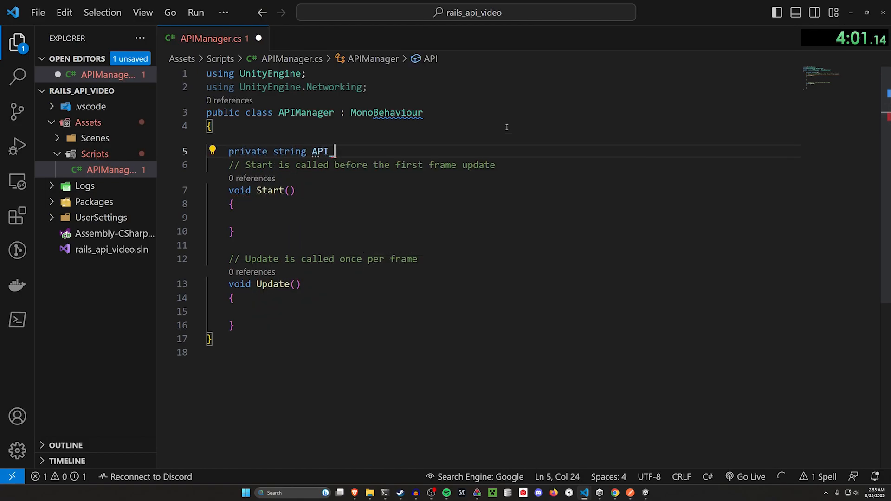
pyautogui.write('URL = "')
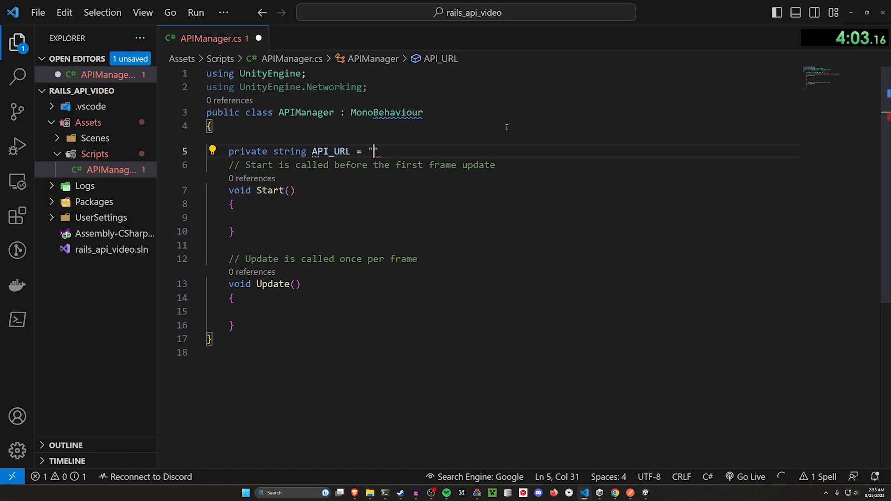
pyautogui.write('http://localhost:3000/api/v1/')
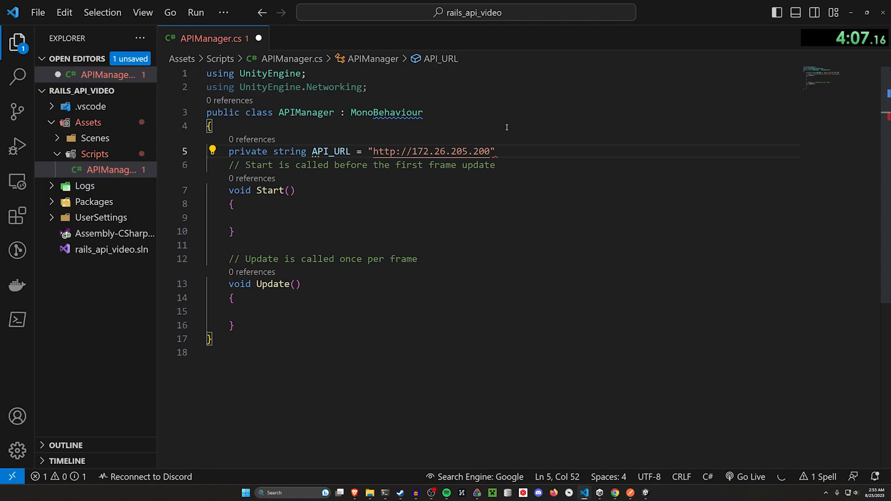
pyautogui.write(':')
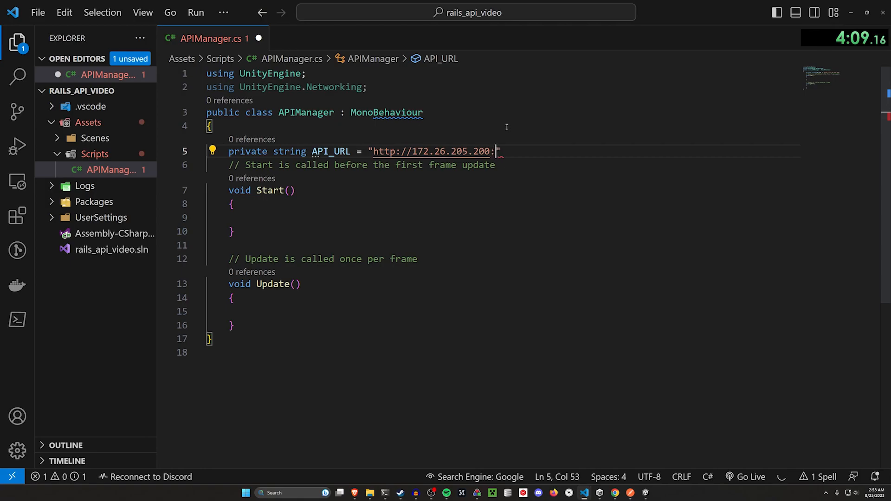
pyautogui.write('3000/api/v1/')
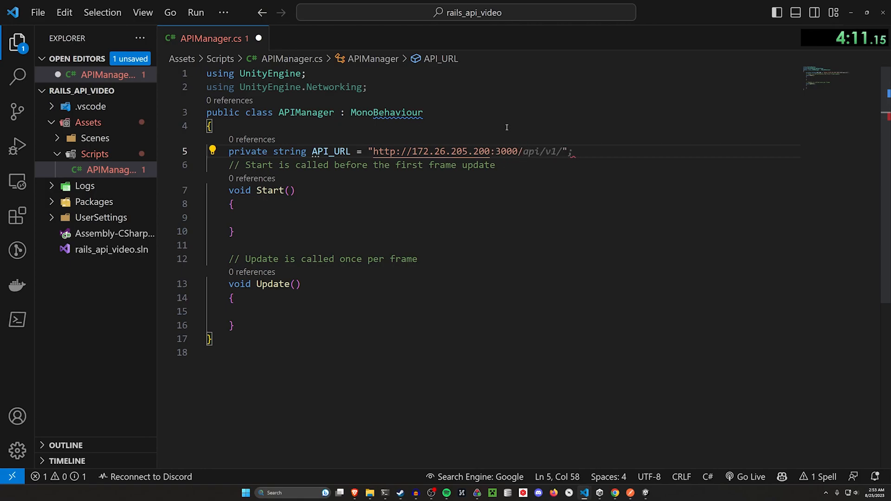
pyautogui.write('pla')
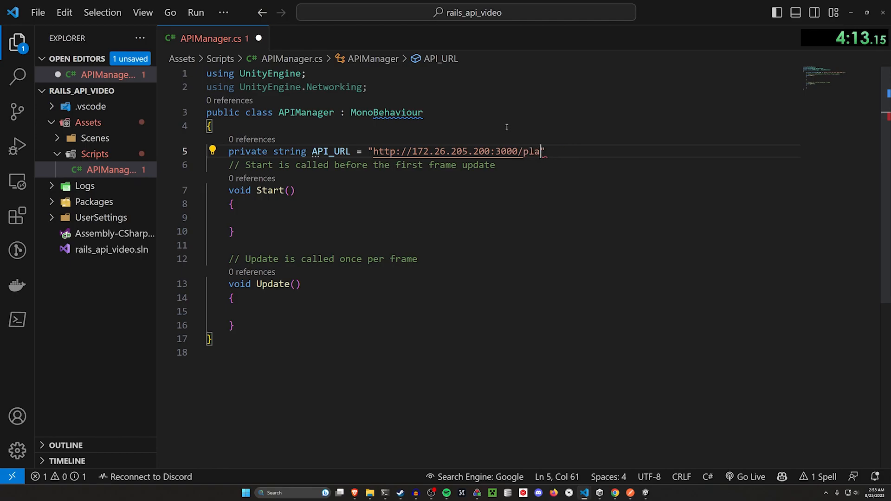
pyautogui.write('yers";')
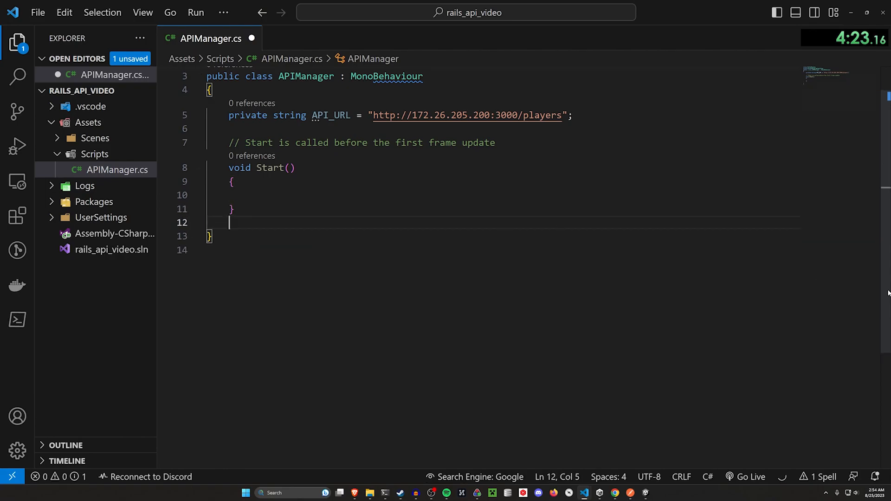
# Step: In Start, add get/post request comments and StartCoroutine(GetRequest(API_URL + "/1"))
pyautogui.press('Backspace')
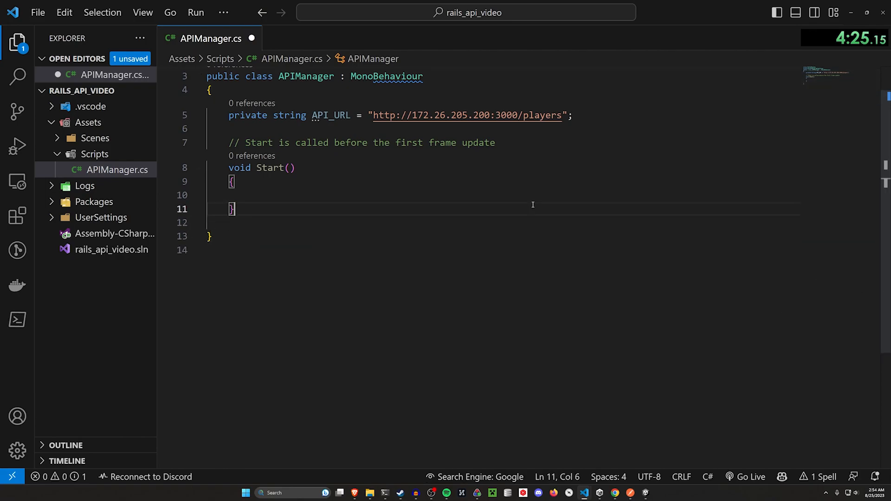
pyautogui.press('enter')
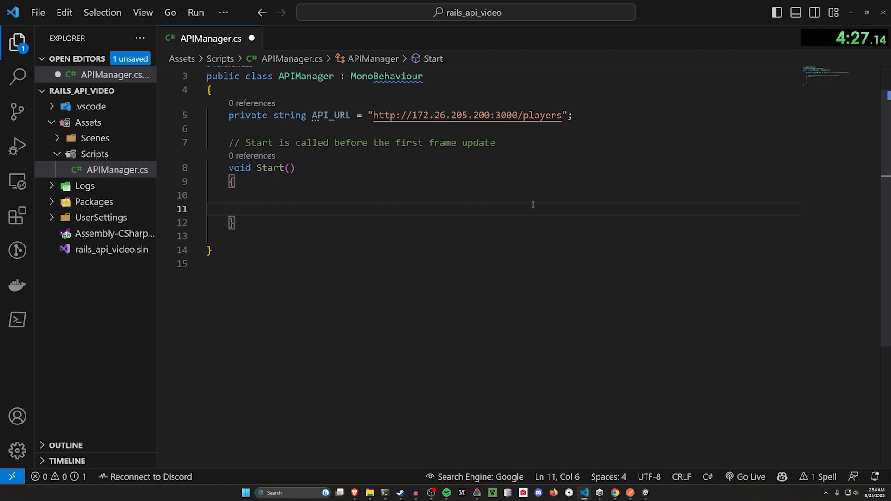
pyautogui.write('// get request')
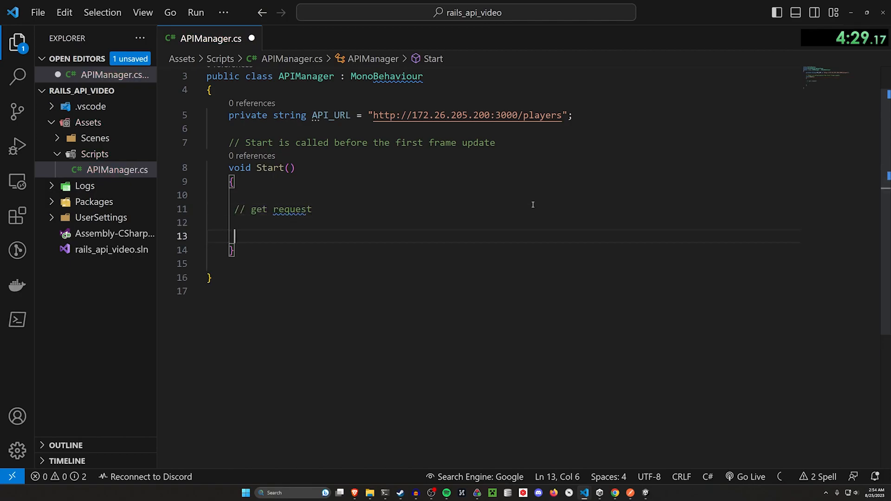
pyautogui.write('// pso')
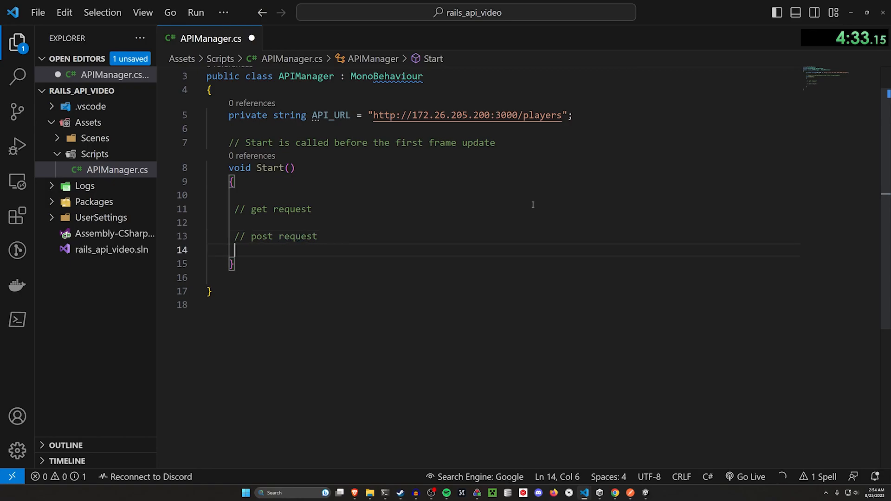
pyautogui.write('StartCoroutine(GetRequest(API_URL));')
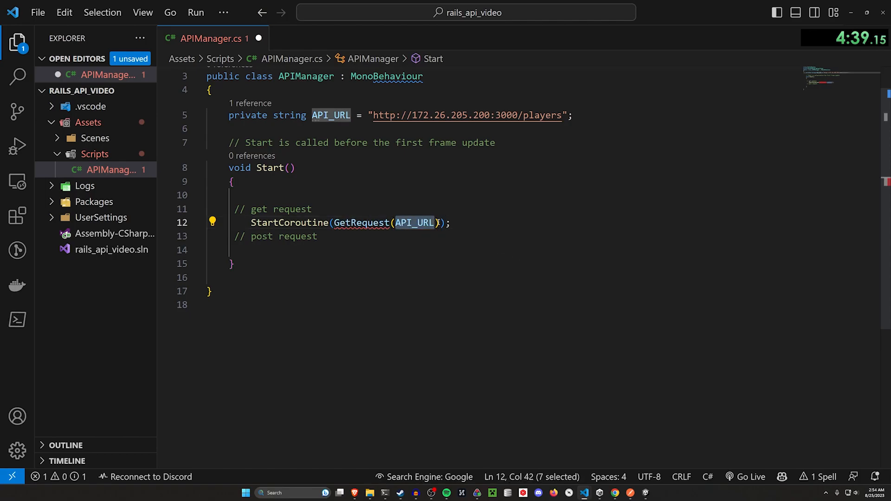
pyautogui.write('+ "/1"')
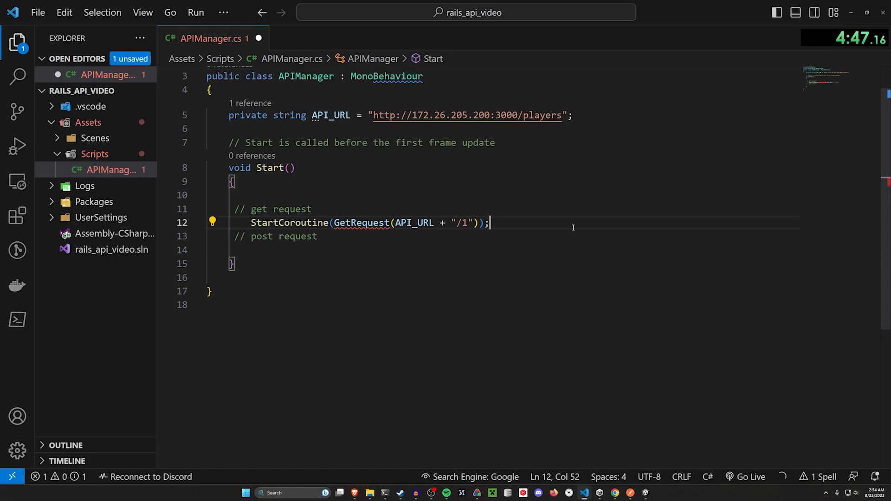
pyautogui.moveTo(299, 270)
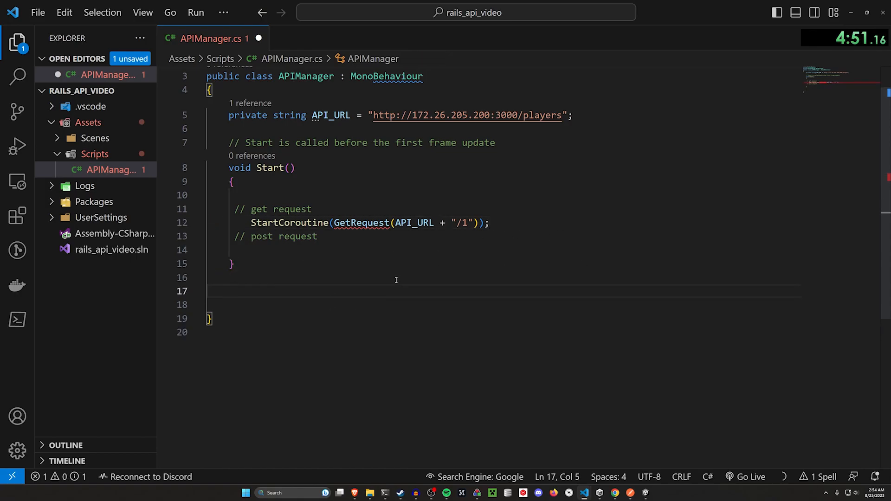
# Step: Write IEnumerator GetRequest(string uri) from the UnityWebRequest.Get sample, deleting the isNetworkError block
pyautogui.write('IEn')
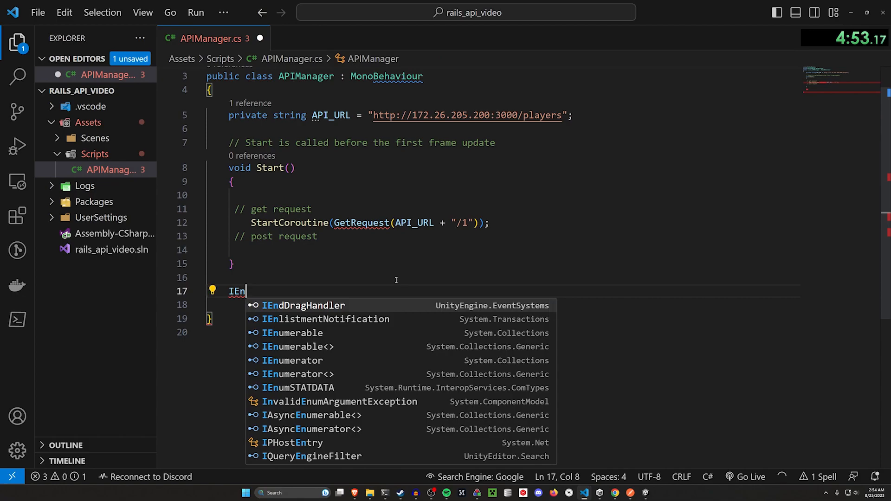
pyautogui.write('umerator G')
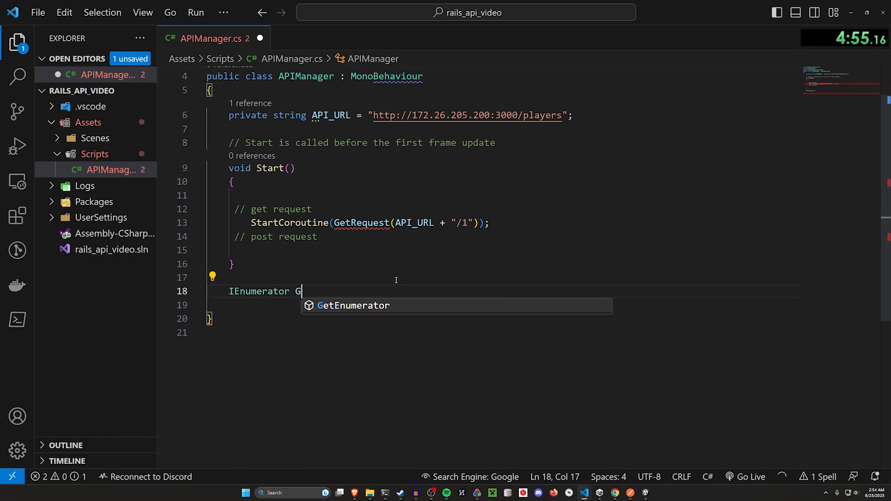
pyautogui.write('etRequest()')
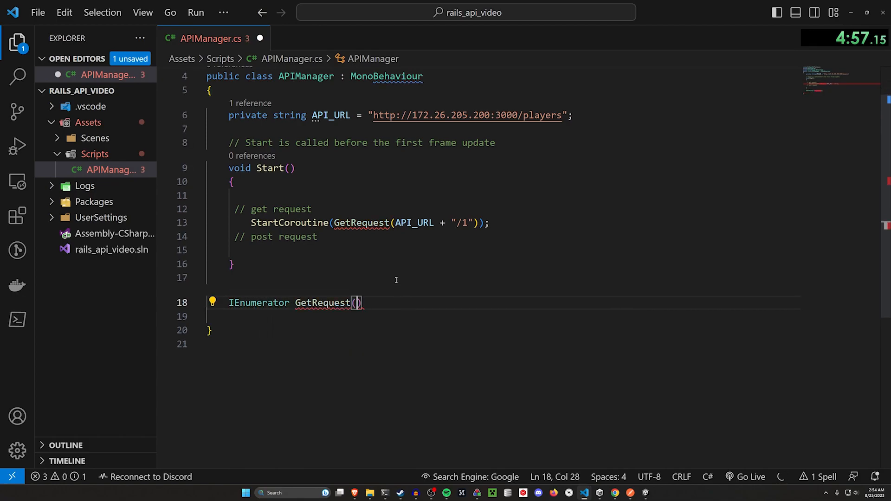
pyautogui.write('string uri')
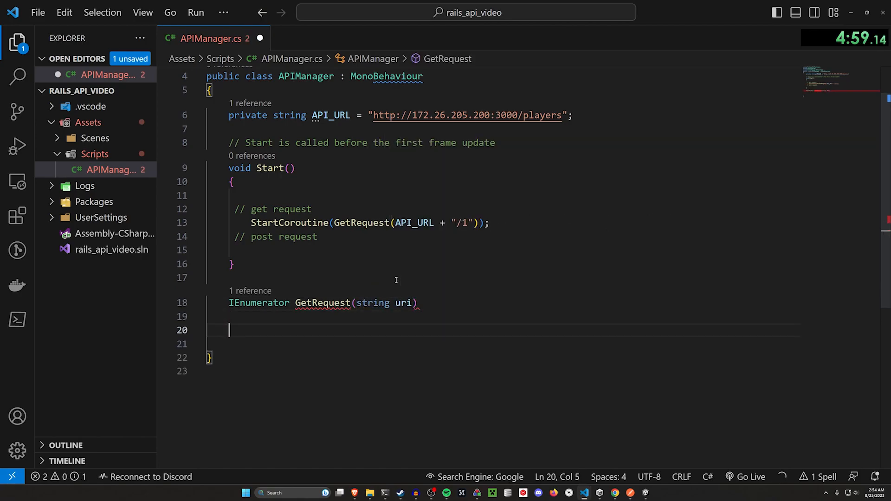
pyautogui.write('{')
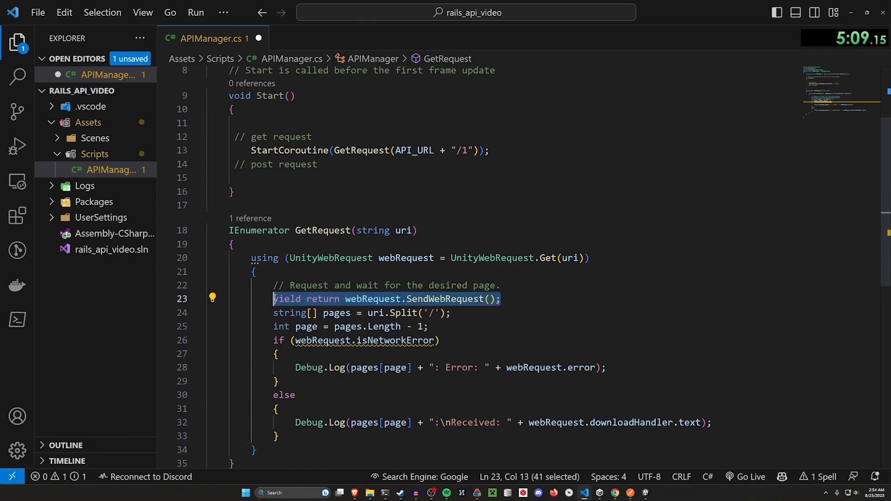
pyautogui.scroll(-3)
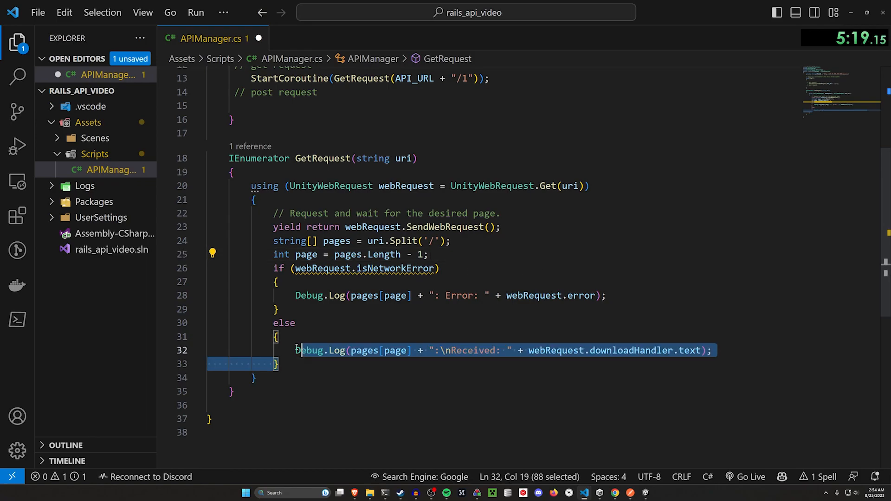
pyautogui.press('Delete')
pyautogui.write('switch (')
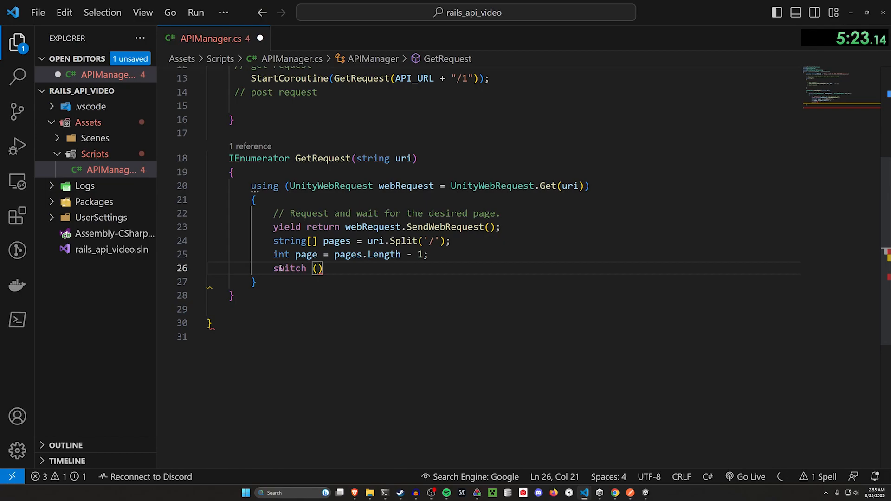
# Step: Add cases logging ConnectionError, DataProcessingError, ProtocolError with Debug.LogError and Success with Debug.Log
pyautogui.write('webRequest.result')
pyautogui.write('{')
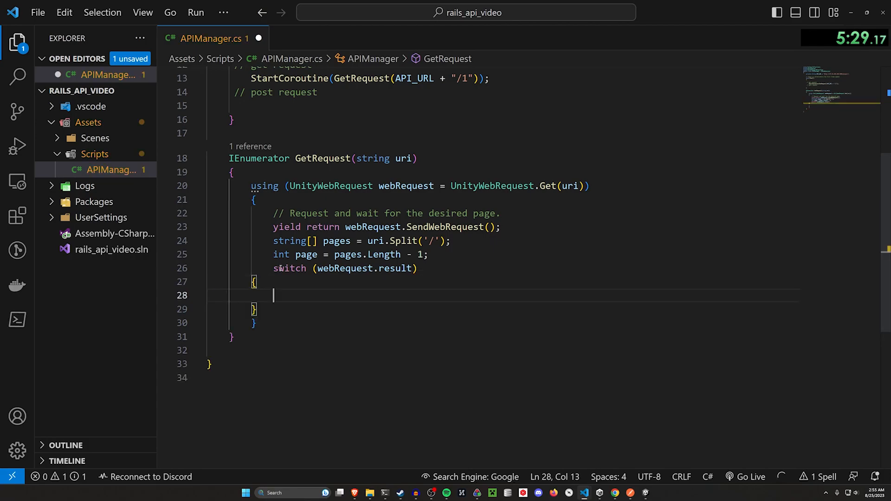
pyautogui.moveTo(254, 282); pyautogui.dragTo(278, 308)
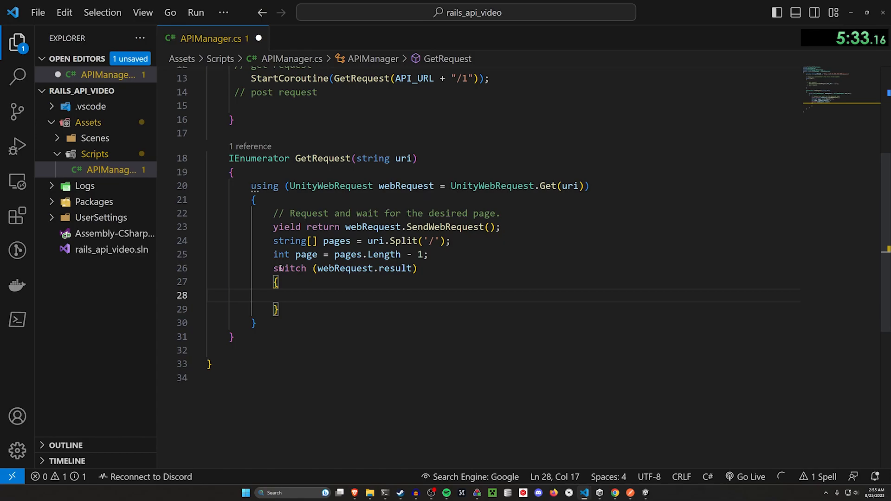
pyautogui.write('case UnityWebRequest.Result.ConnectionError:')
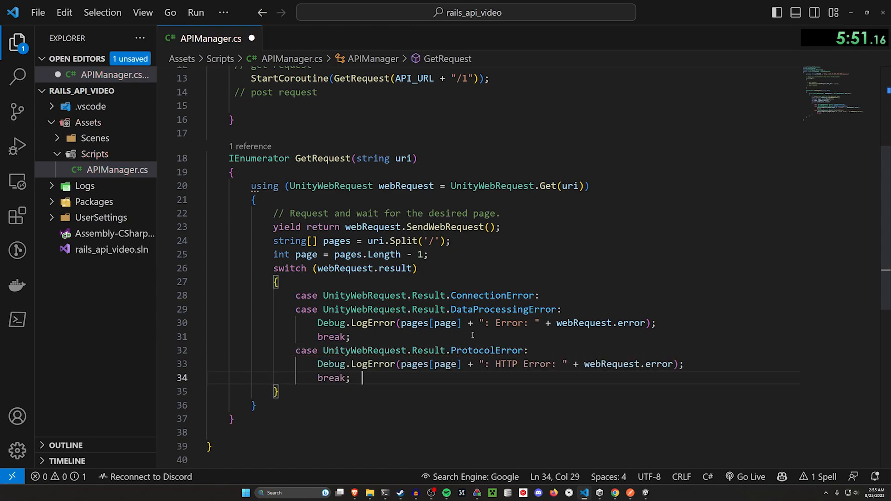
pyautogui.write('case UnityWebRequest.Result.Success:')
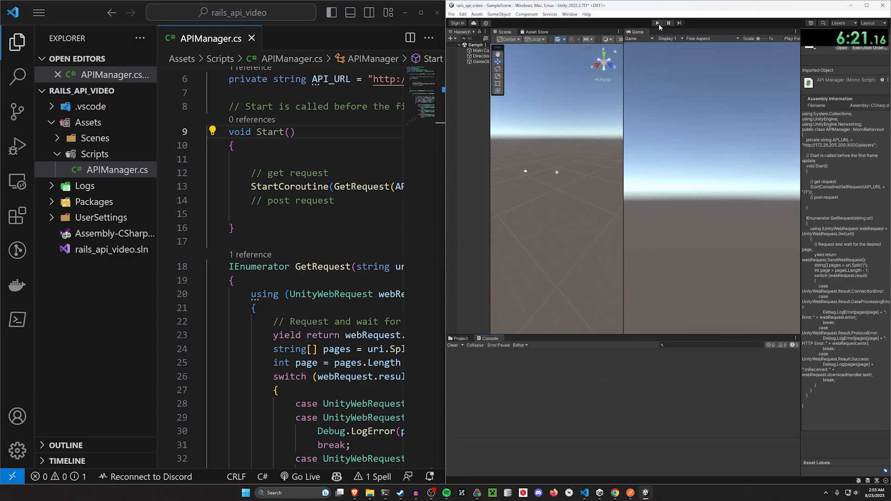
# Step: Run the scene to test the GET request, which logs an insecure-connection error
pyautogui.click(657, 23)
pyautogui.write('http')
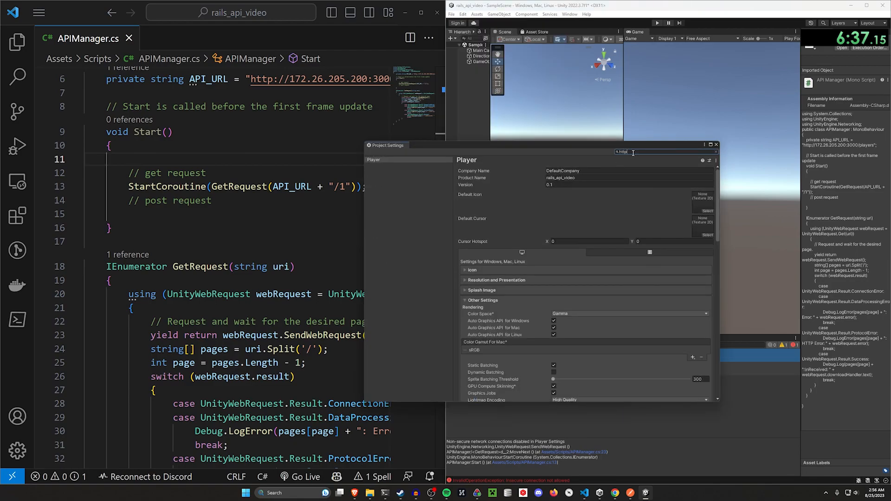
# Step: Set 'Allow downloads over HTTP' to 'Always allowed' in Player settings, then close the window
pyautogui.scroll(-3)
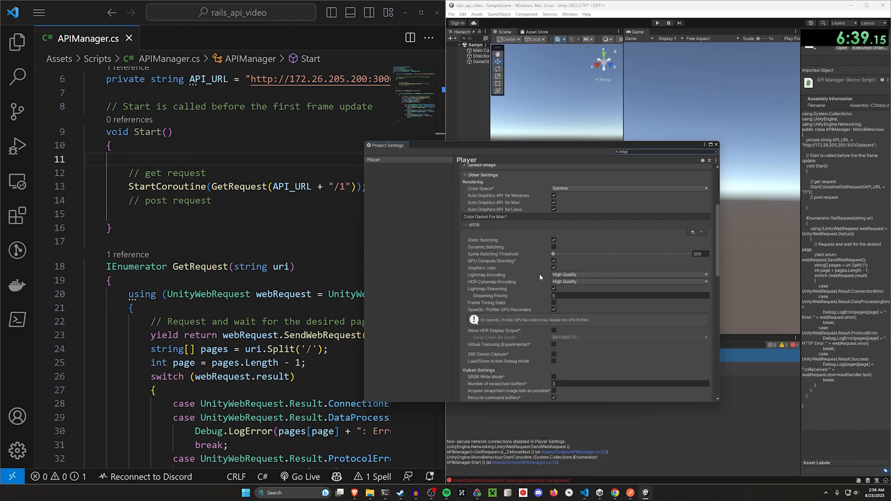
pyautogui.scroll(-3)
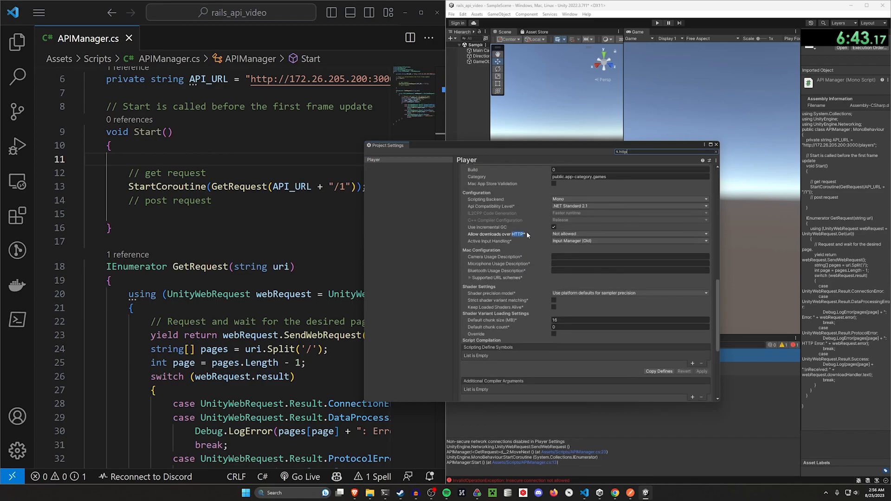
pyautogui.click(627, 233)
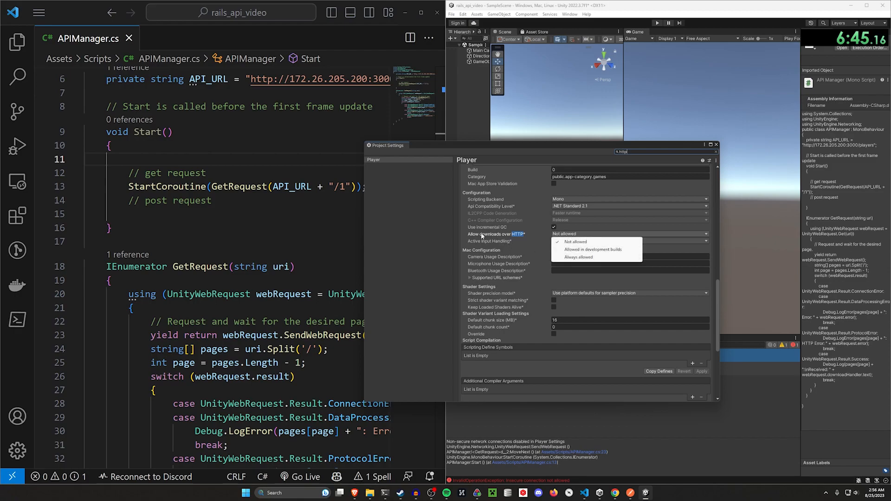
pyautogui.moveTo(521, 238)
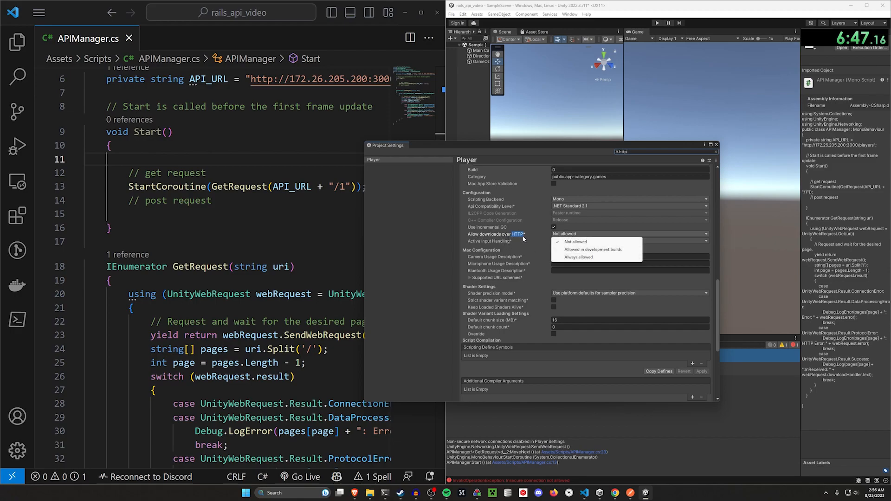
pyautogui.click(578, 257)
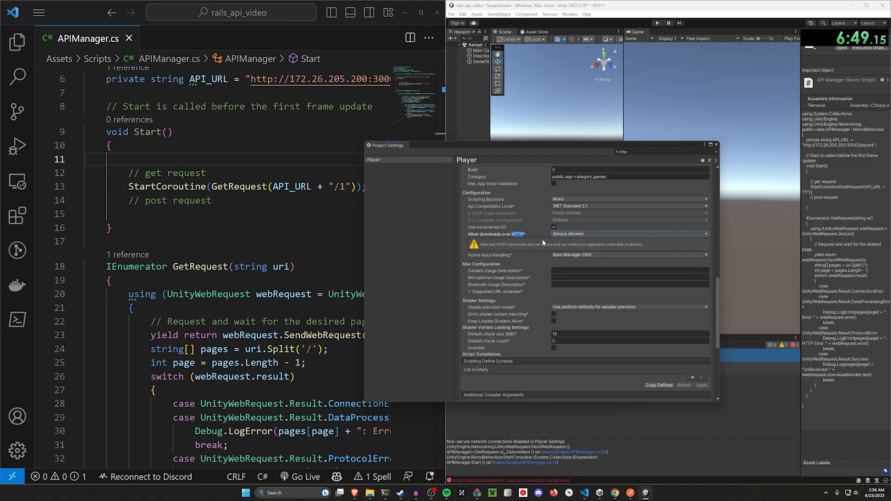
pyautogui.scroll(-3)
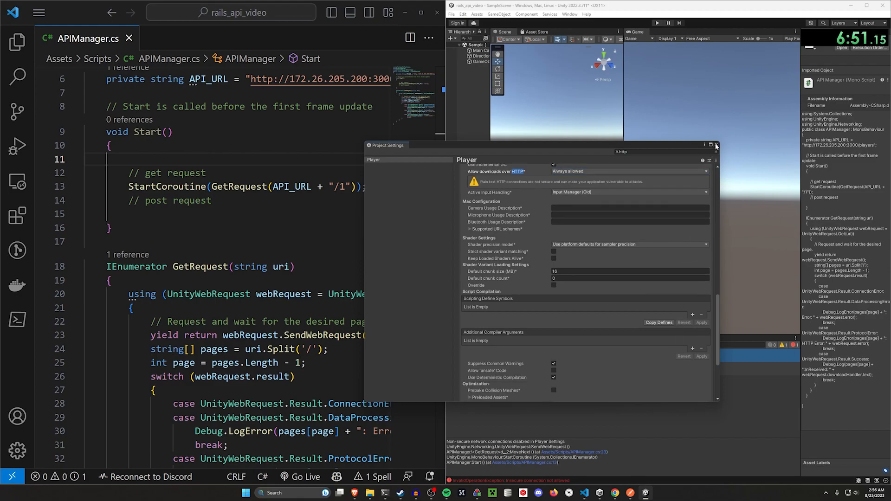
pyautogui.click(716, 145)
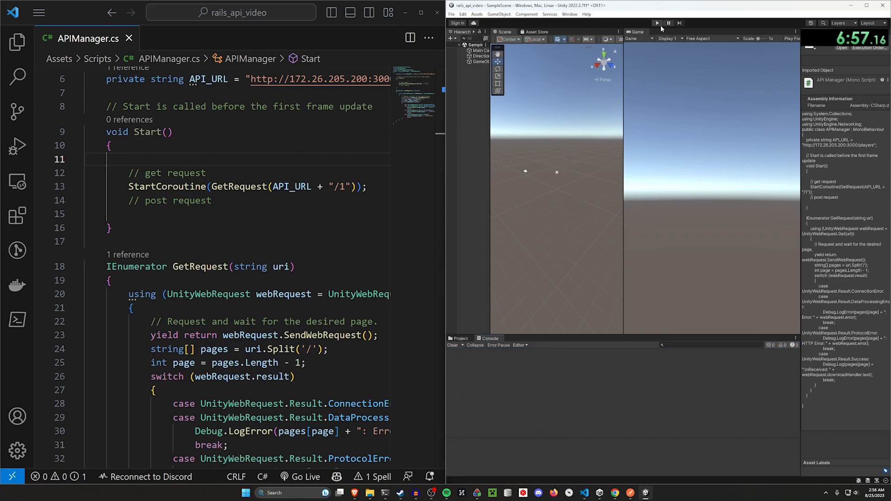
# Step: Rerun the scene and inspect the 404 Not Found error in the Console
pyautogui.click(657, 23)
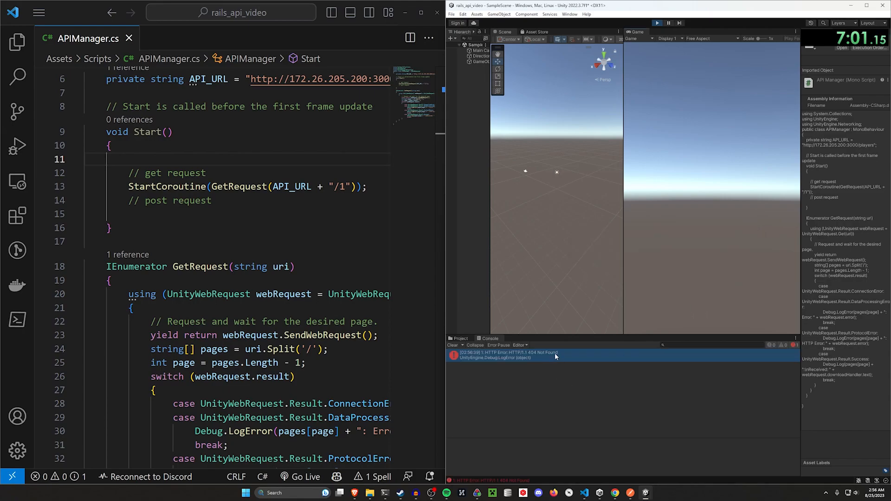
pyautogui.click(506, 352)
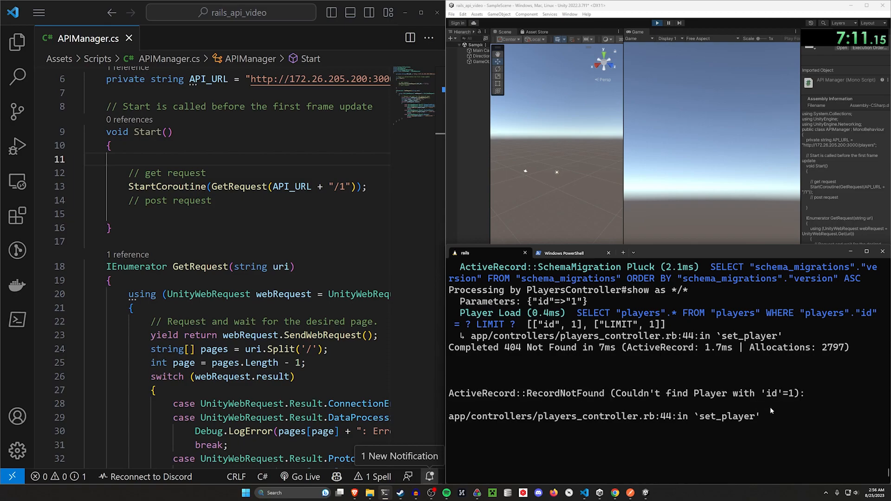
pyautogui.moveTo(704, 467)
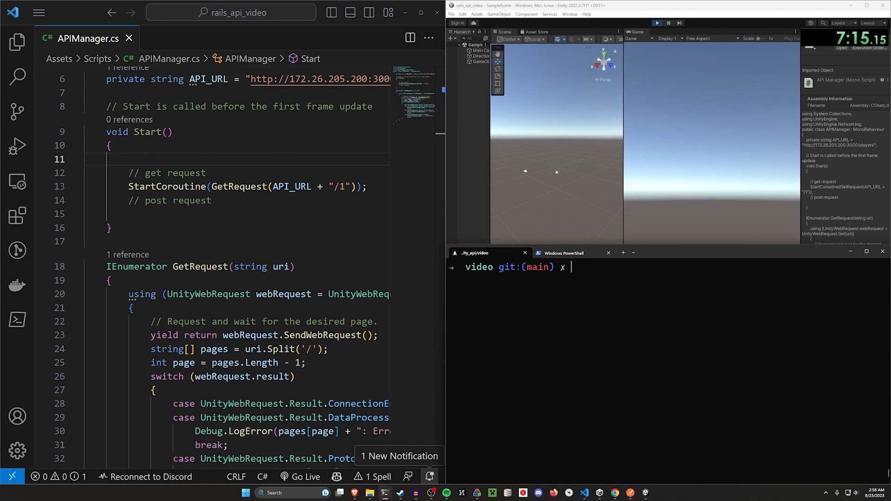
# Step: In rails c, create a Player at x 100, y 1, z 100 and verify with Player.first
pyautogui.write('rails c')
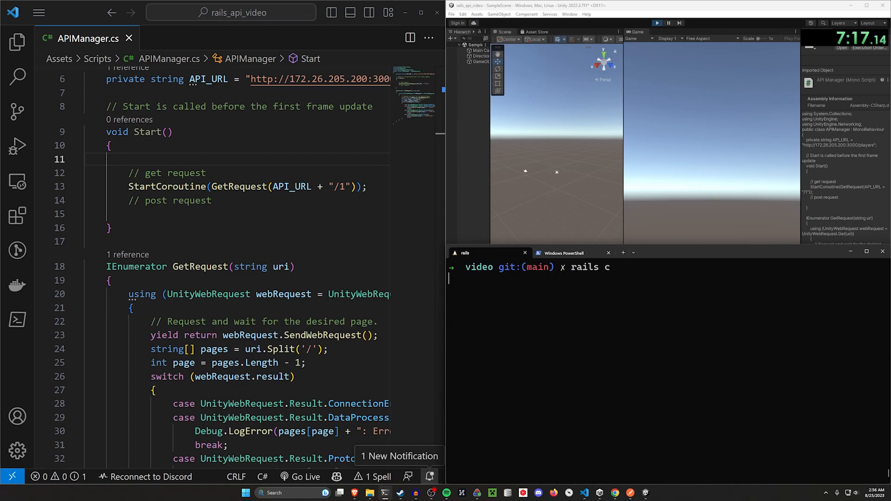
pyautogui.write('Player.create(x:')
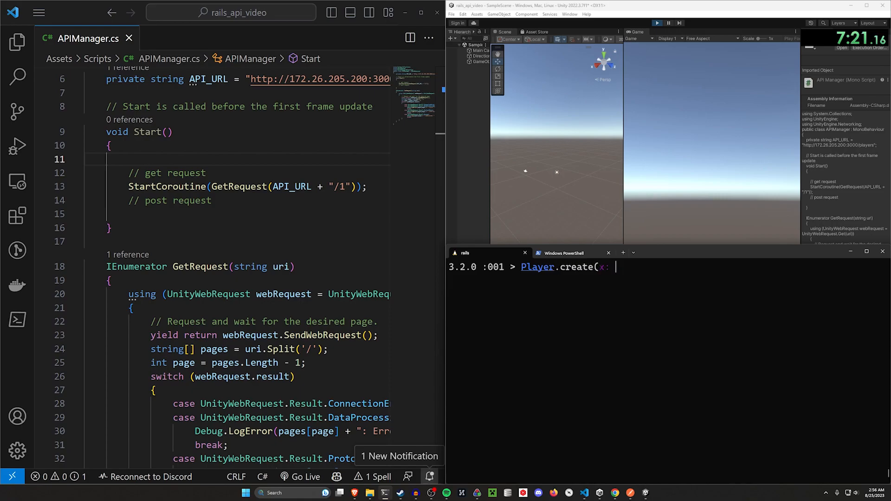
pyautogui.write('100.0,')
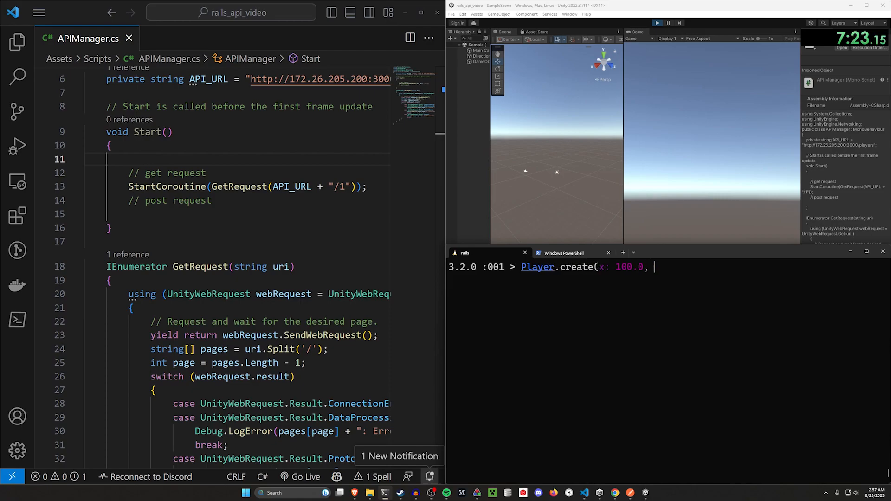
pyautogui.write('y:')
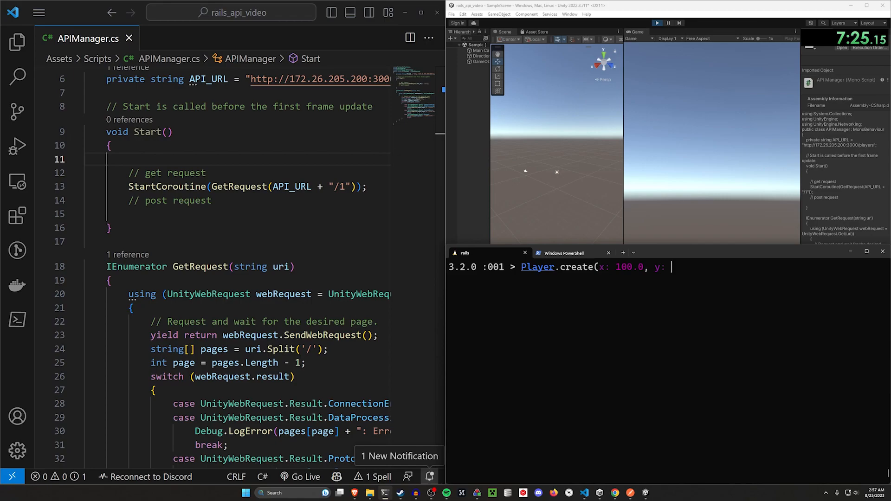
pyautogui.write('1, z')
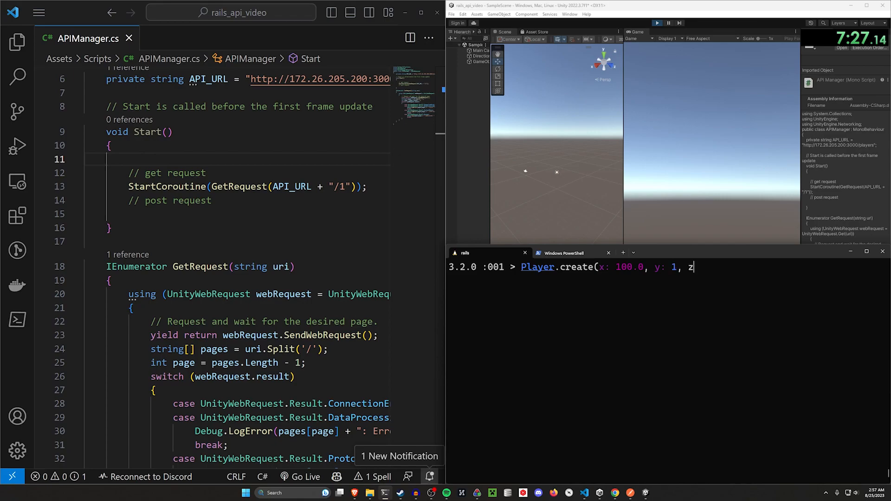
pyautogui.write('100/')
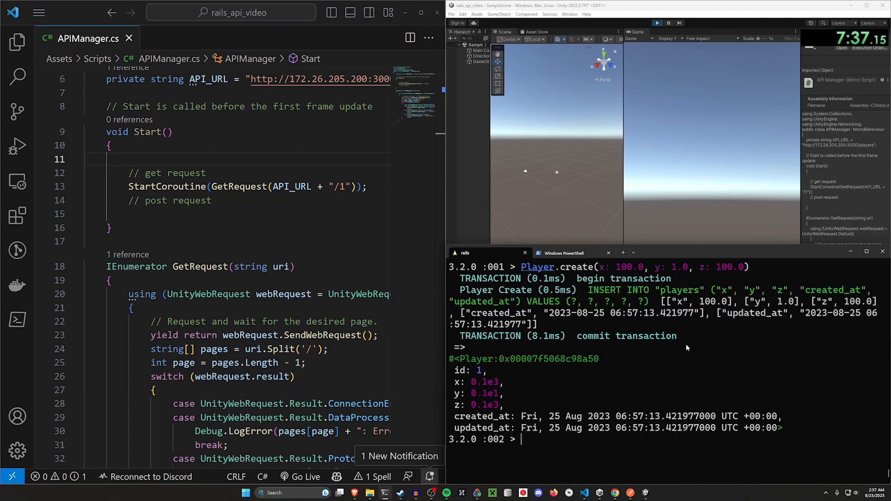
pyautogui.write('Player.first')
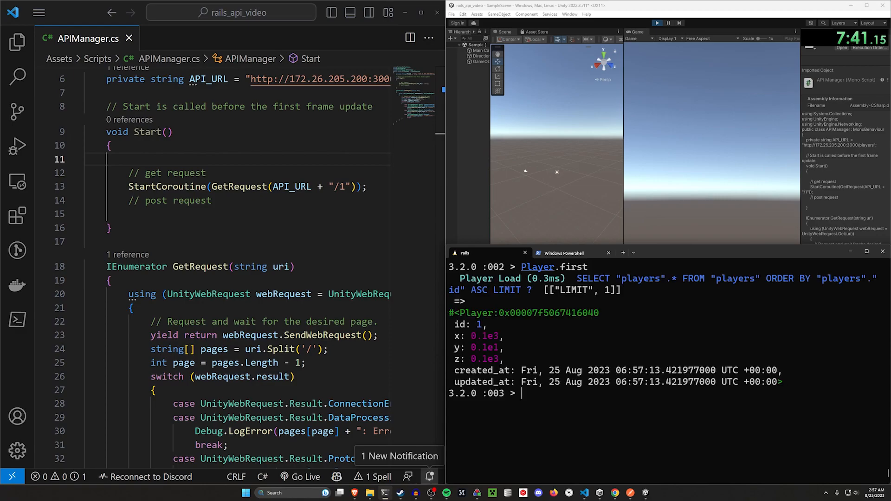
pyautogui.moveTo(460, 336); pyautogui.dragTo(494, 347)
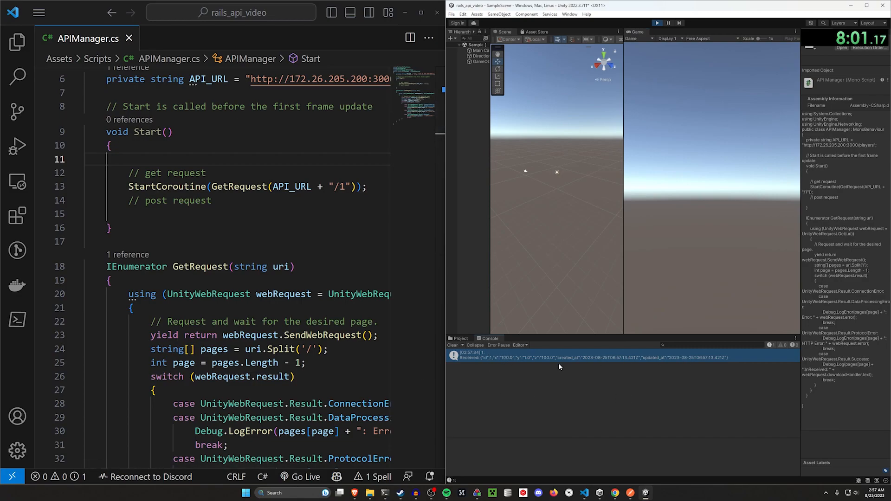
pyautogui.moveTo(496, 364)
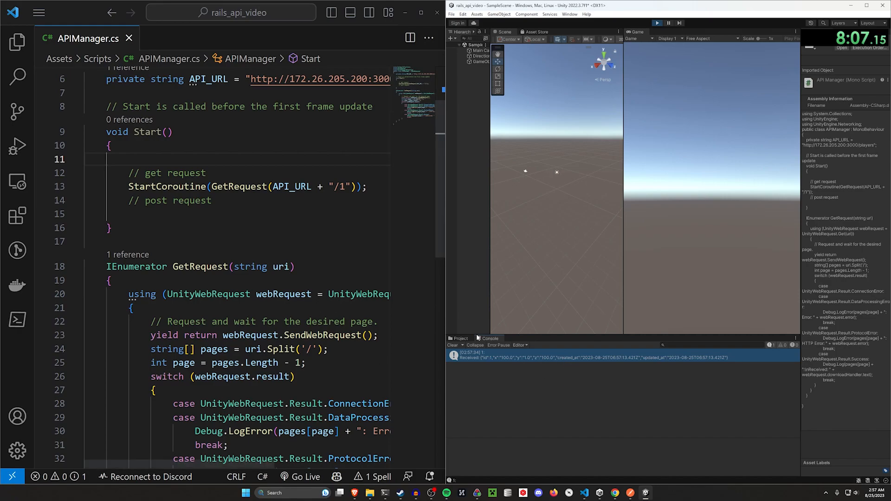
# Step: Return to the APIManager script in Visual Studio Code after the successful player 1 GET
pyautogui.scroll(-3)
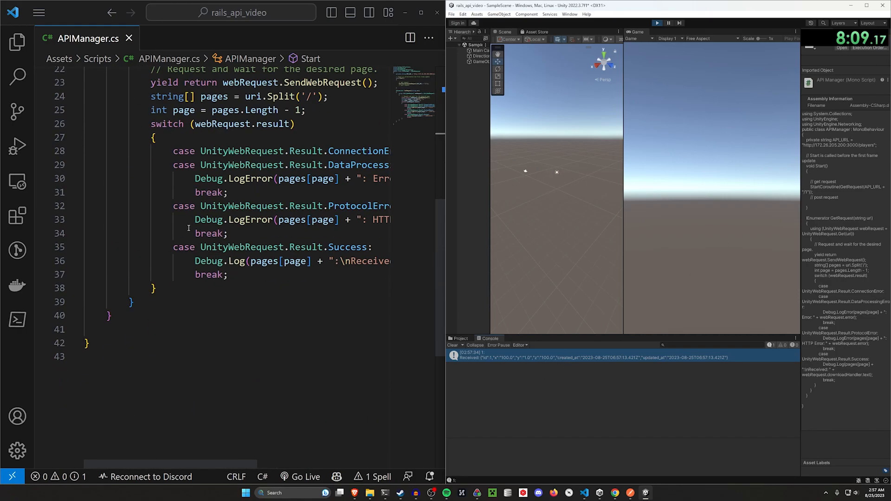
pyautogui.click(228, 233)
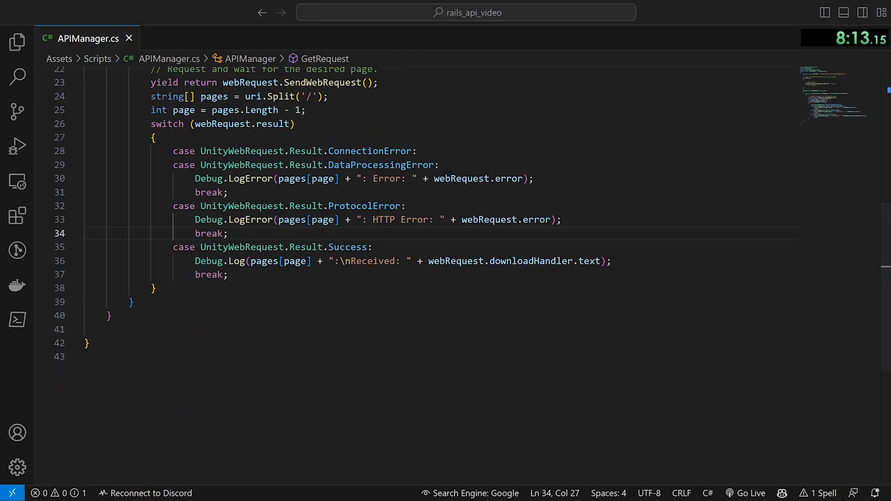
pyautogui.click(17, 41)
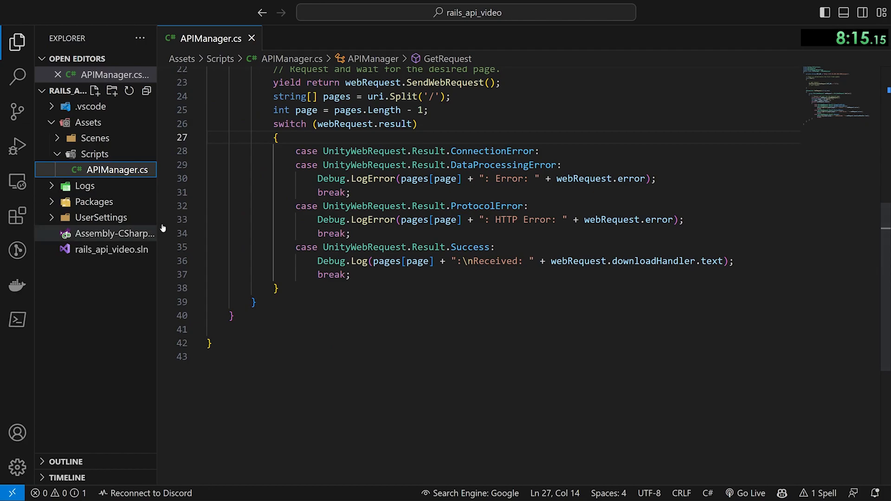
pyautogui.moveTo(271, 175)
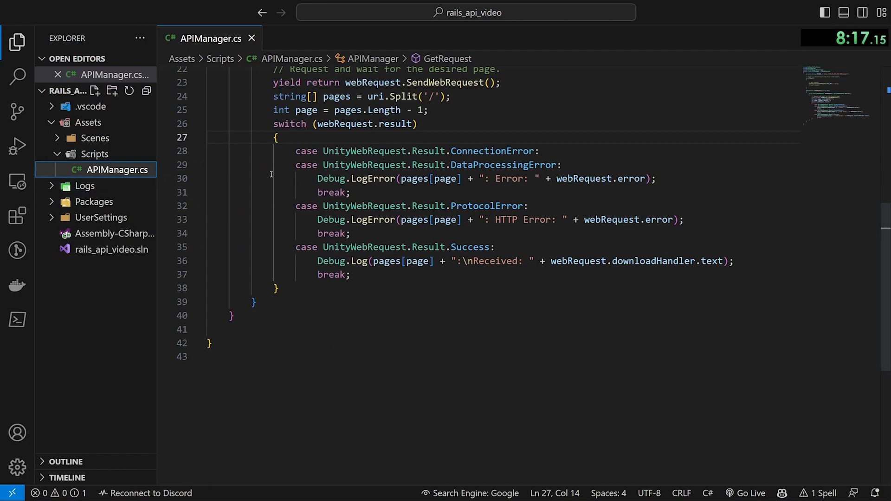
# Step: Create CoordinateData.cs as a [System.Serializable] class with float x, y, z fields and a constructor
pyautogui.click(96, 90)
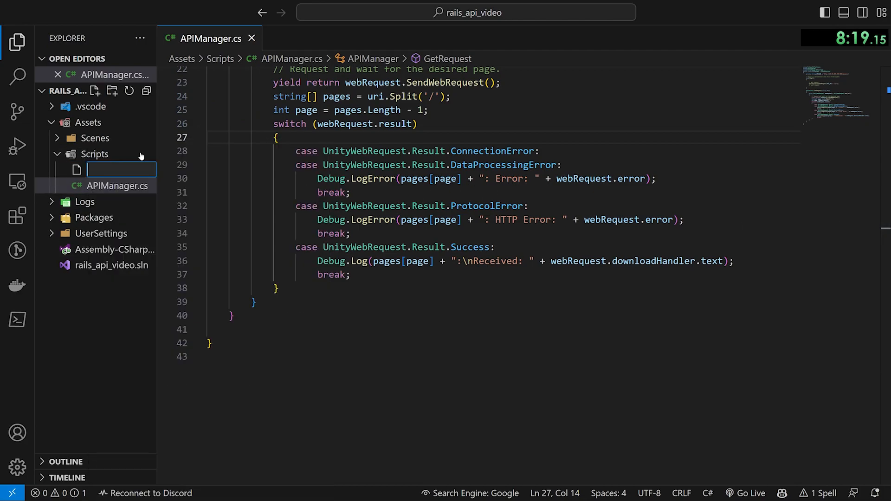
pyautogui.write('Coordina')
pyautogui.write('[System')
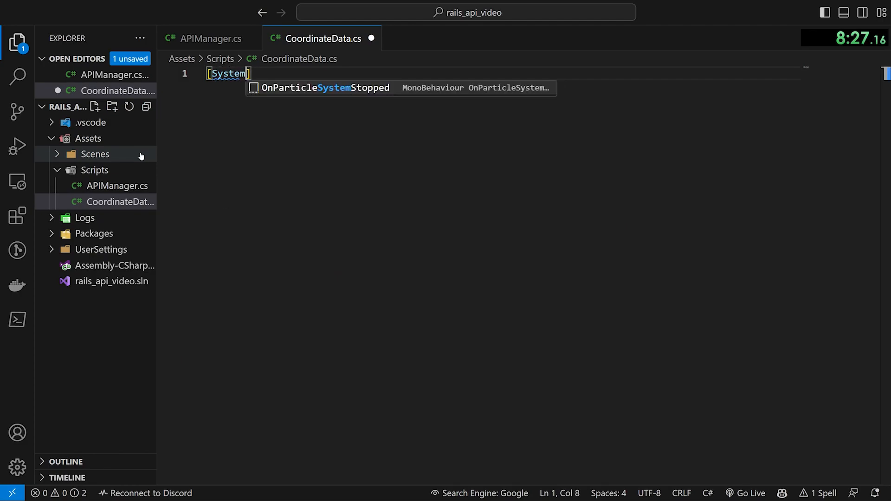
pyautogui.write('.Serialize')
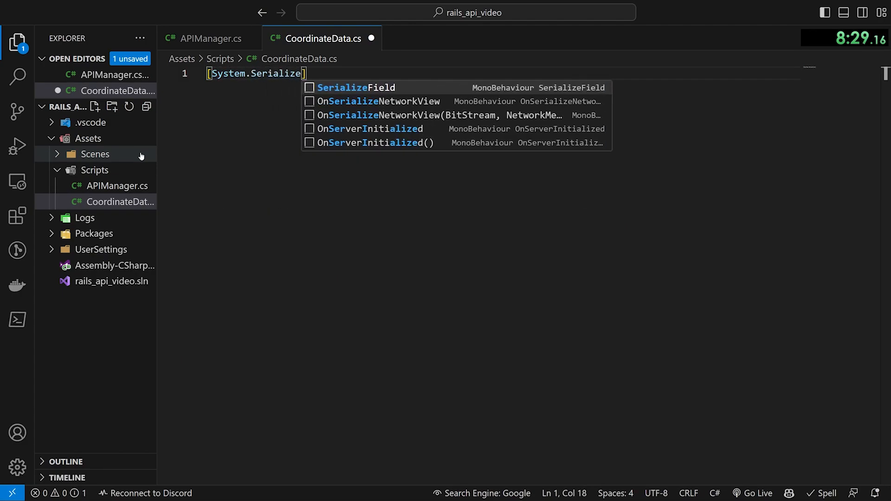
pyautogui.write('able')
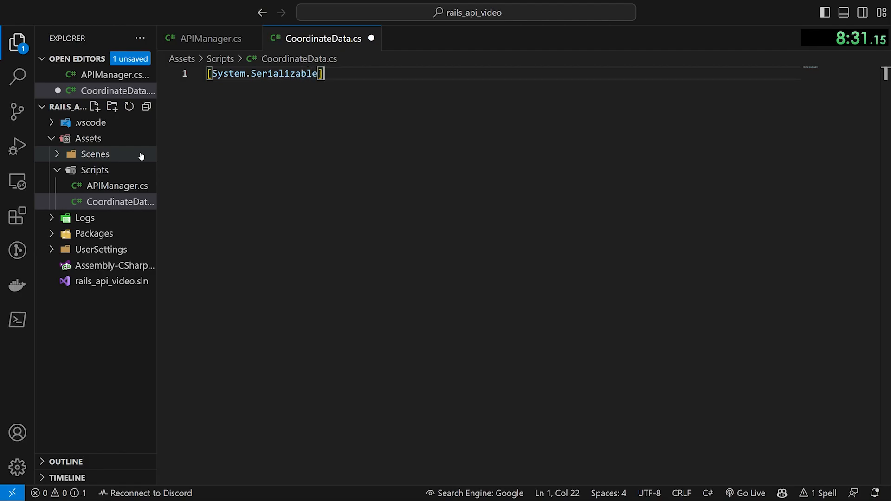
pyautogui.write('public')
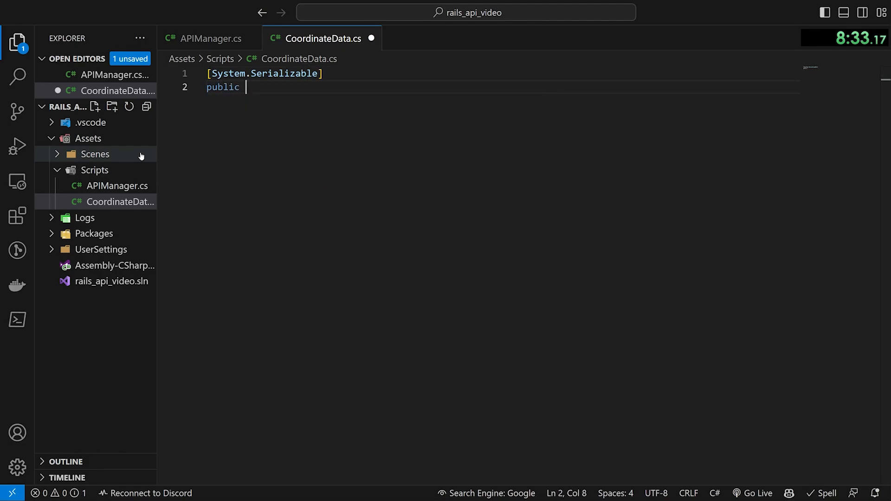
pyautogui.write('class CoordinateData')
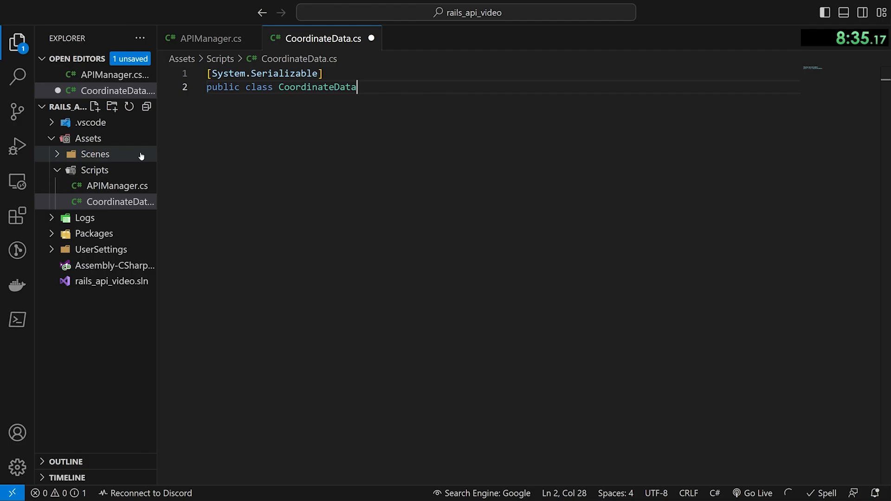
pyautogui.write('{')
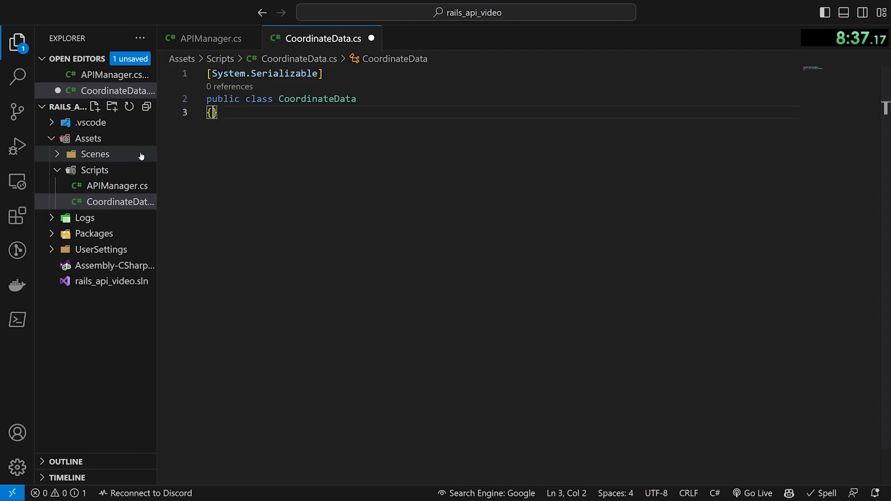
pyautogui.write('public')
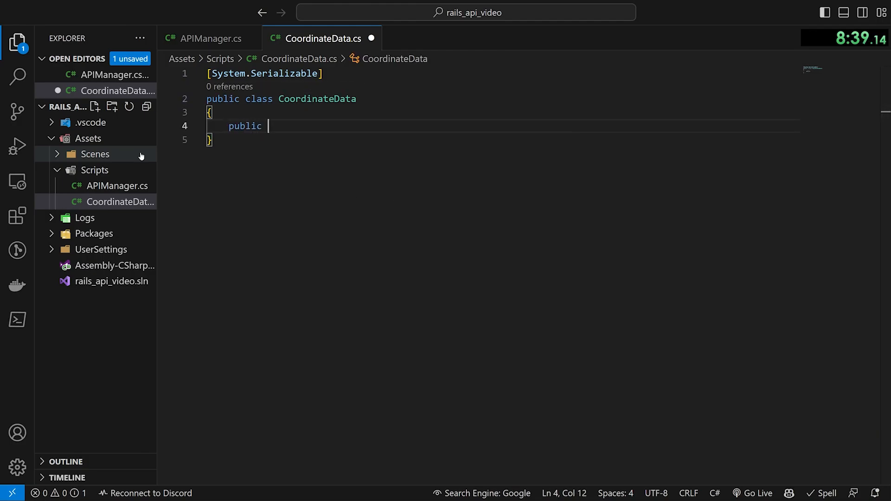
pyautogui.write('float x;')
pyautogui.write('this.z = z;')
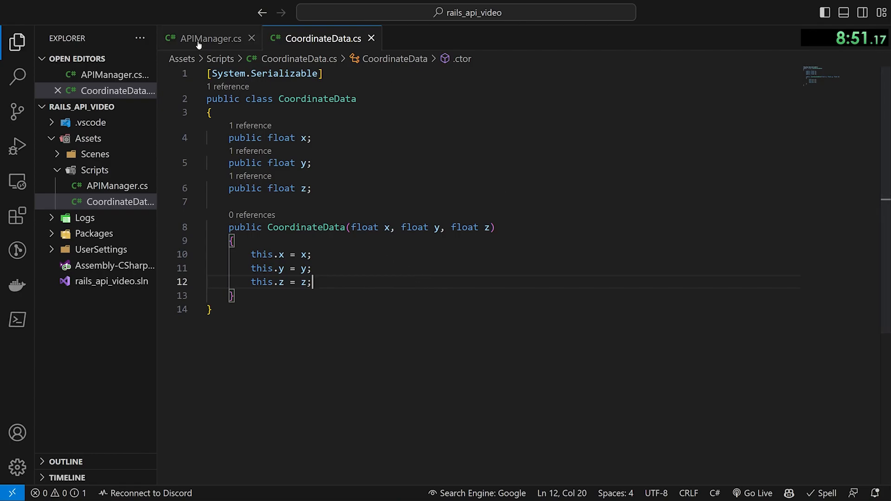
pyautogui.click(209, 38)
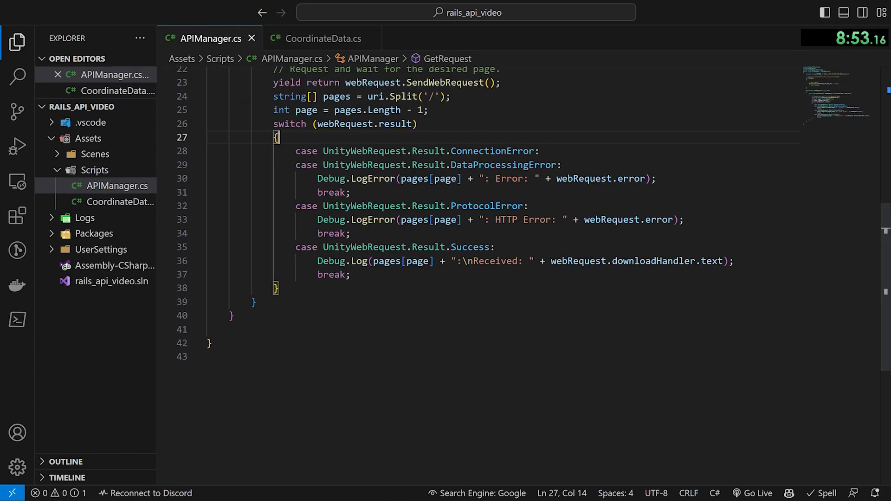
# Step: Begin a CoordinateData declaration under case Success, checking the received JSON in Unity
pyautogui.click(735, 261)
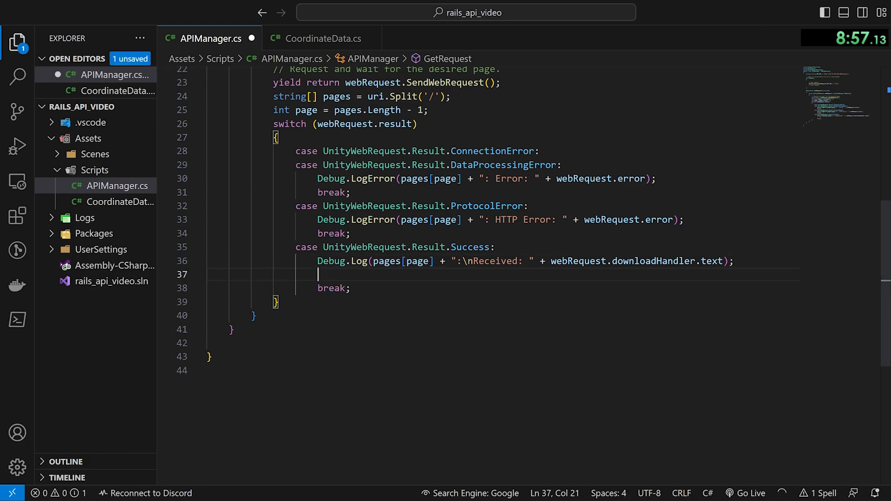
pyautogui.write('CoordinateData coords')
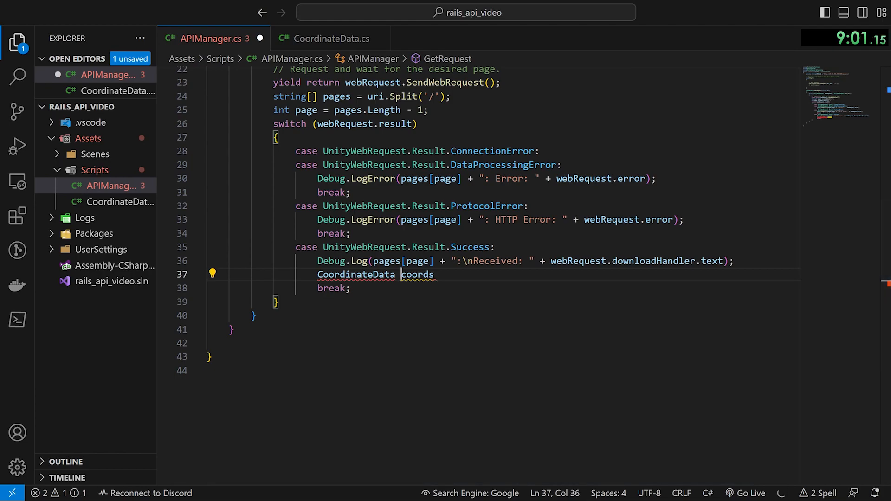
pyautogui.click(213, 273)
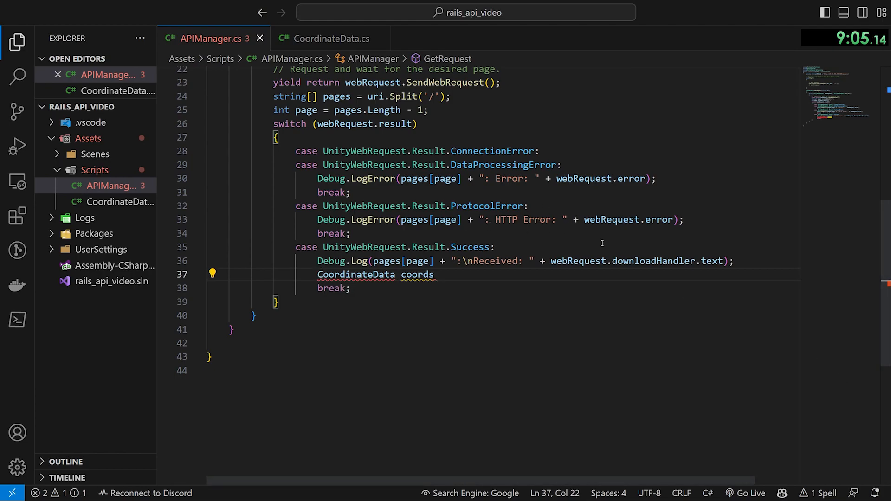
pyautogui.click(657, 22)
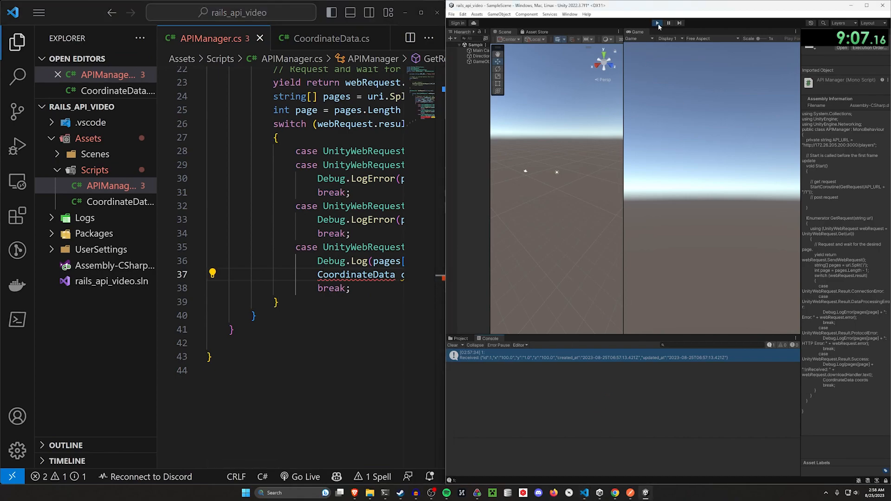
pyautogui.click(657, 23)
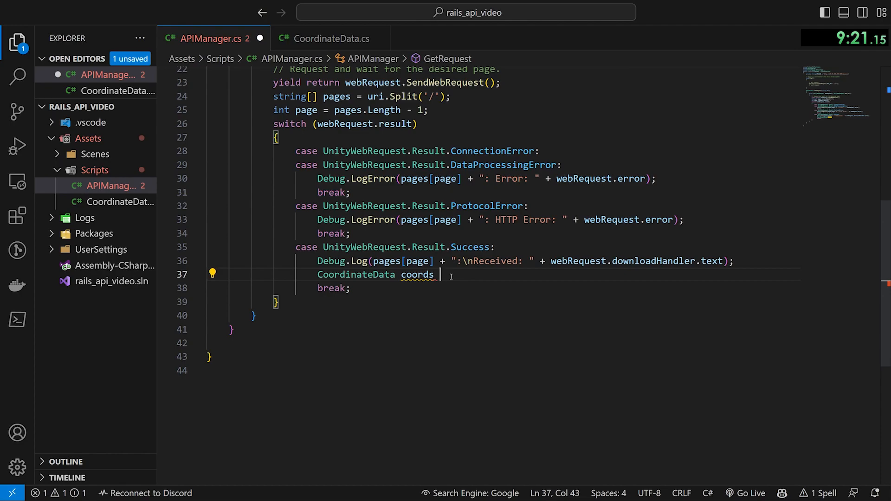
# Step: Parse the response with JsonUtility.FromJson<CoordinateData> into coords and log its x, y, z
pyautogui.write('= Json')
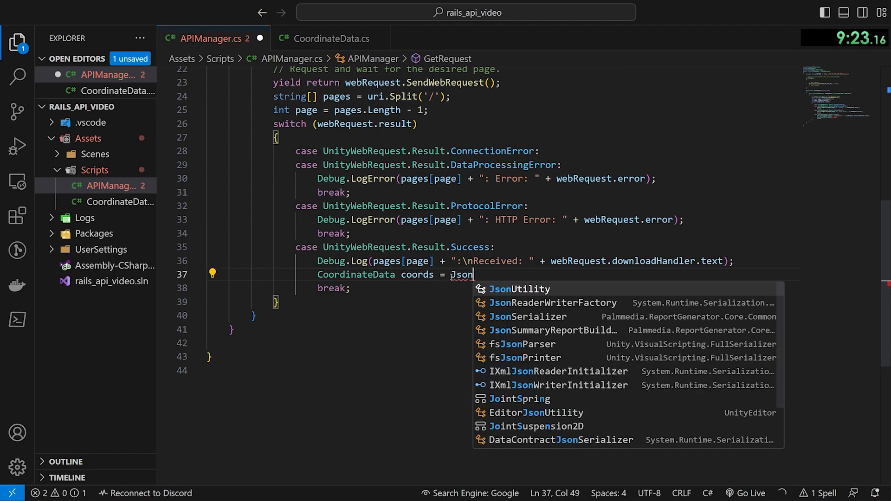
pyautogui.write('Utility.FromJson<C')
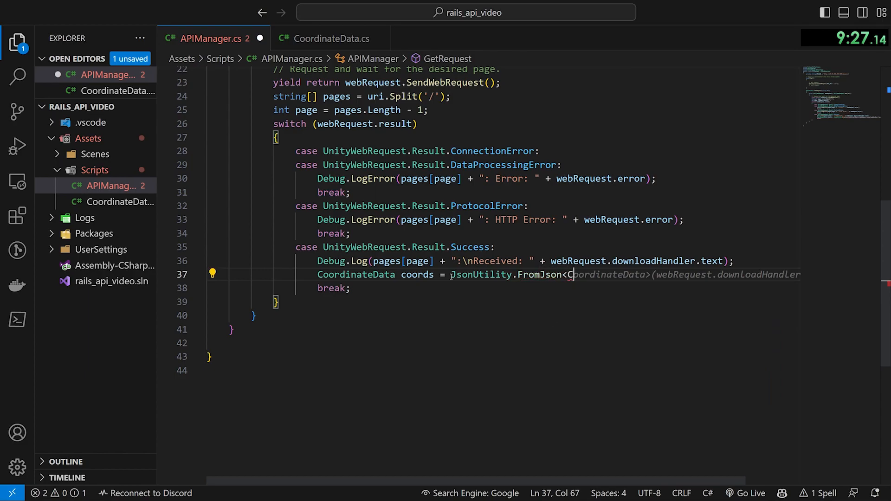
pyautogui.write('oordinateData>')
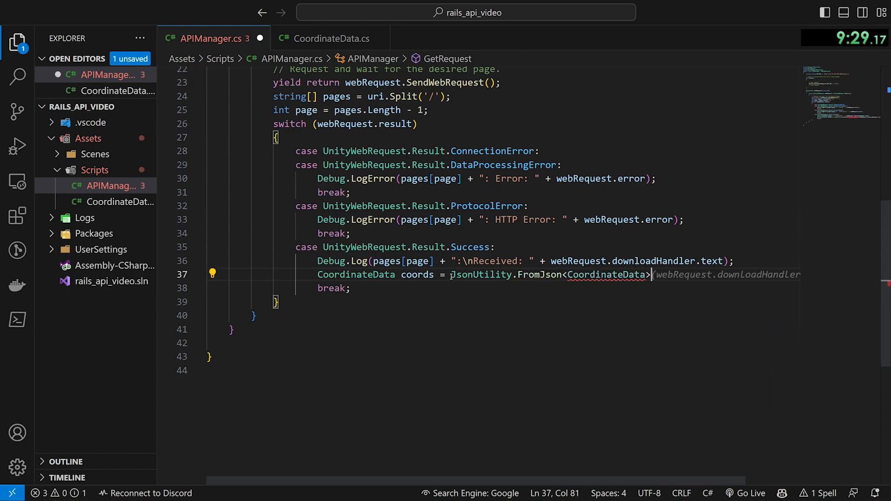
pyautogui.write('(webRequest.downloadHandler.te')
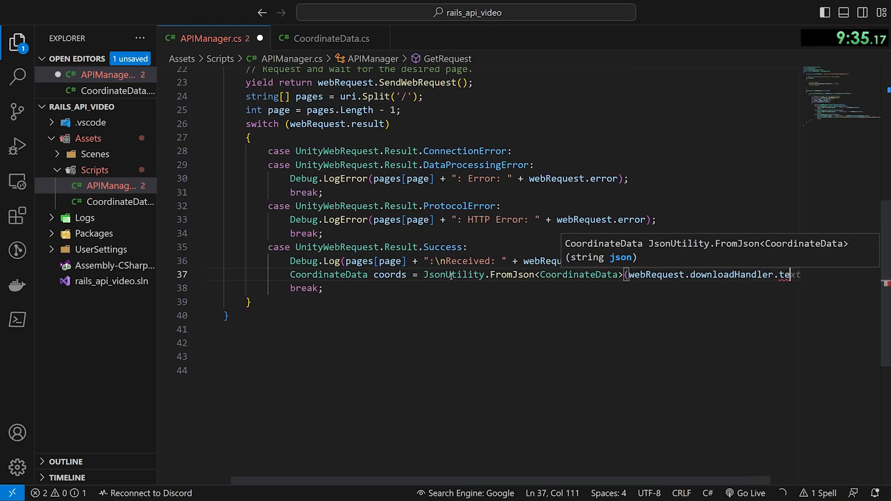
pyautogui.write('Debug.Log("x: " + coords.x + " y: " + coords.y + " z: " + coords.z);')
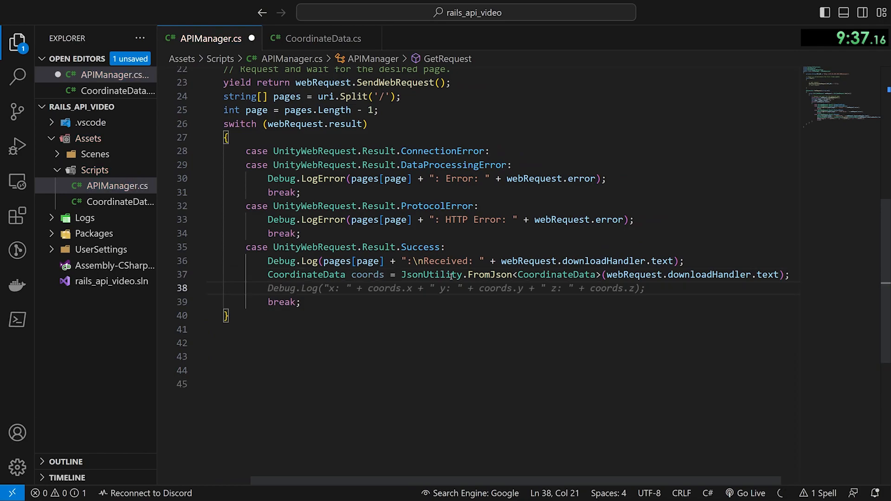
pyautogui.write('transform.position =')
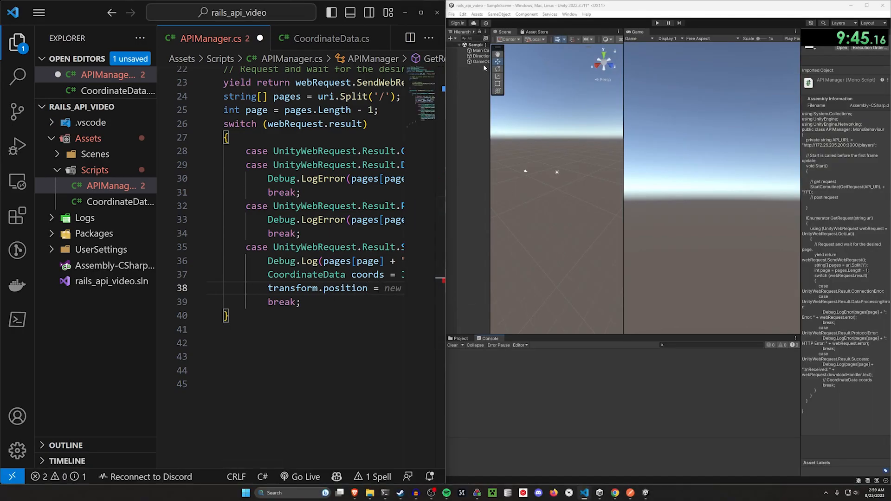
# Step: Add a 3D Capsule to the Hierarchy and delete the old GameObject
pyautogui.click(481, 62)
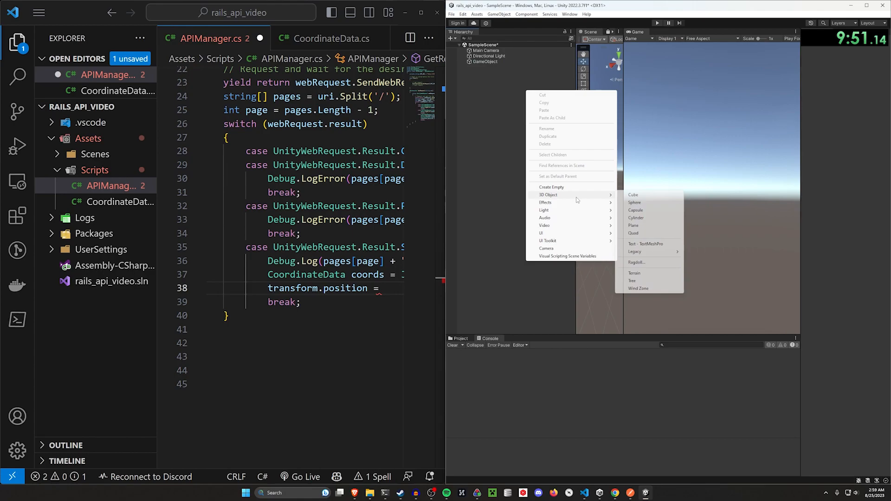
pyautogui.moveTo(658, 215)
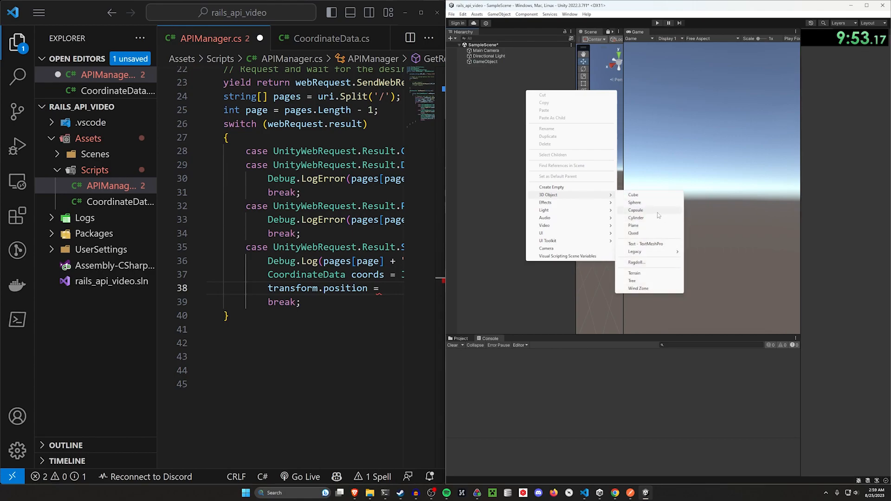
pyautogui.click(635, 210)
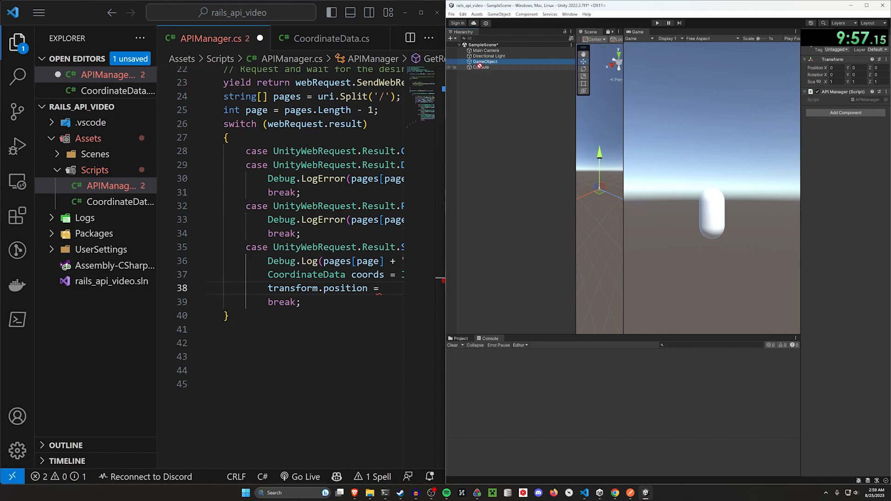
pyautogui.click(487, 56)
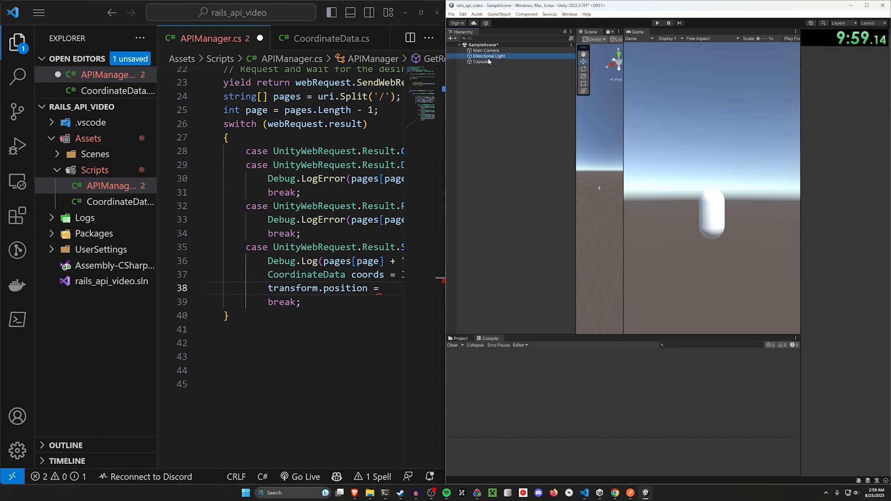
pyautogui.click(481, 61)
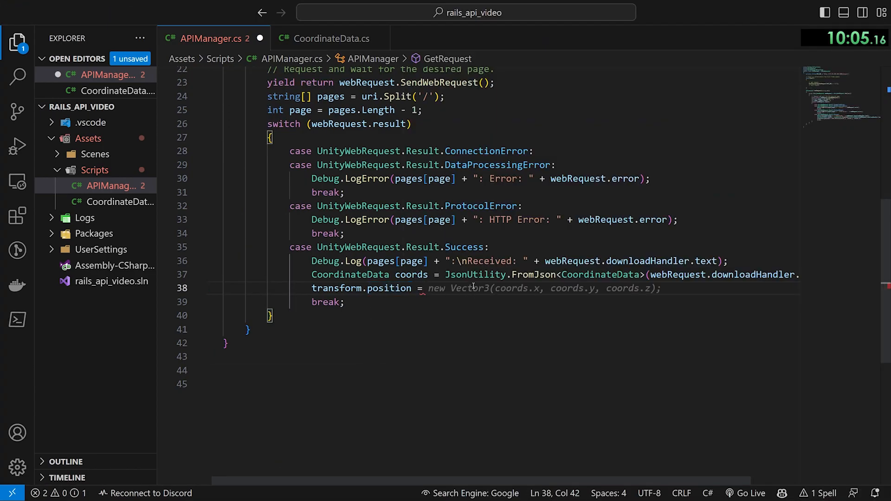
pyautogui.doubleClick(468, 288)
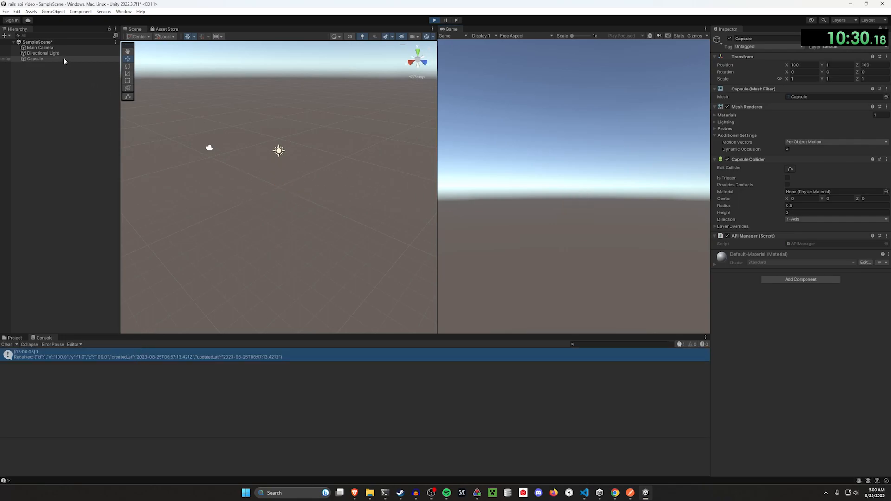
# Step: Check the Capsule's Transform position in the Inspector after running the scene
pyautogui.click(35, 59)
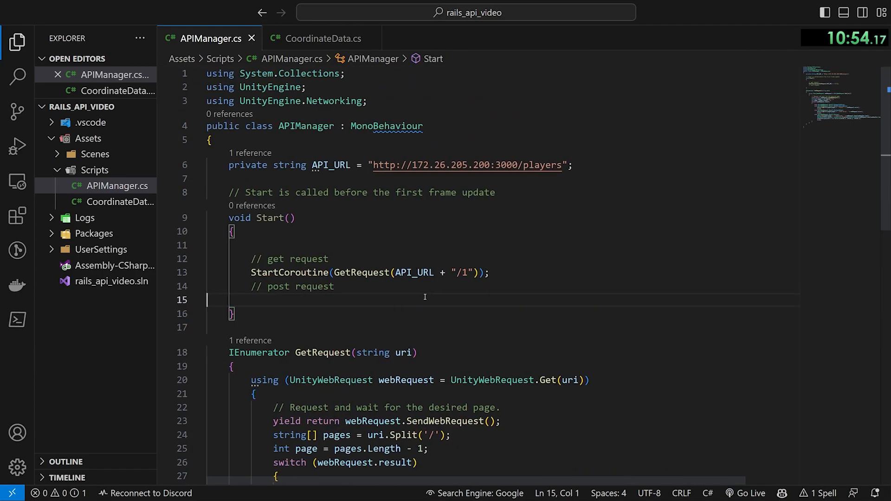
# Step: Add StartCoroutine(PostRequest(baseUrl)) to Start under a '// /players => players#create' comment
pyautogui.write('StartCor')
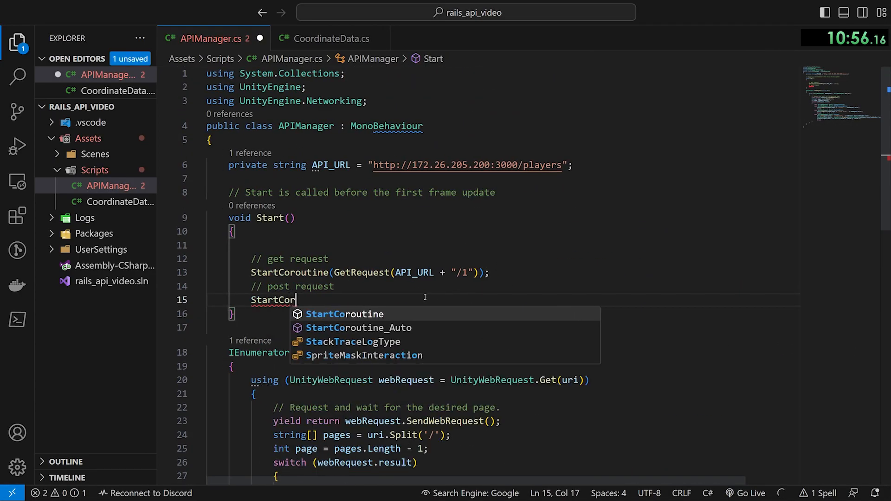
pyautogui.write('outine(PostRequest(')
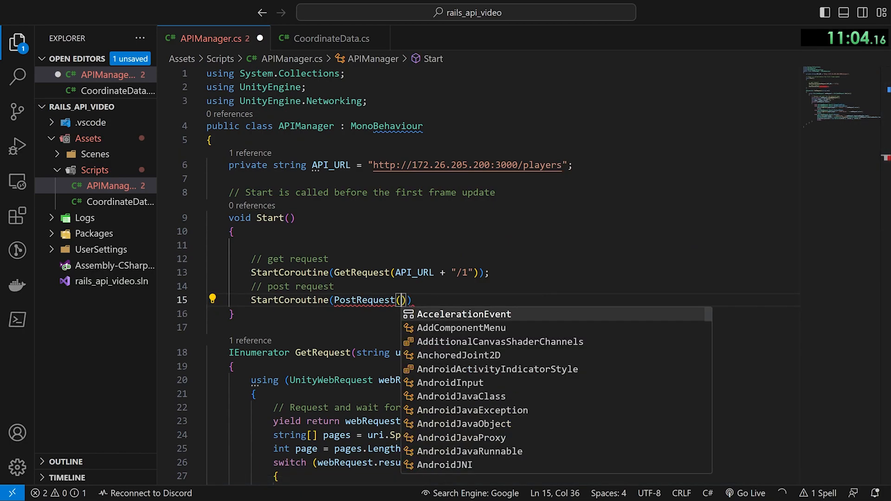
pyautogui.write('API_URL, new CoordinateData(1, 2, 3)')
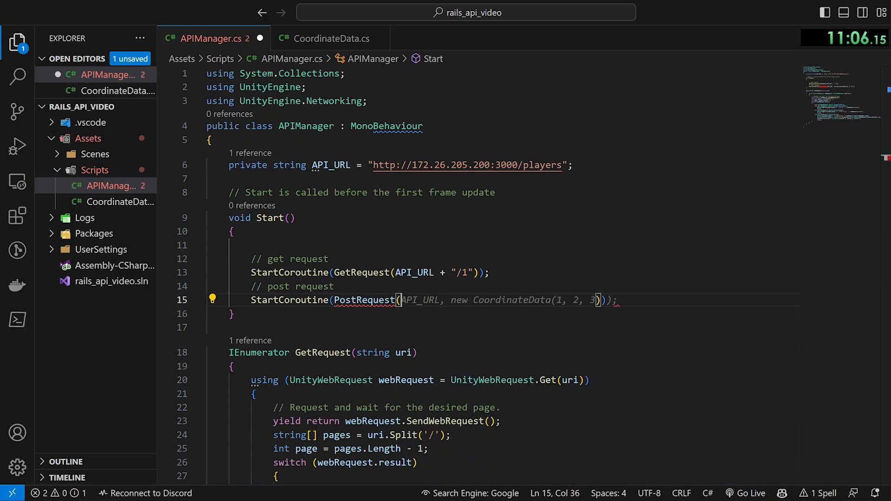
pyautogui.write('baseUrl')
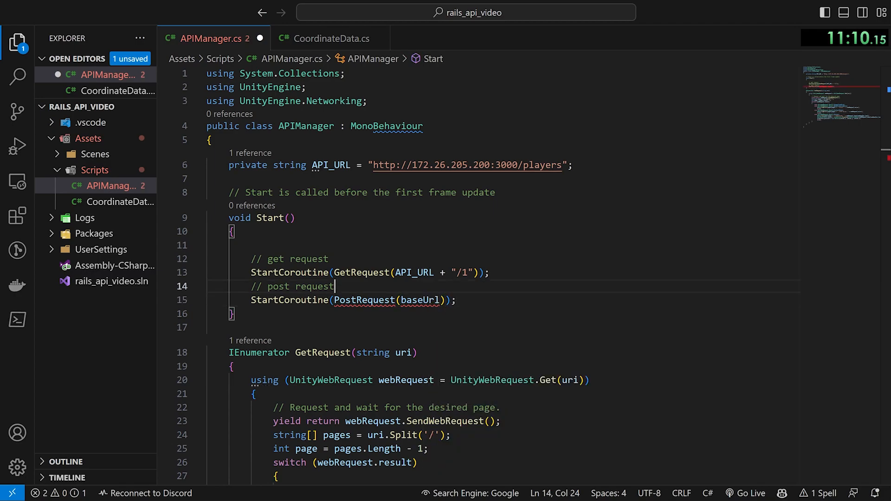
pyautogui.write('// StartCoroutine(PostRequest(API_URL));')
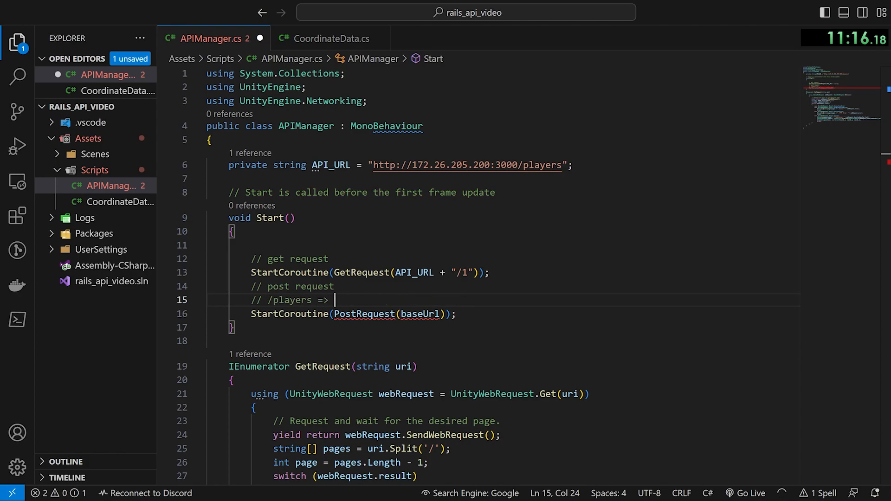
pyautogui.write('players#create')
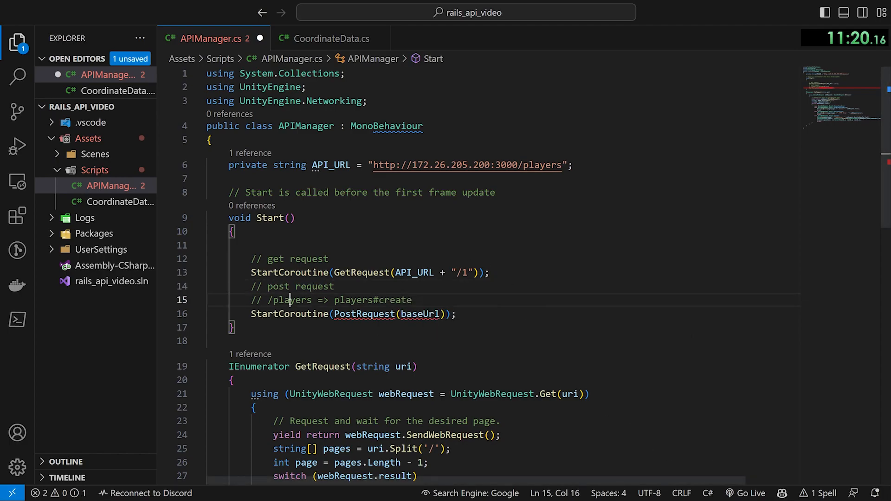
pyautogui.doubleClick(363, 313)
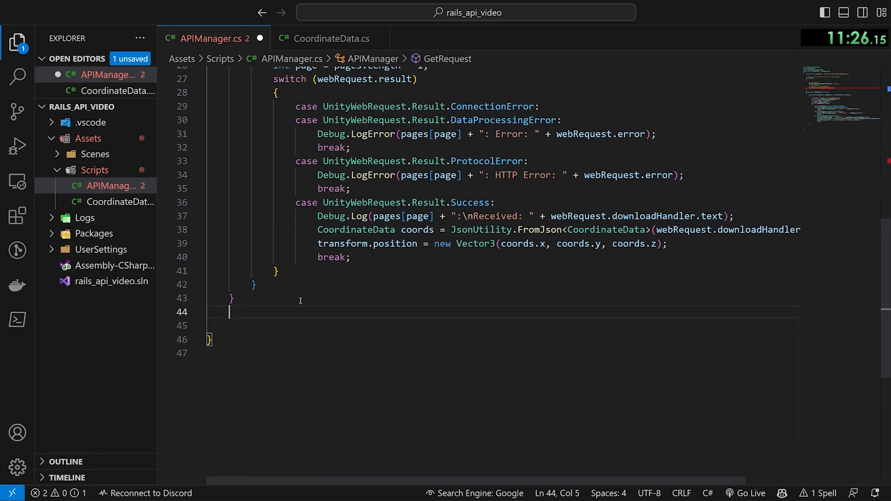
# Step: Start a PostRequest(string uri) coroutine that serializes new CoordinateData to JSON
pyautogui.press('enter')
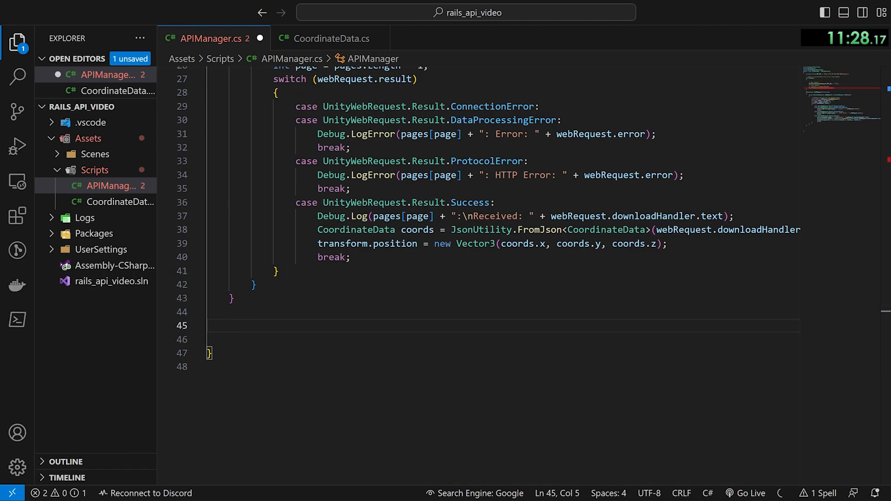
pyautogui.write('IEnumerator Post')
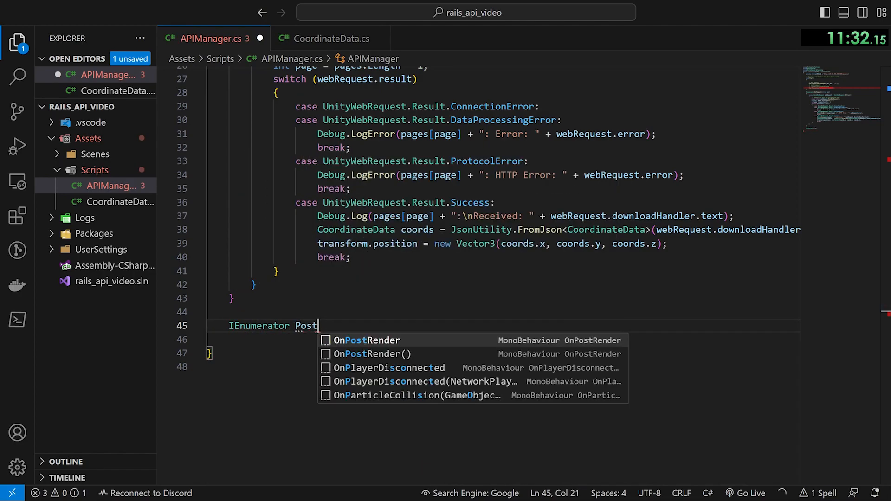
pyautogui.write('Request(string uri')
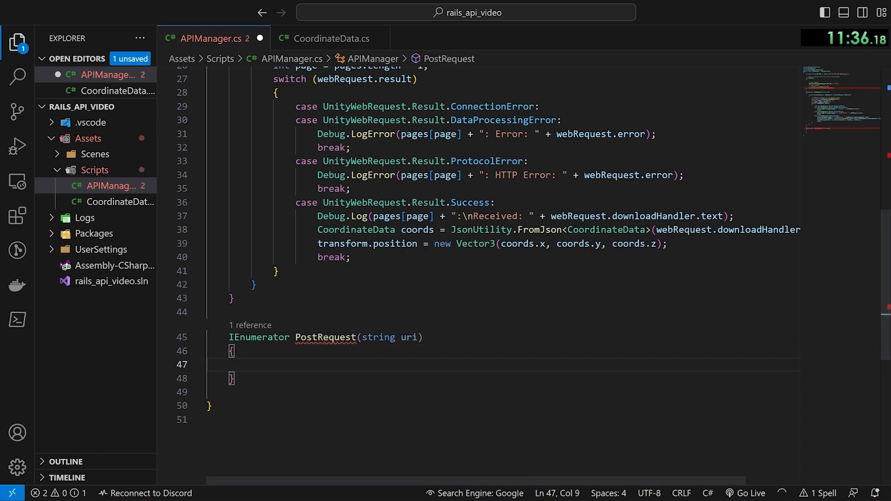
pyautogui.scroll(-3)
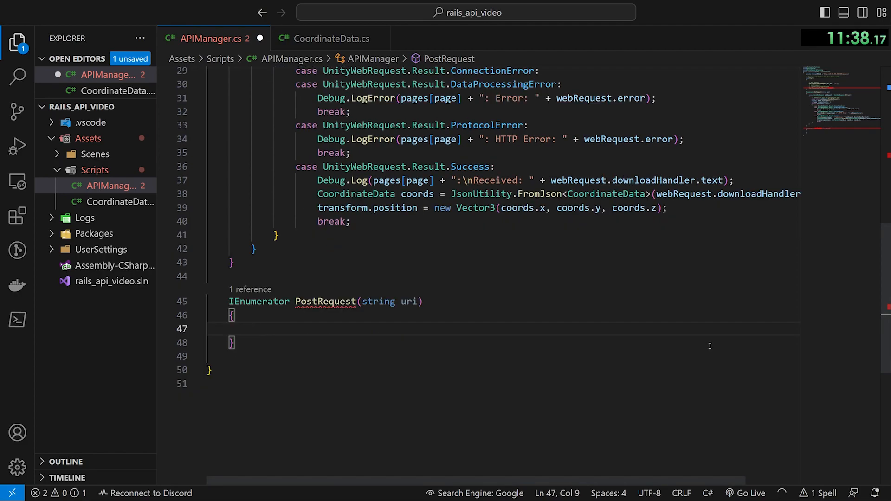
pyautogui.write('CoordinateData')
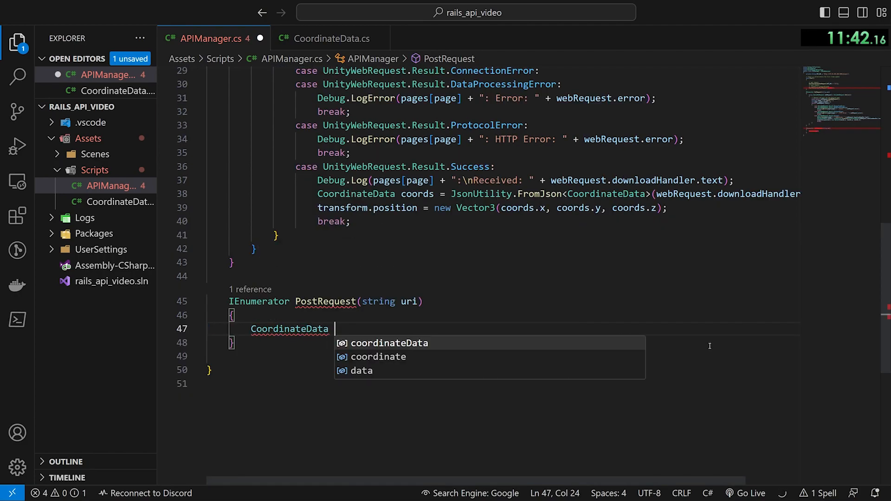
pyautogui.write('data =  new Coordin')
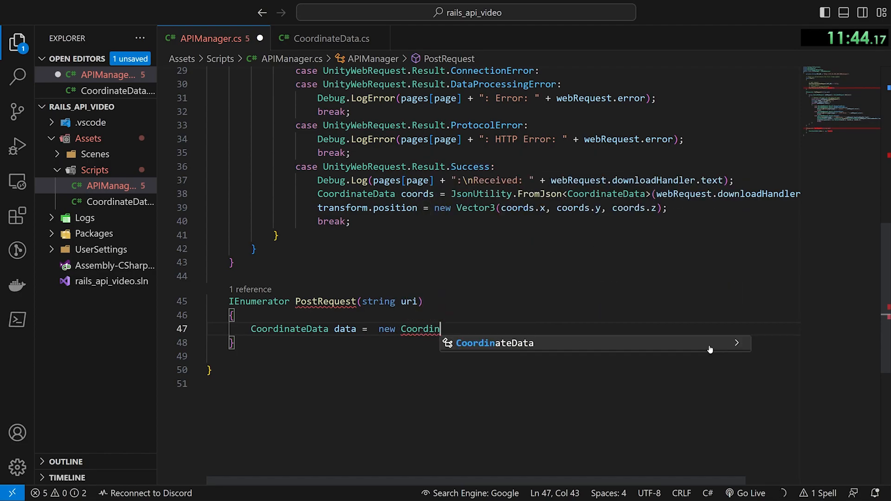
pyautogui.write('ateData()')
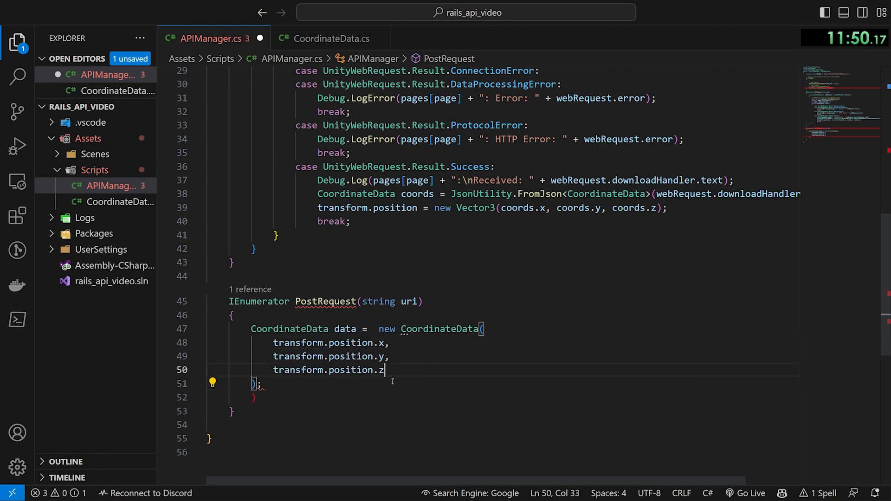
pyautogui.write('string json = JsonUtility.ToJson(data);')
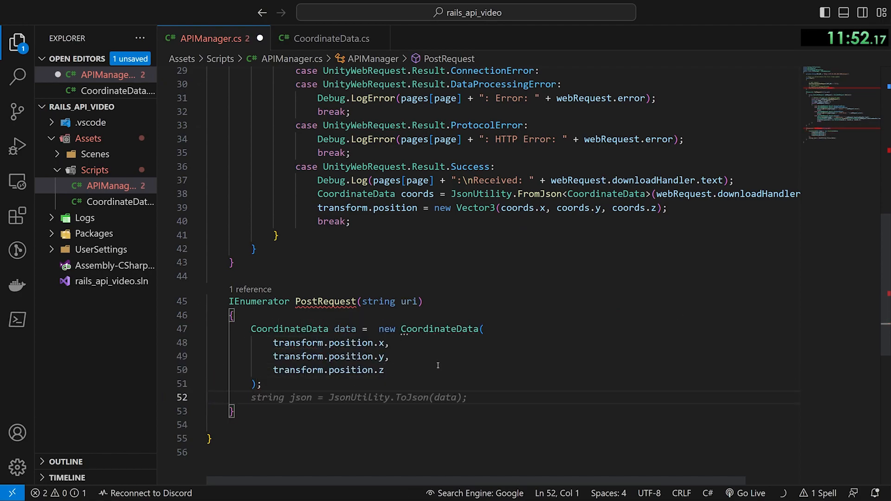
# Step: Rework the JSON data line and create a new UnityWebRequest using "POST"
pyautogui.doubleClick(345, 329)
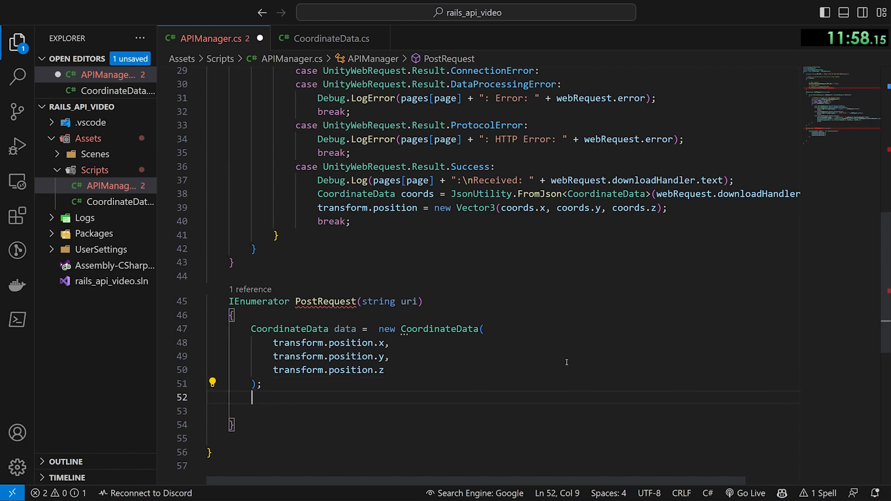
pyautogui.write('string json = JsonUtility.ToJson(data);')
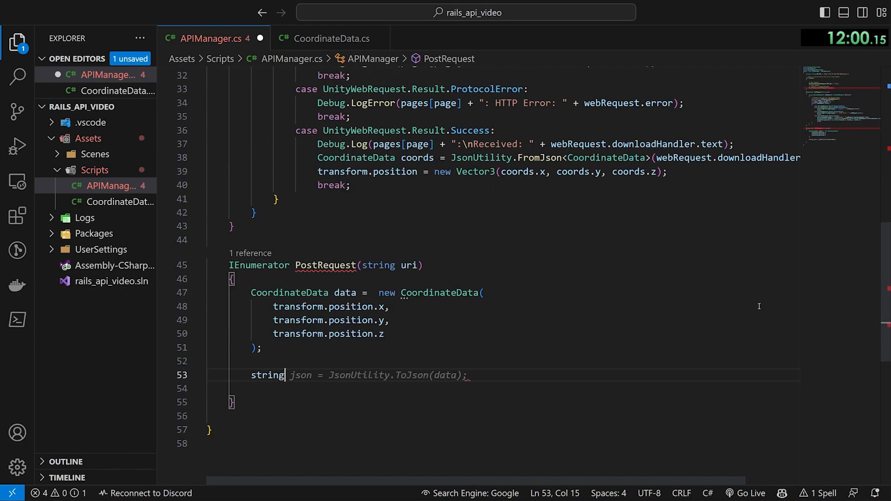
pyautogui.write('jsonData =-')
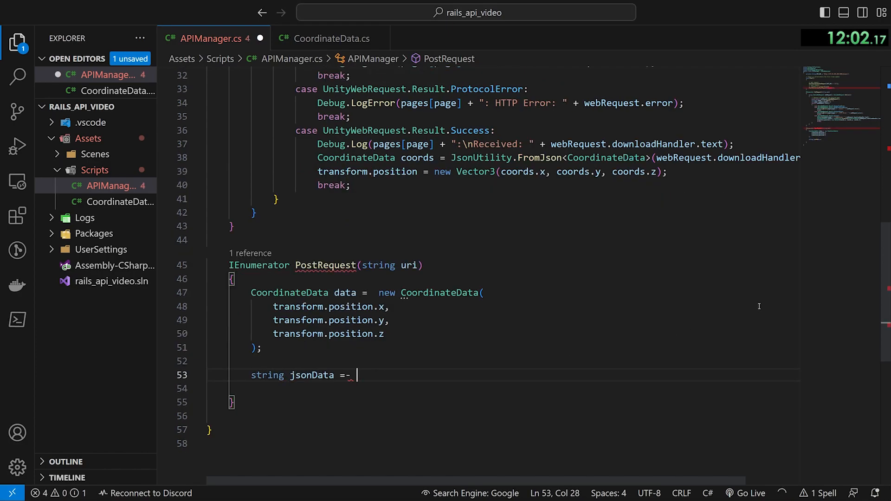
pyautogui.write('JsonUtility.ToJson(data')
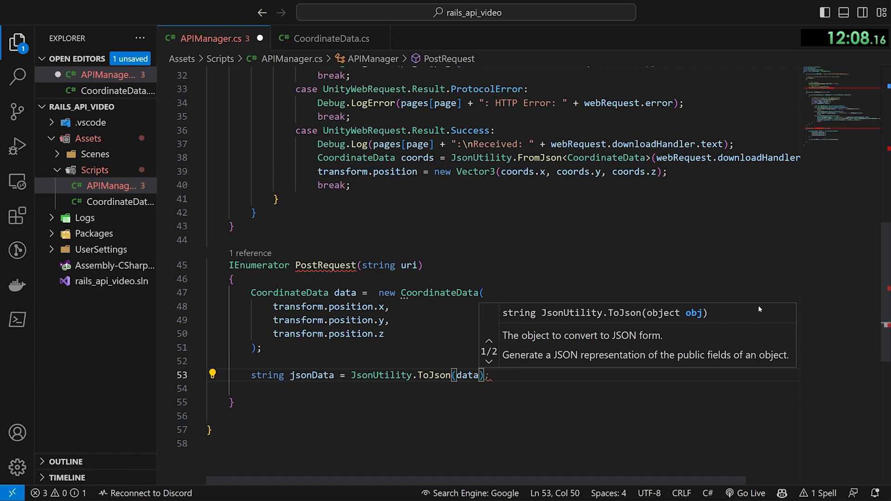
pyautogui.write('UnityWebRequest web')
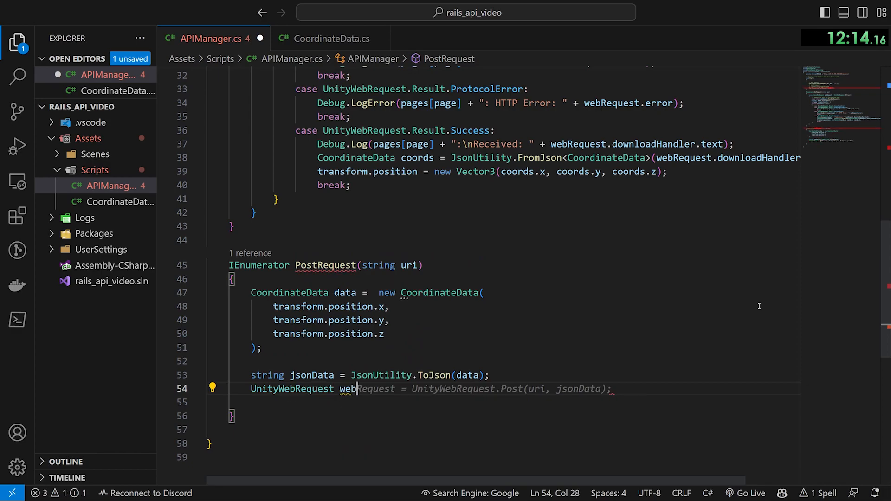
pyautogui.write('Request')
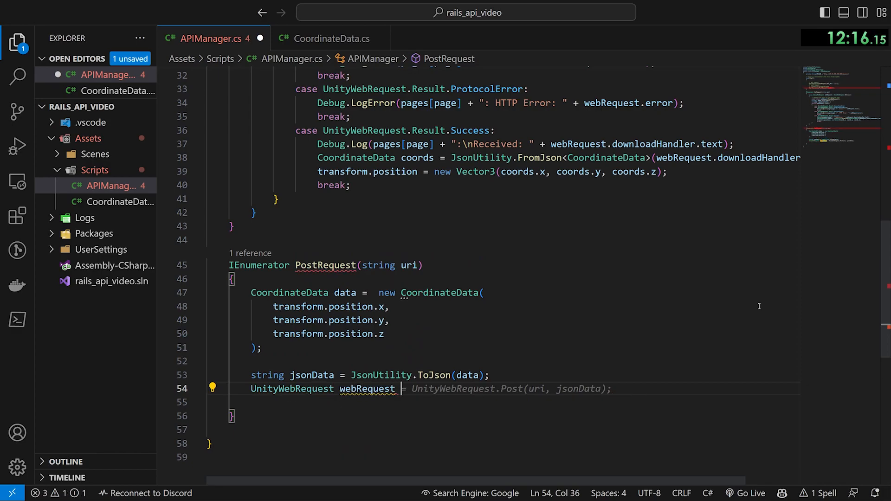
pyautogui.write('=')
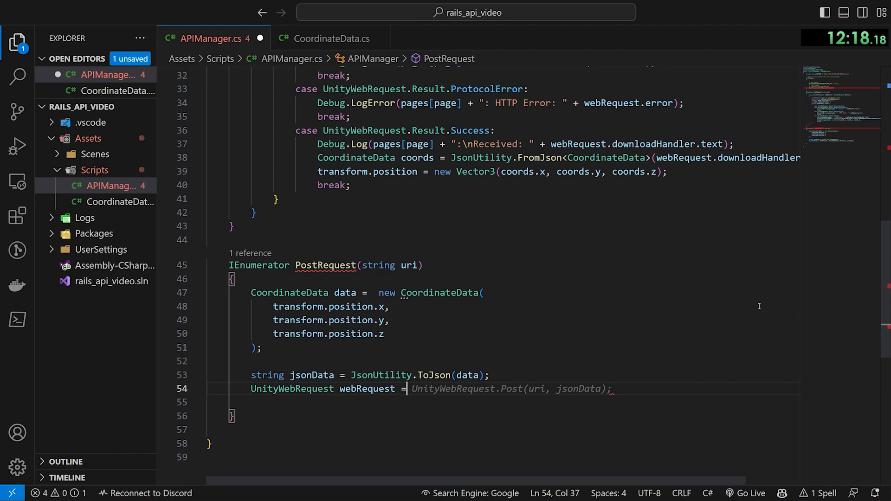
pyautogui.write('new UnityWebRequest(uri')
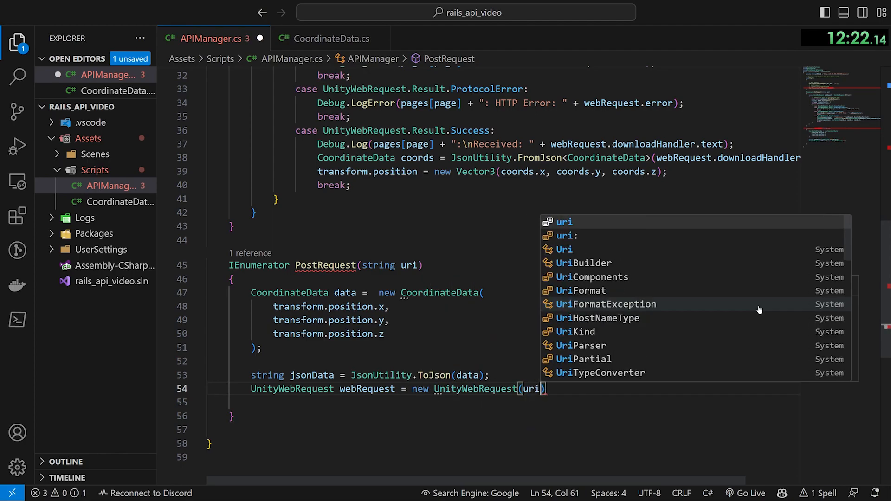
pyautogui.write(', "POST"')
pyautogui.click(504, 403)
pyautogui.write('byte[] bodyRaw = System.Text.Encoding.UTF8.GetBytes(jsonData);')
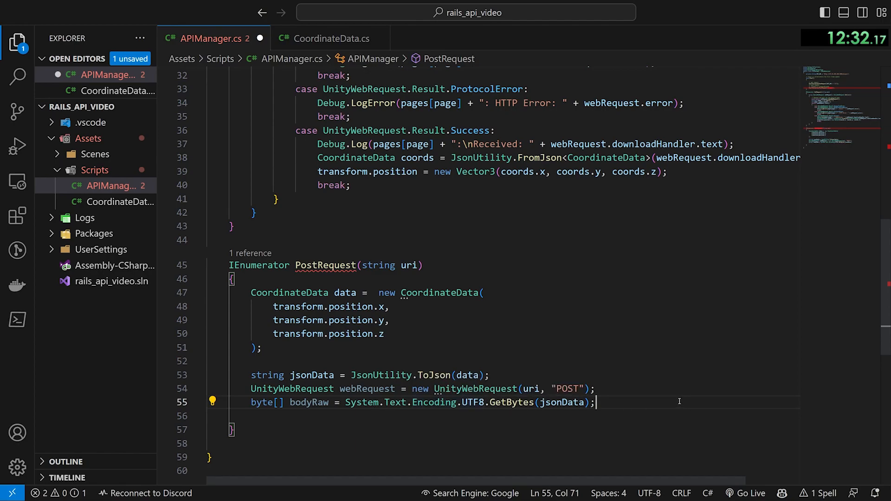
# Step: Attach a raw upload handler, a buffer download handler and a JSON Content-Type header
pyautogui.write('webRequest.uploadHandler = (UploadHandler) new UploadHandlerRaw(bodyRaw);')
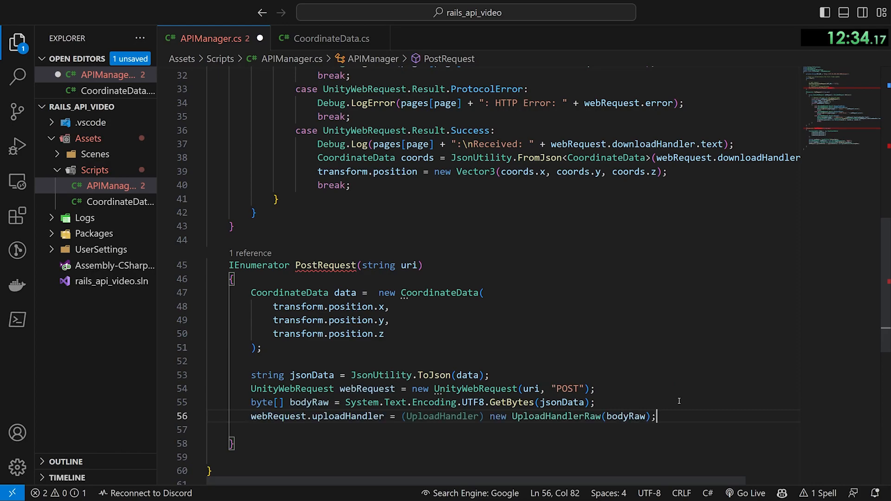
pyautogui.scroll(-3)
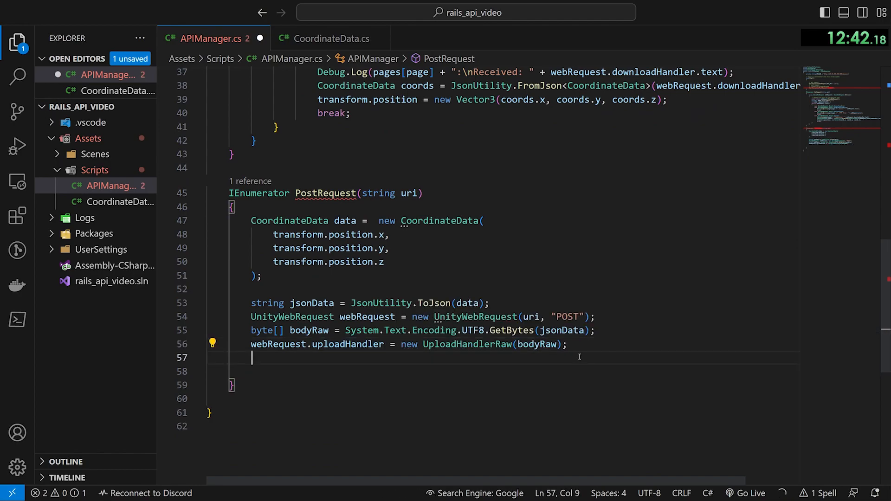
pyautogui.write('webRequest.downloadHandler = new DownloadHandlerBuffer();')
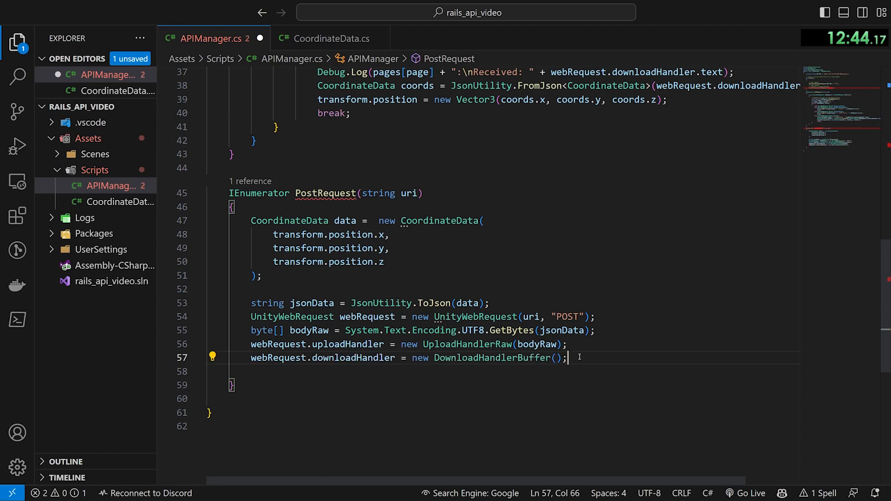
pyautogui.press('enter')
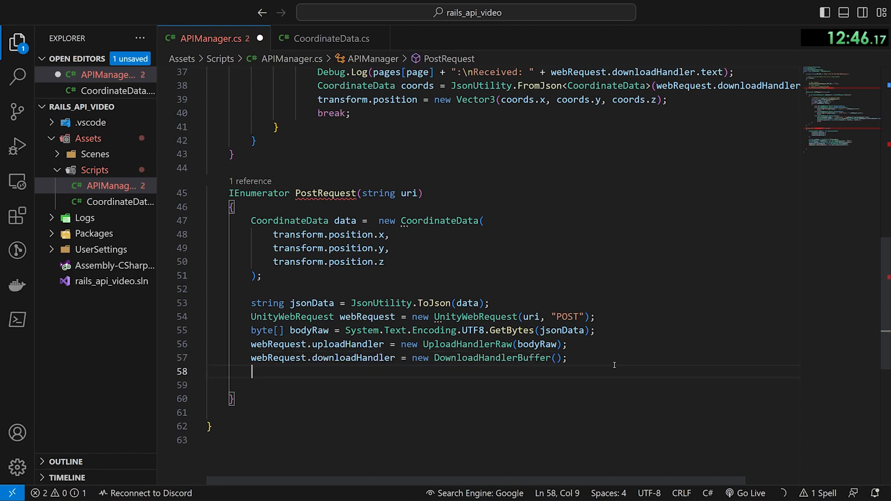
pyautogui.write('webRequest.SetRequestHeader("Content-Type", "application/json");')
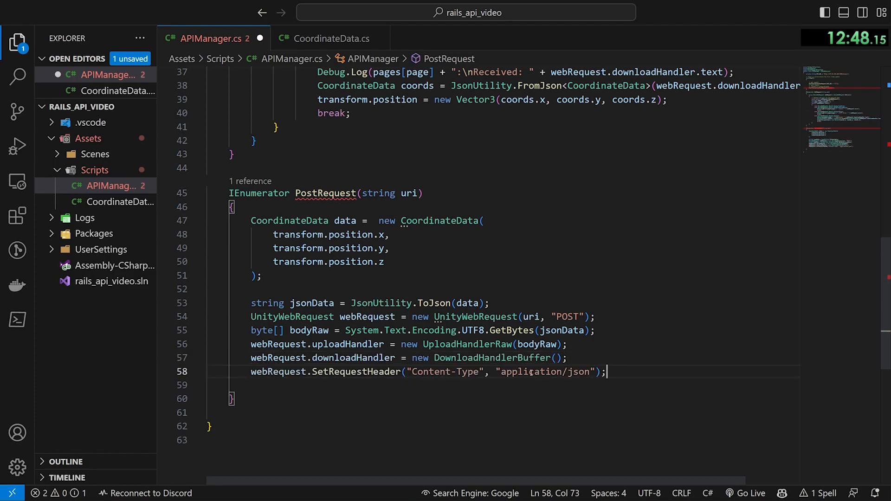
pyautogui.press('Enter')
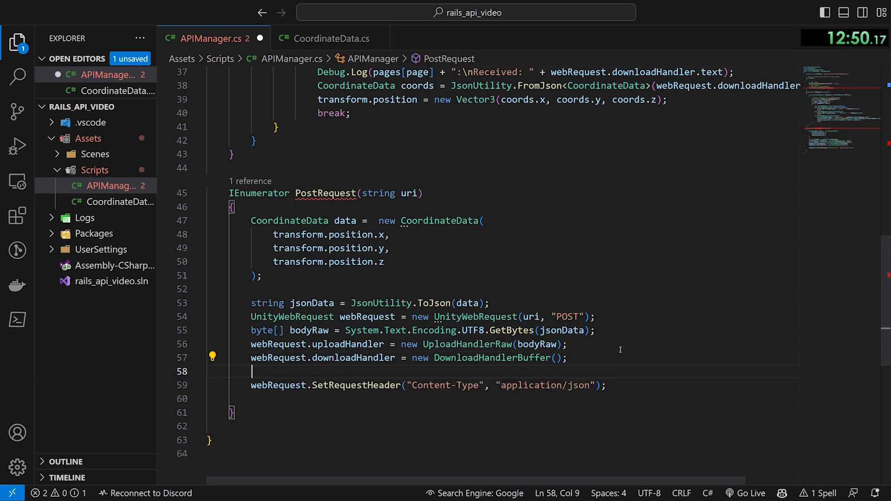
# Step: Comment that the header is required for Ruby on Rails, then yield SendWebRequest
pyautogui.write('// This is required fo')
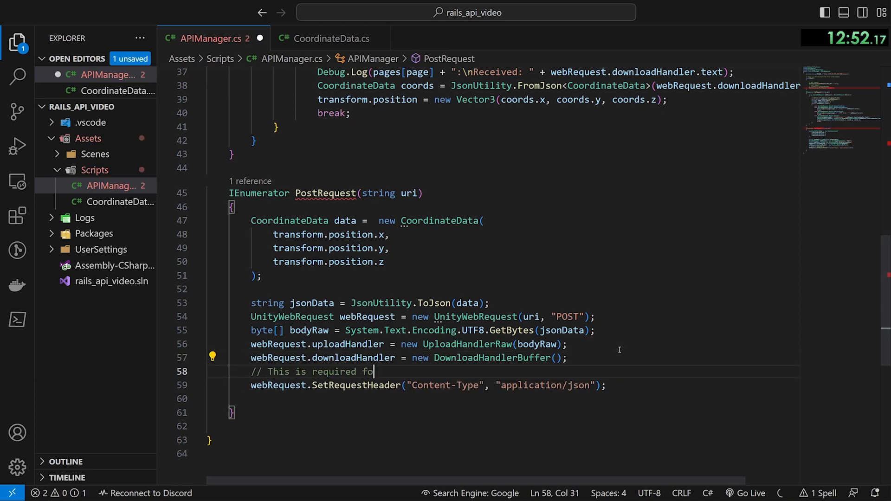
pyautogui.write('r Ruby on Rails be')
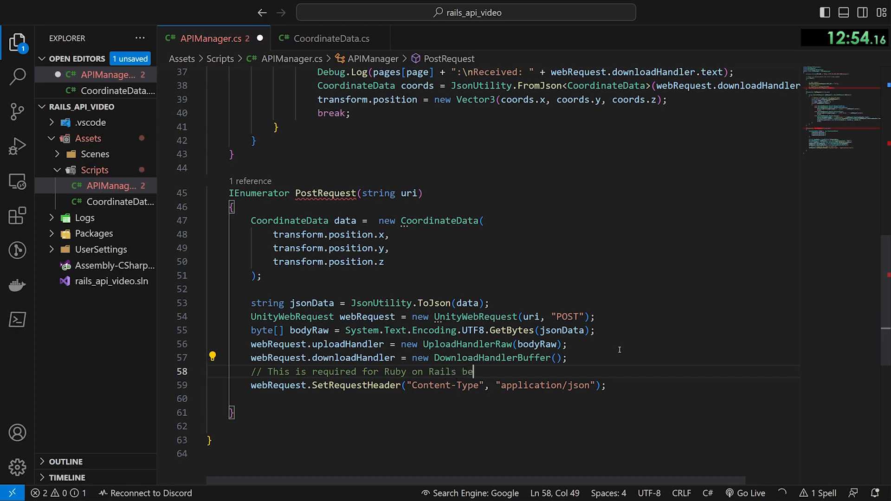
pyautogui.write("cause it's cringe")
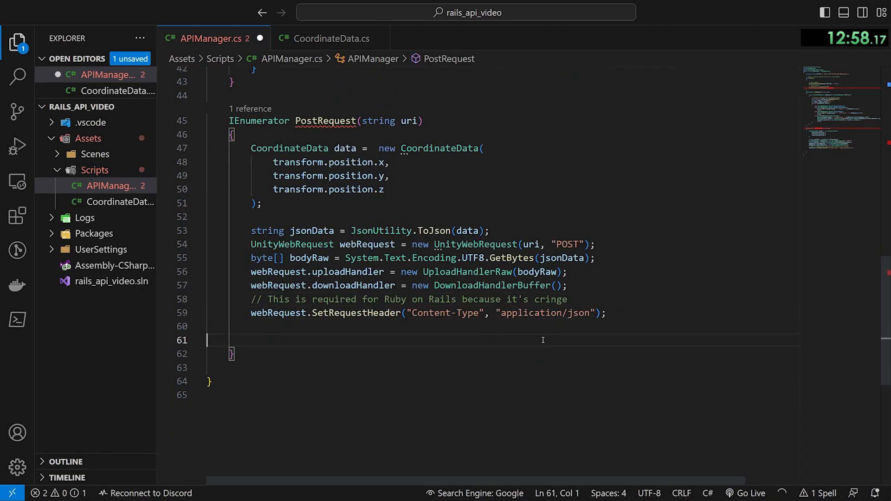
pyautogui.write('yield return webRequest.SendWebRequest();')
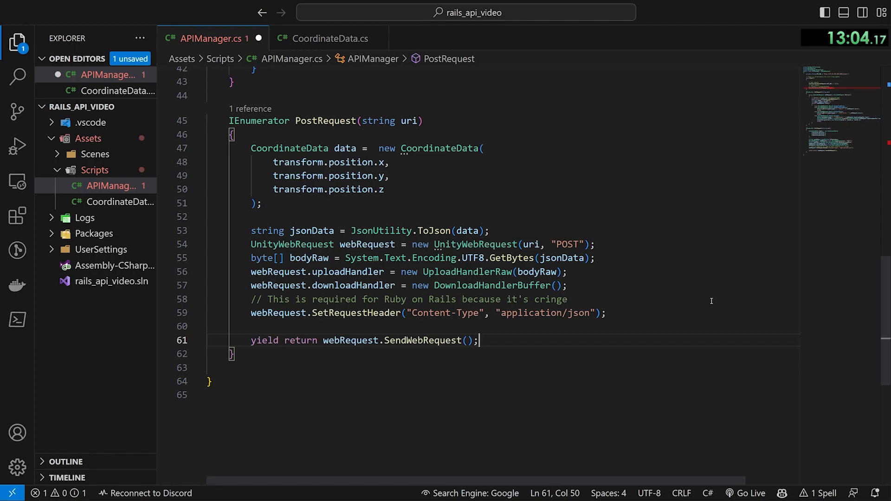
# Step: Add GetRequest's result switch to PostRequest and delete the pages[page] log prefixes
pyautogui.write('switch')
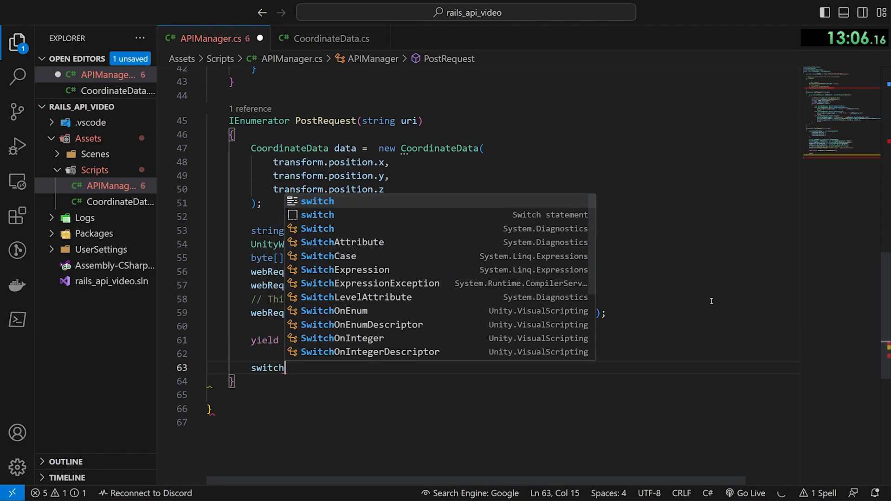
pyautogui.write('(webRequest')
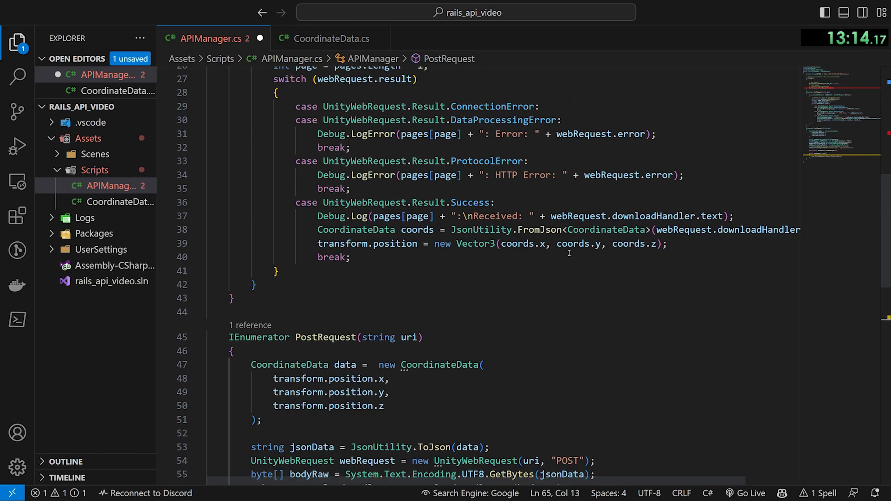
pyautogui.moveTo(415, 243); pyautogui.dragTo(351, 257)
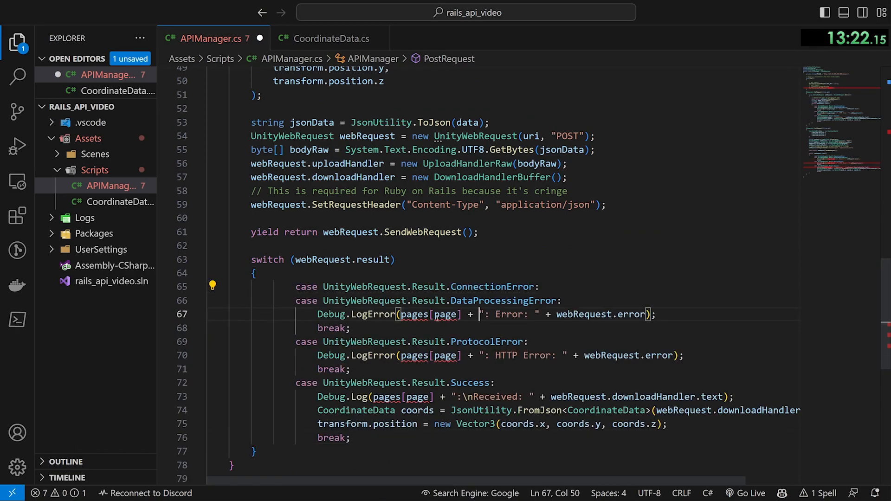
pyautogui.doubleClick(413, 315)
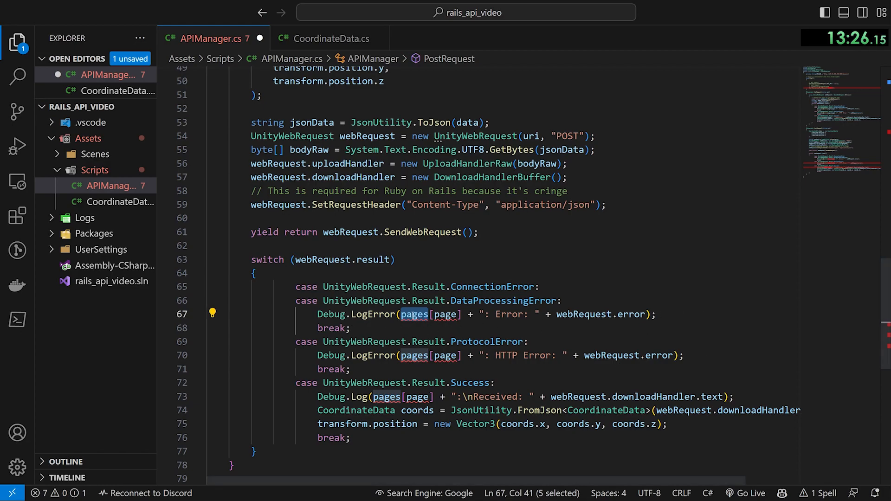
pyautogui.click(432, 314)
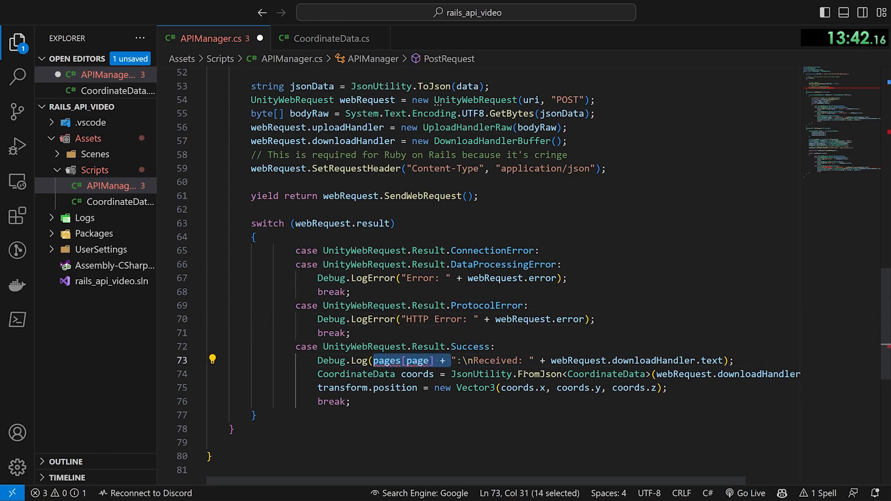
pyautogui.press('Delete')
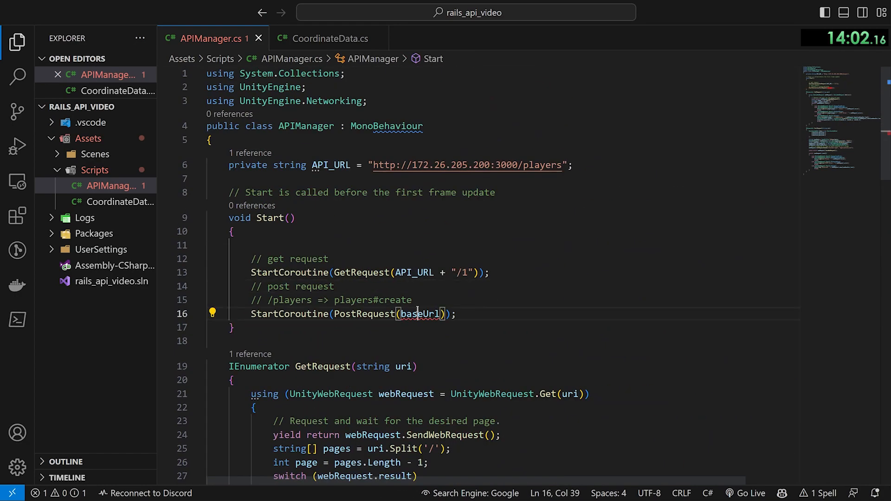
# Step: Use API_URL instead of baseUrl in Start's PostRequest call
pyautogui.doubleClick(414, 272)
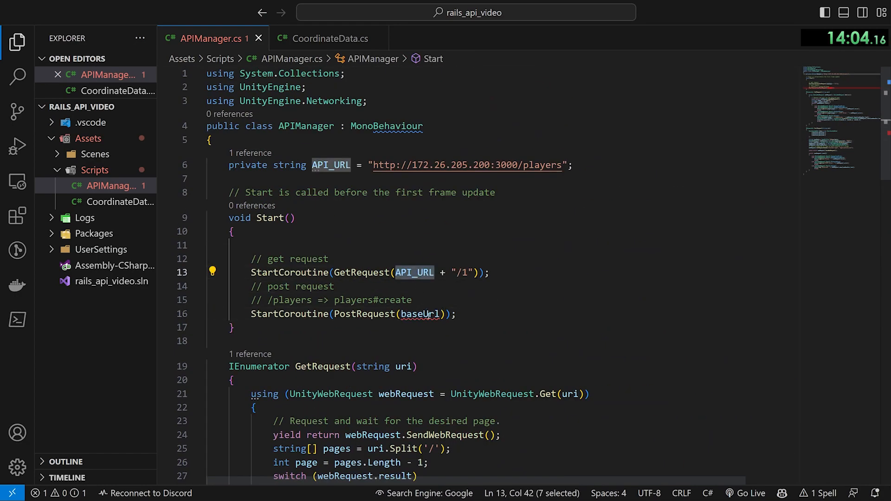
pyautogui.write('API_URL')
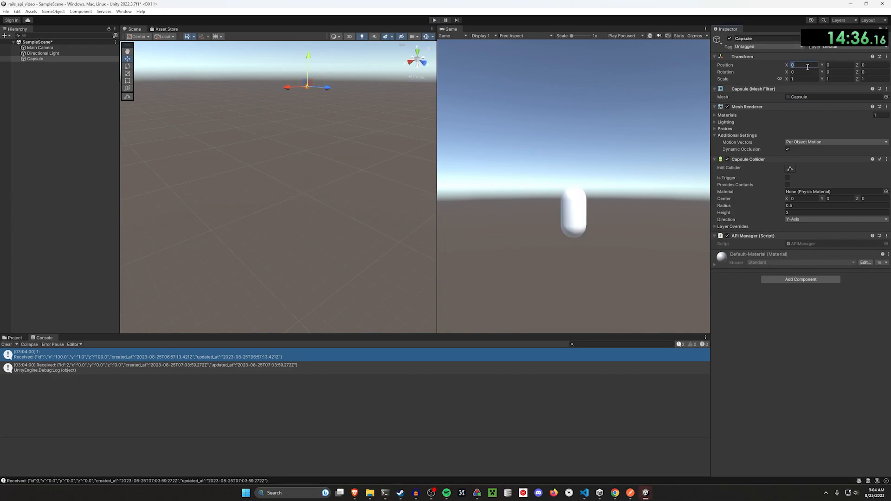
# Step: Enter 1000 and 2048 into the capsule's Transform Position fields
pyautogui.write('1000')
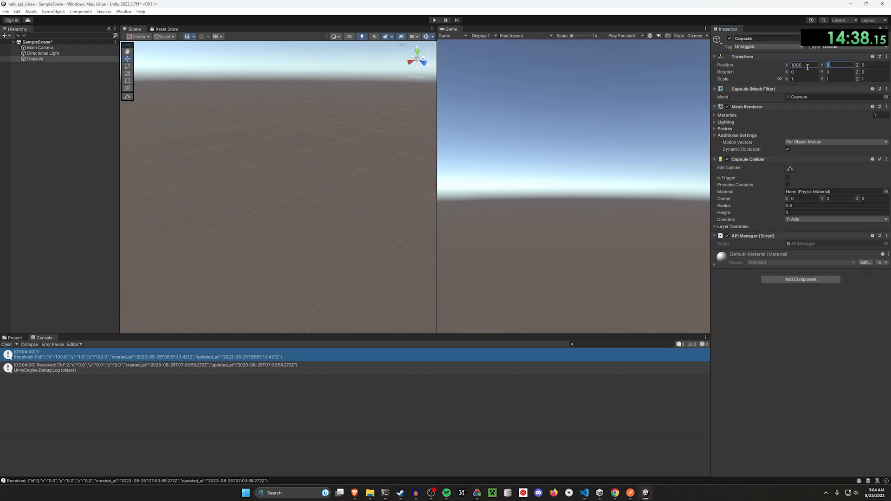
pyautogui.write('2048')
pyautogui.click(874, 65)
pyautogui.write('4096')
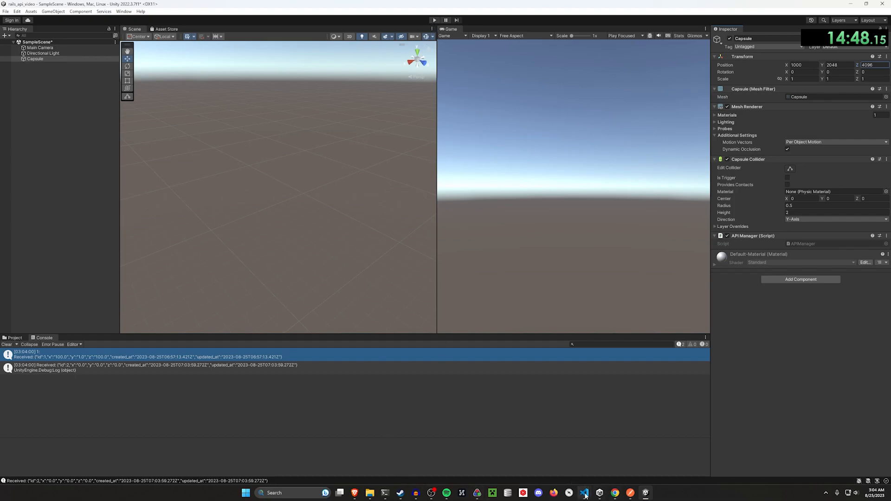
pyautogui.click(585, 493)
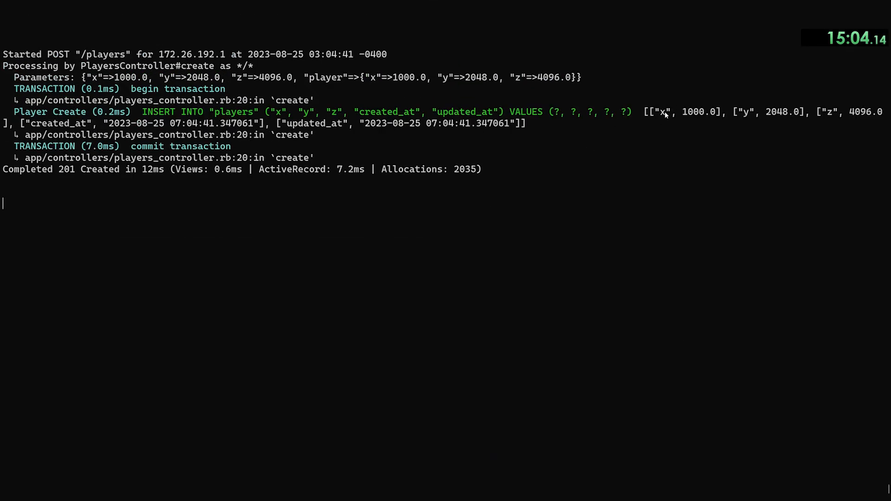
# Step: Stop Puma, check Player.last in rails c, and restart with rails s -b 0.0.0.0
pyautogui.moveTo(658, 112); pyautogui.dragTo(721, 111)
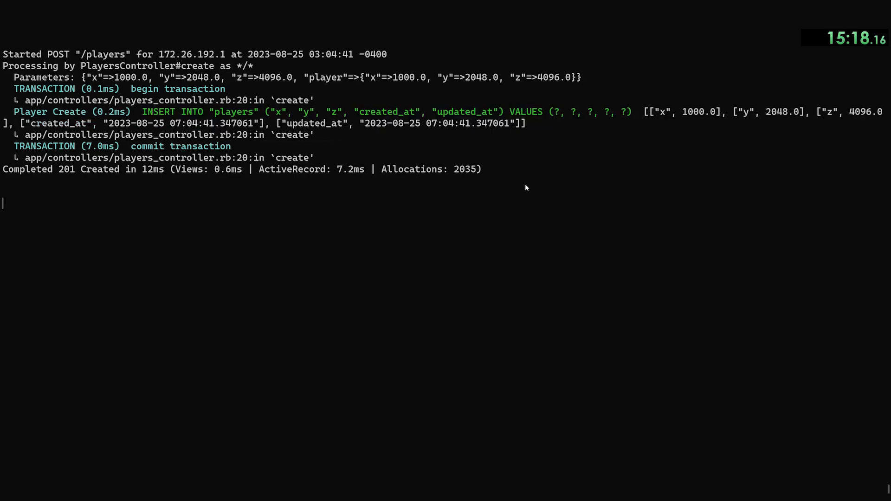
pyautogui.press('ctrl+c')
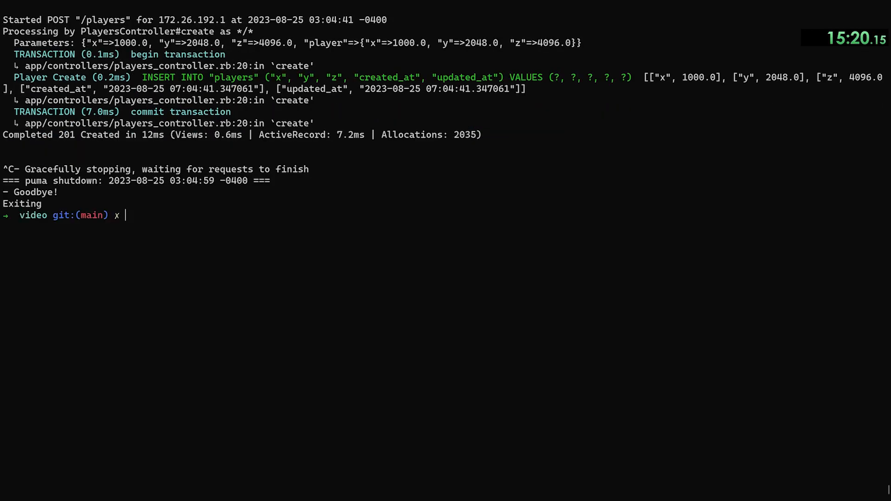
pyautogui.write('rails c')
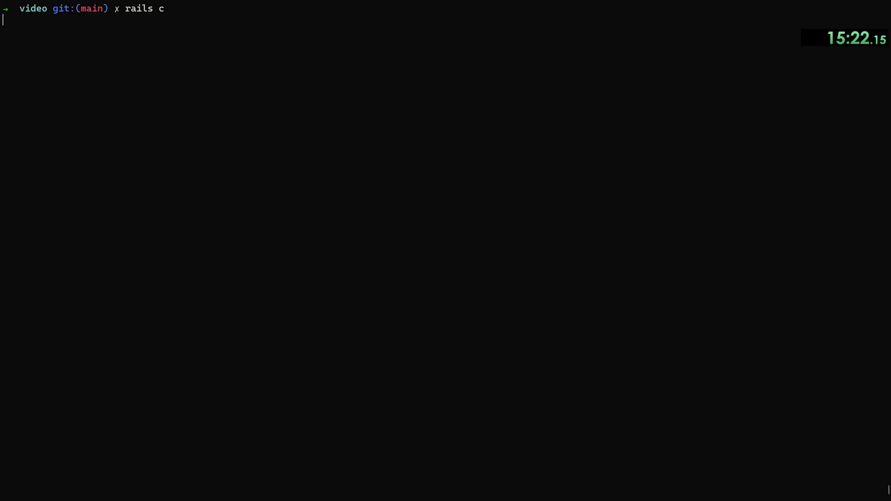
pyautogui.write('Player')
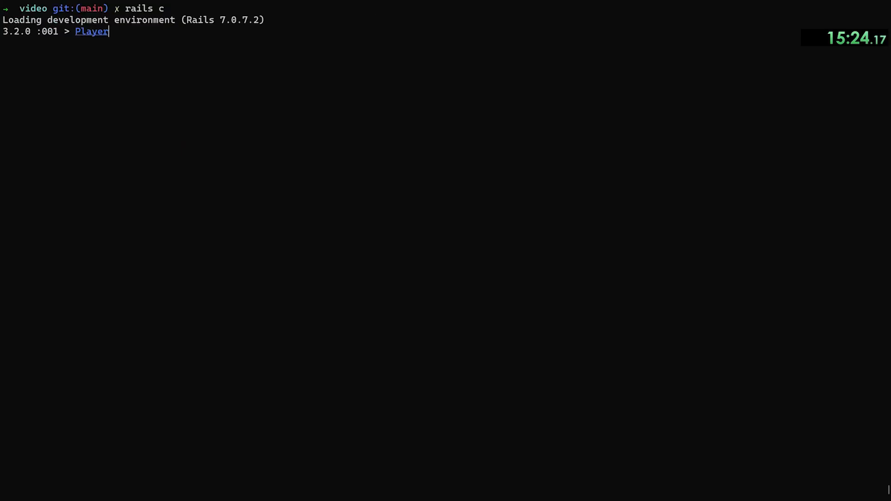
pyautogui.write('.last')
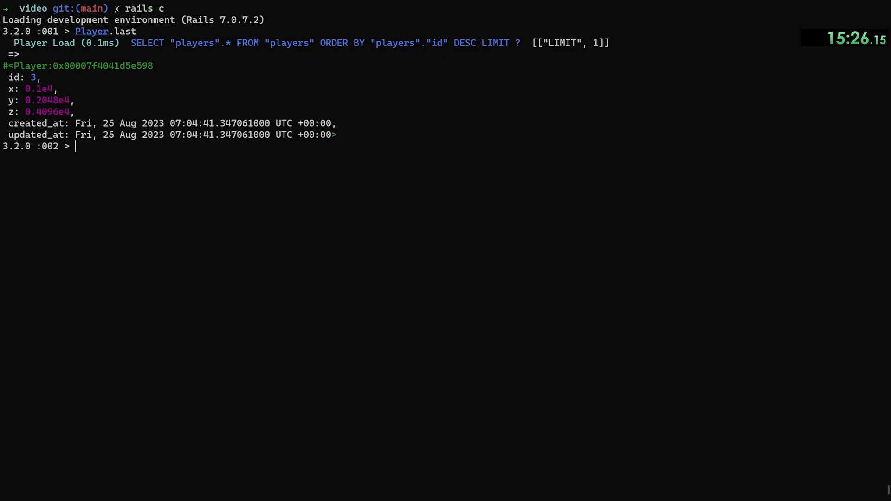
pyautogui.write('rails s -b 0.0.0.0')
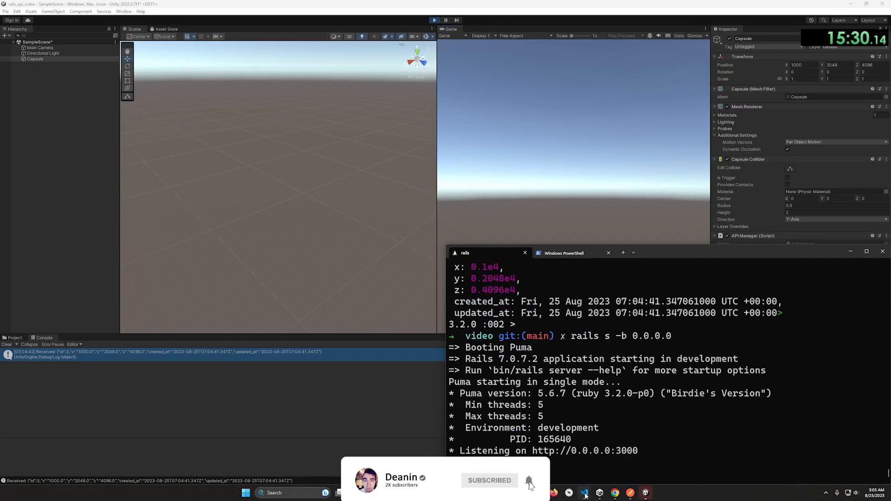
# Step: Change the GET request path in APIManager to fetch player 3
pyautogui.click(568, 493)
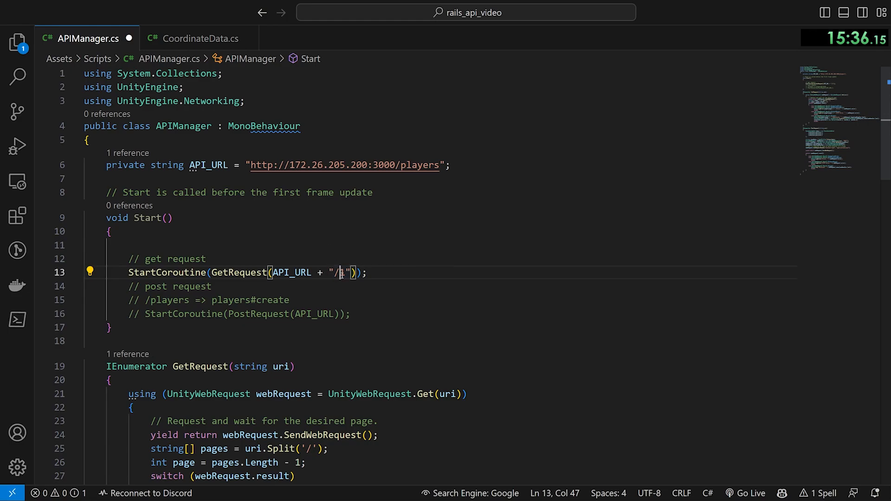
pyautogui.write('3')
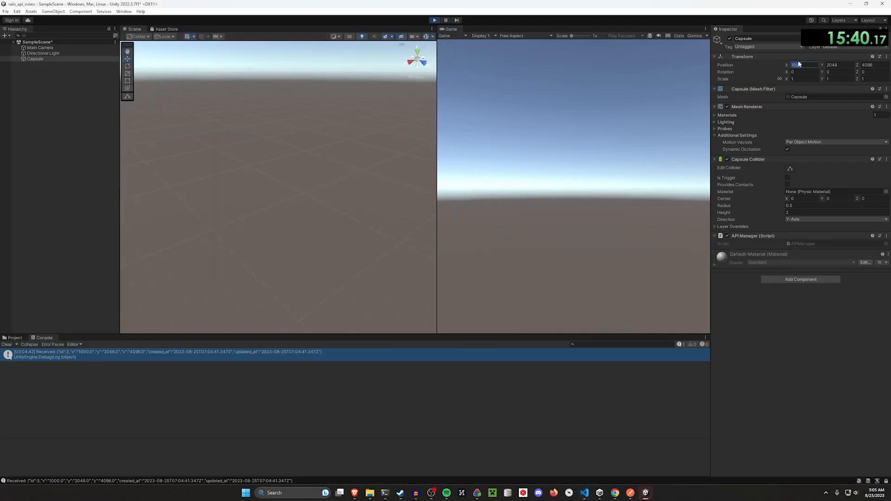
pyautogui.write('0')
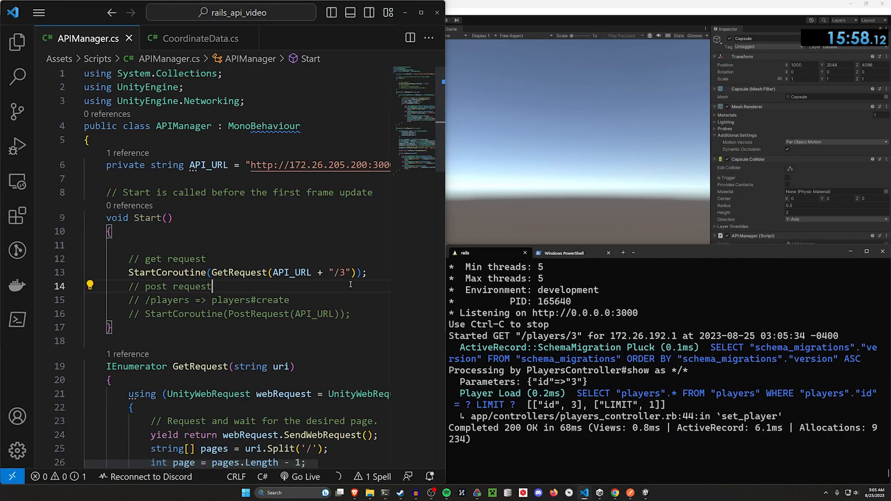
# Step: Fold GetRequest's switch block and bring up the editor's context menu
pyautogui.scroll(-3)
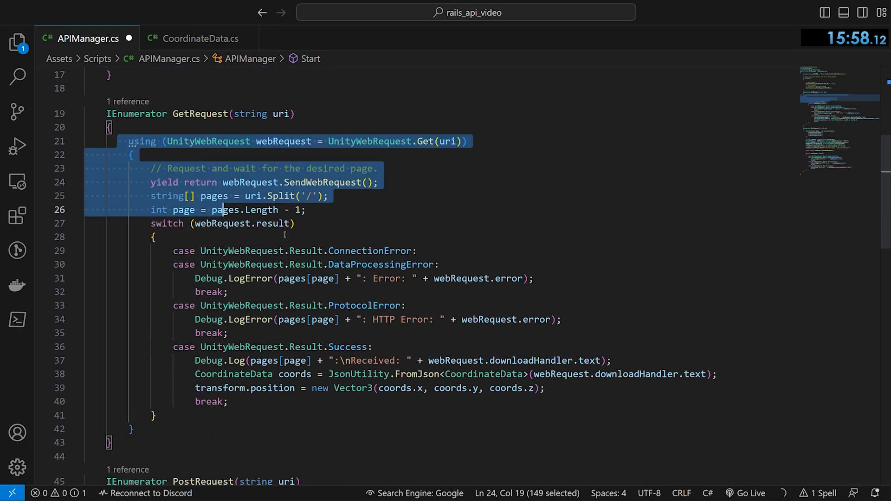
pyautogui.click(306, 209)
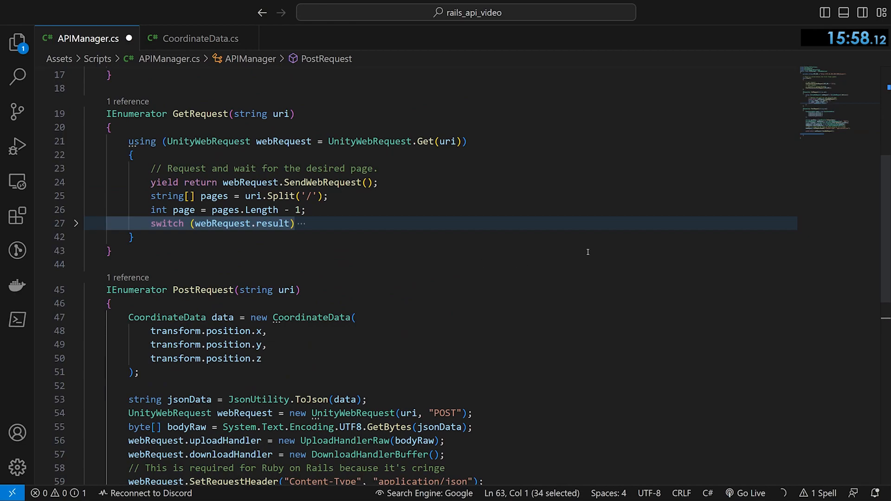
pyautogui.rightClick(550, 238)
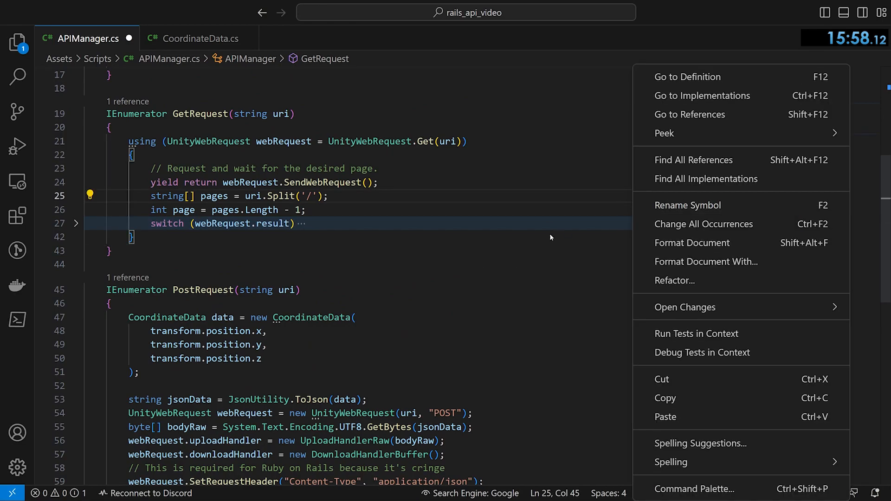